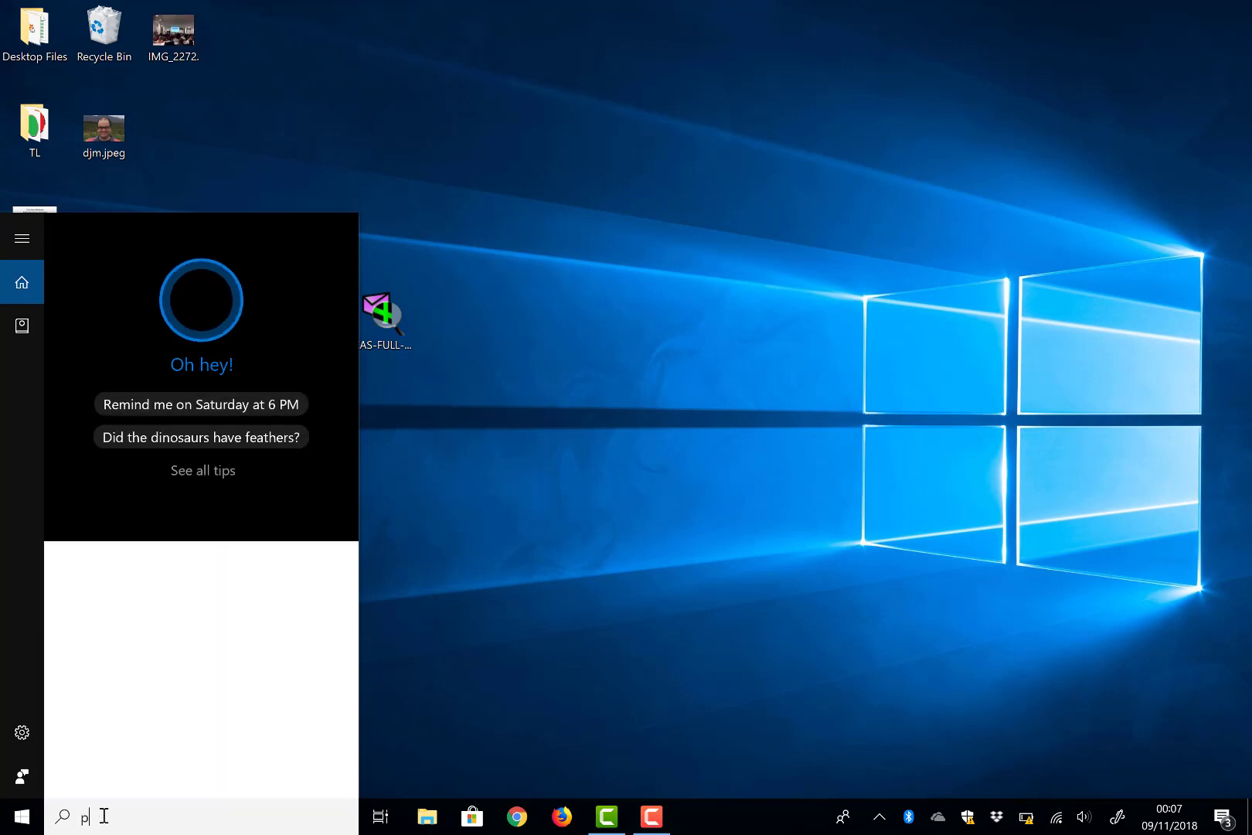
Search the taskbar for "packet" and launch Cisco Packet Tracer from the results.
{"action": "type", "text": "ackey"}
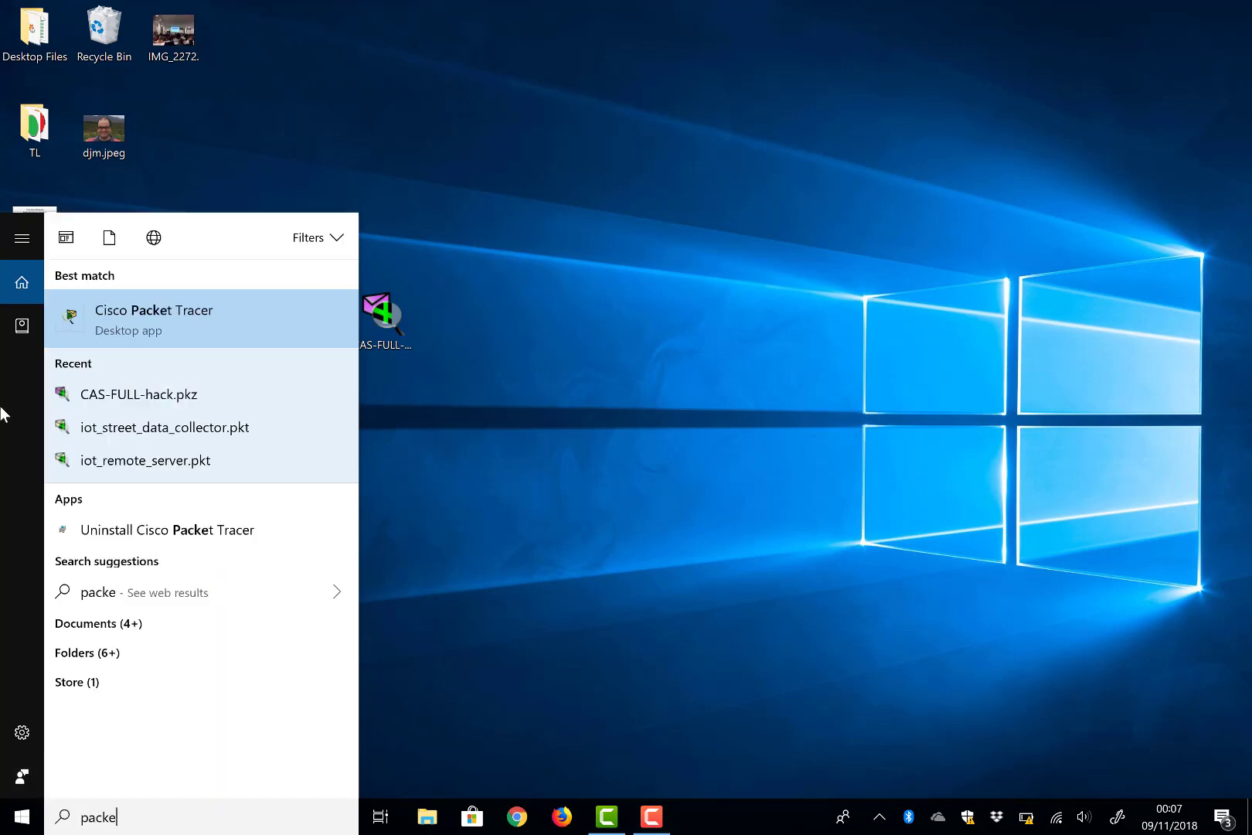
{"action": "left_click", "coordinate": [153, 318]}
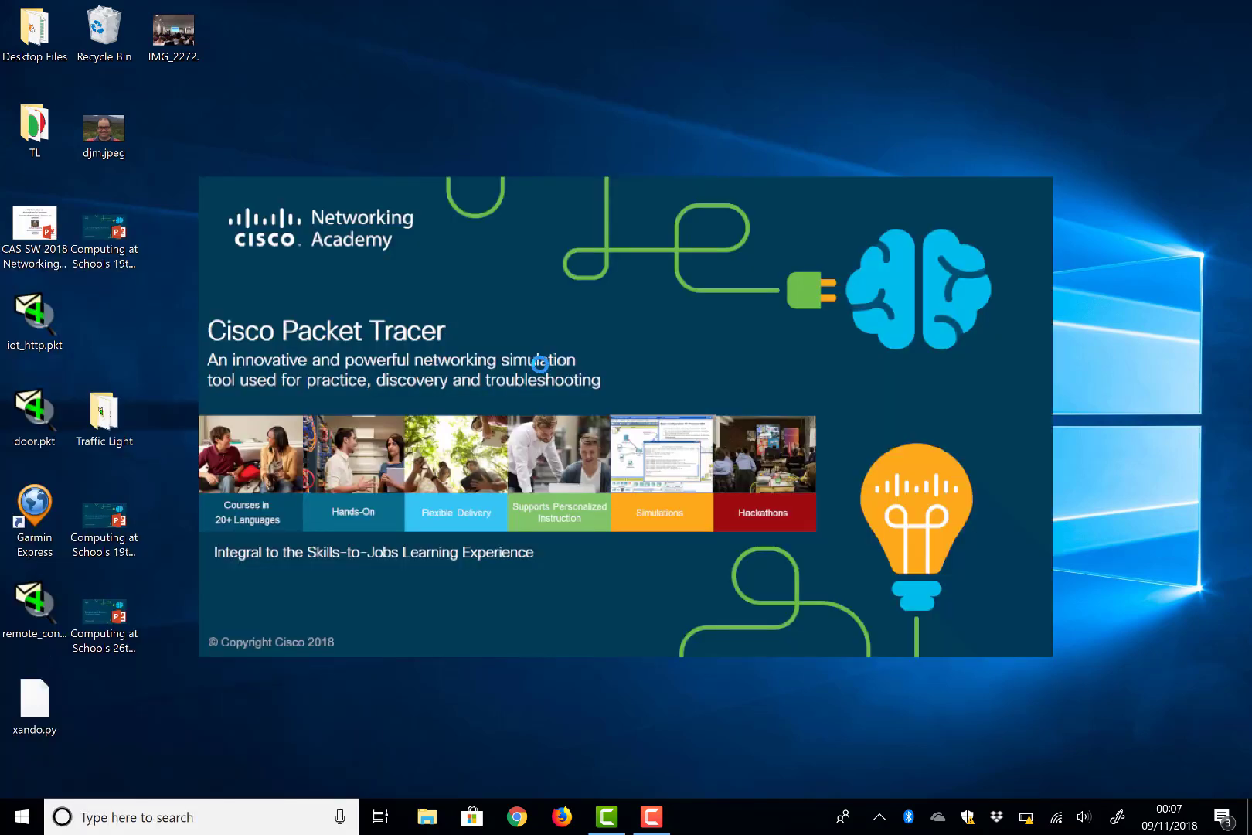
{"action": "mouse_move", "coordinate": [809, 487]}
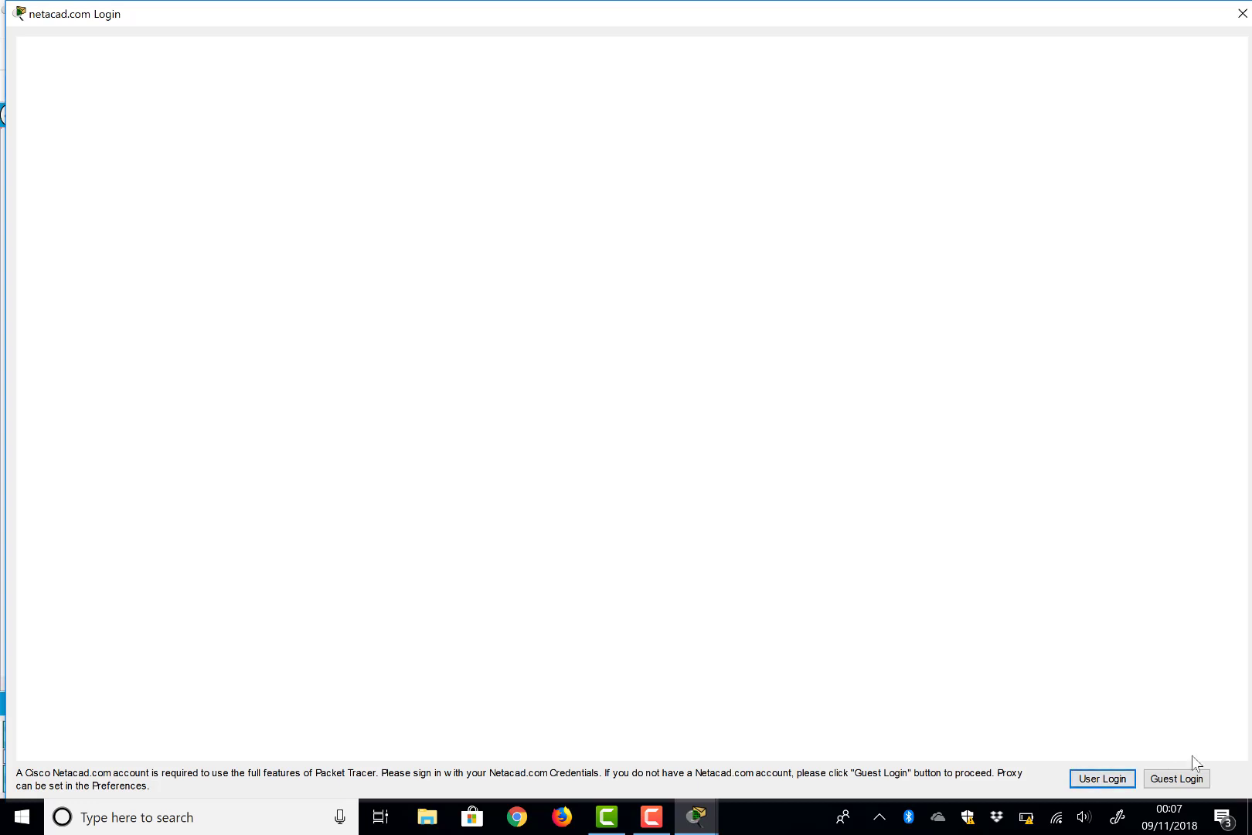
Sign in via User Login with the Networking Academy screen name and password.
{"action": "left_click", "coordinate": [1102, 778]}
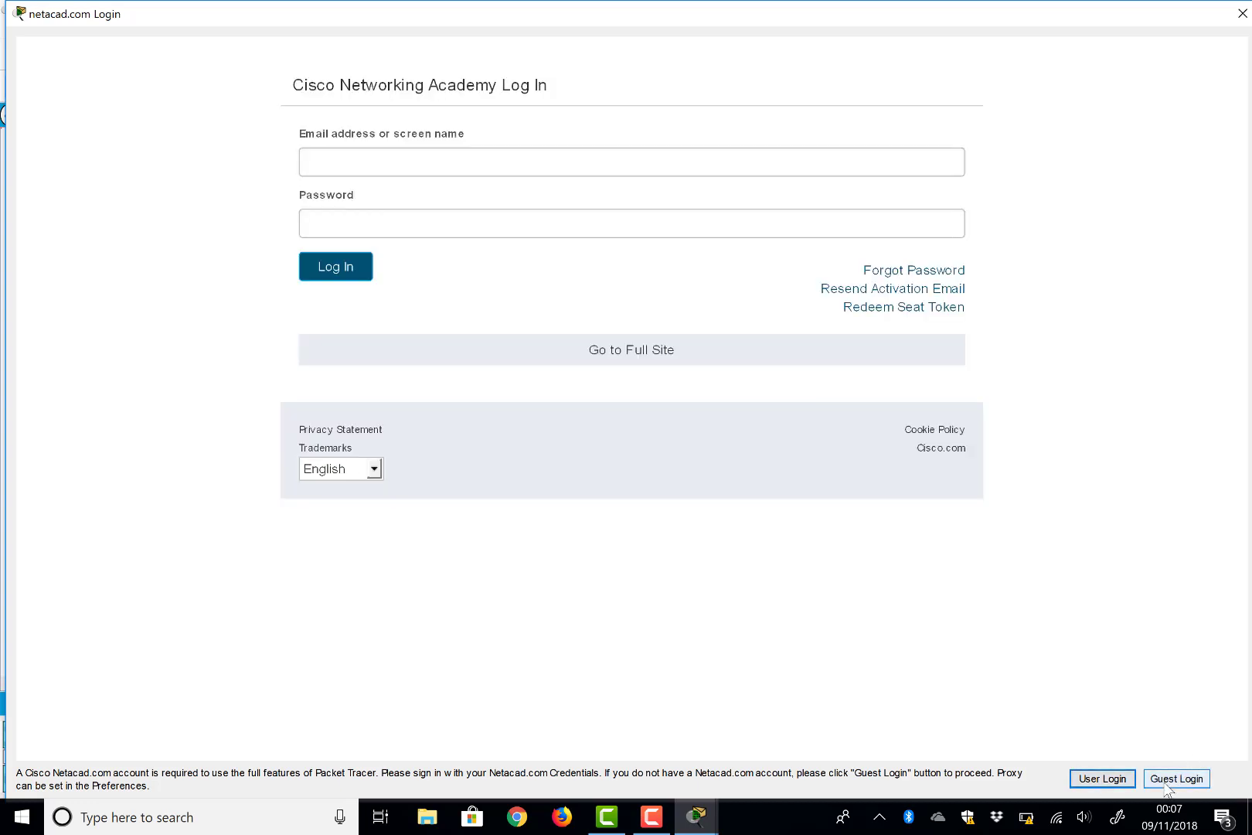
{"action": "mouse_move", "coordinate": [1103, 779]}
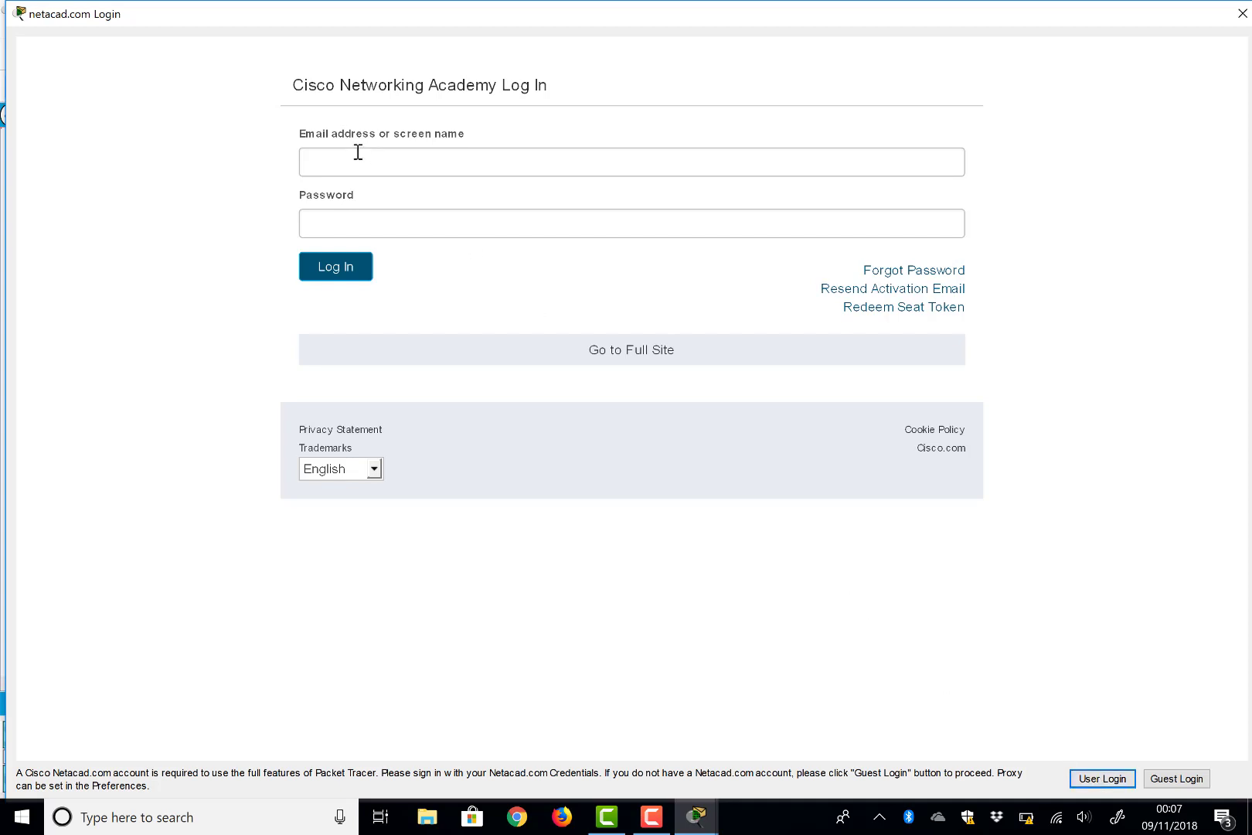
{"action": "type", "text": "dm"}
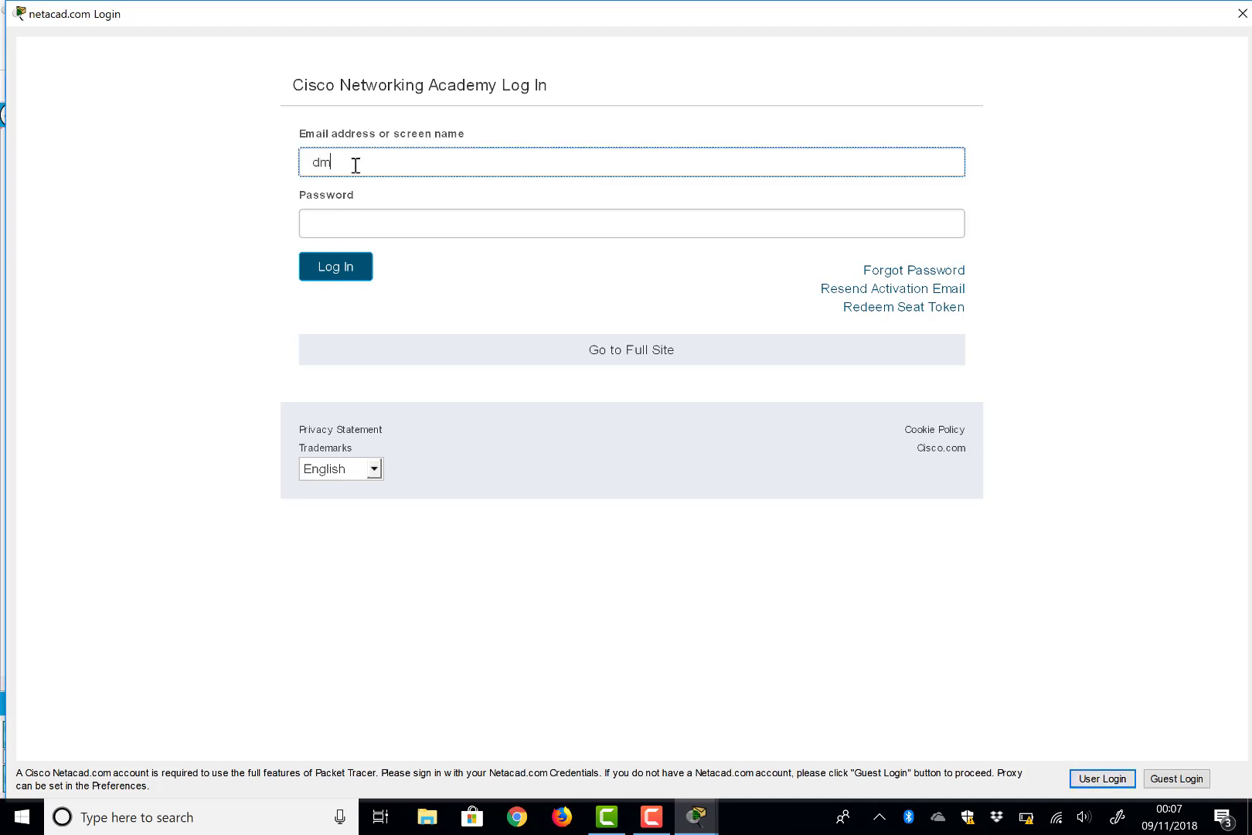
{"action": "type", "text": "aidens"}
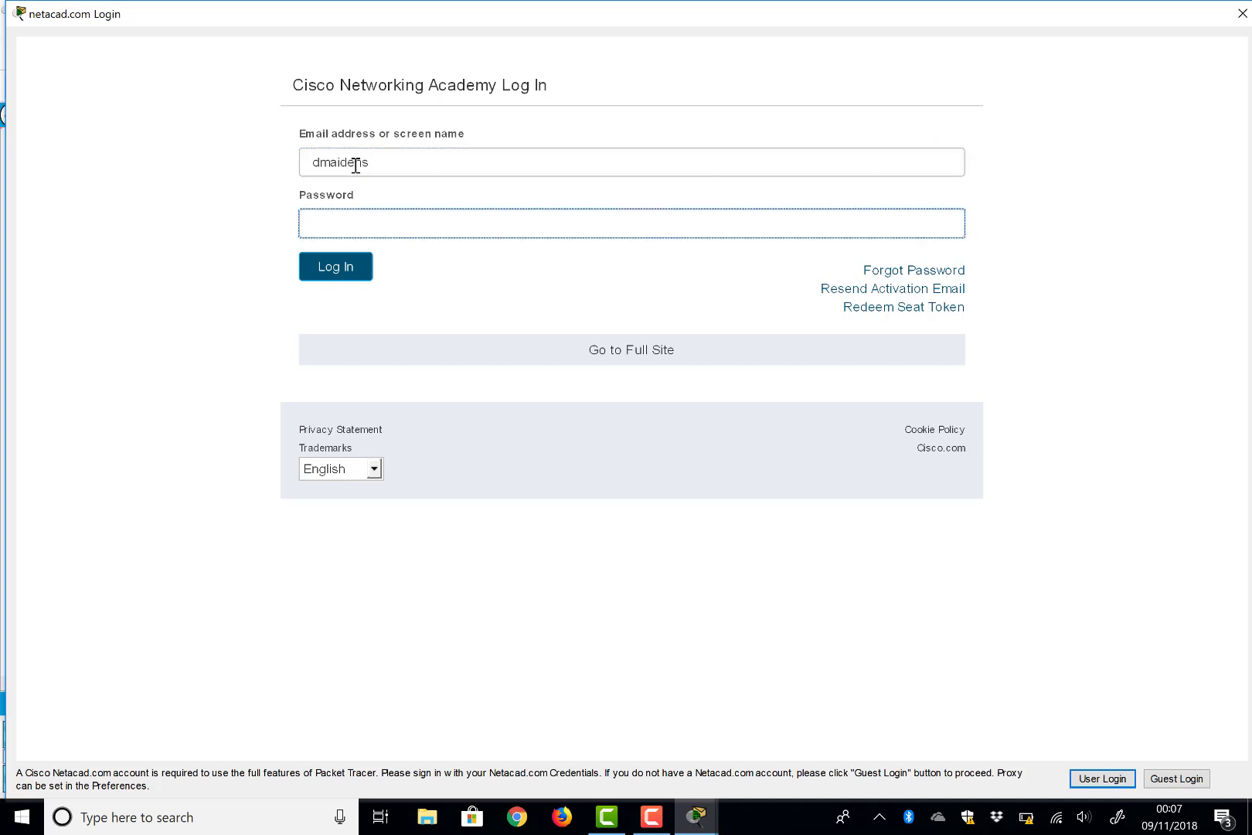
{"action": "type", "text": "password"}
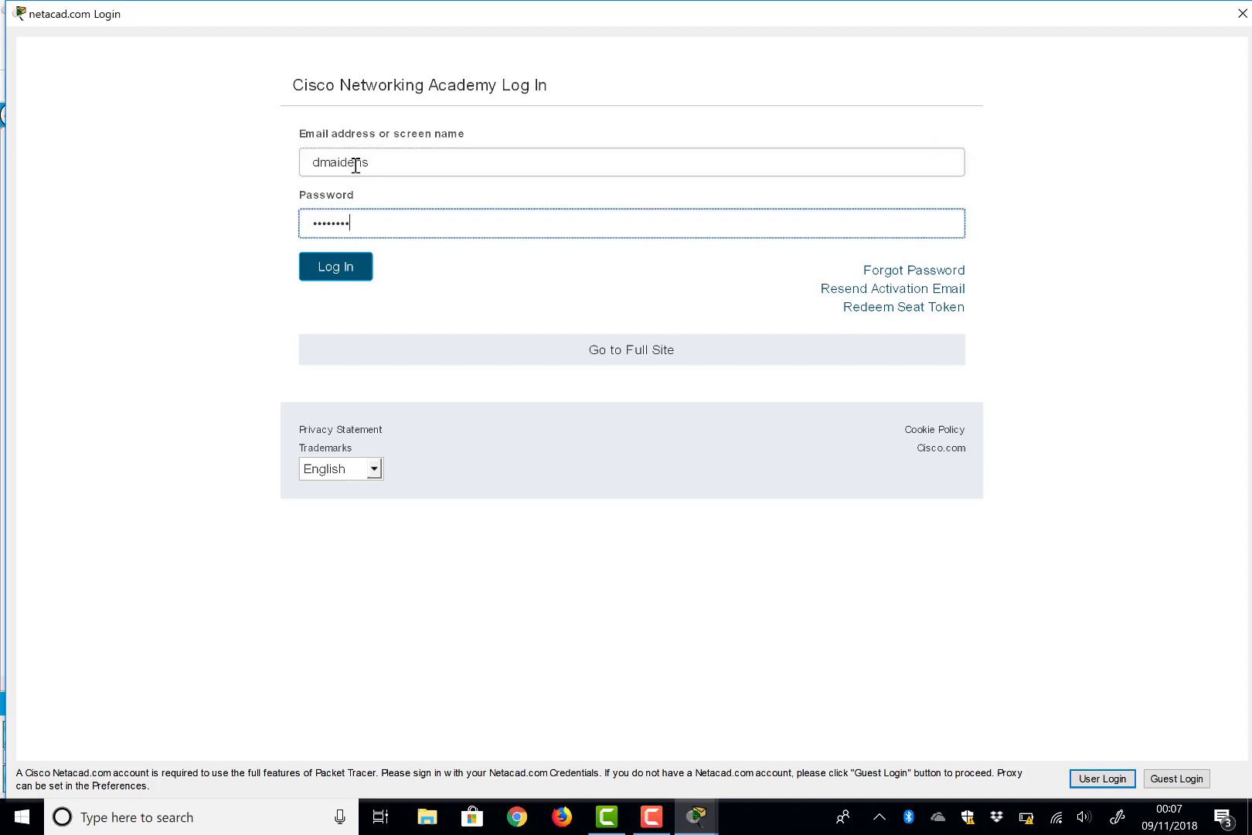
{"action": "left_click", "coordinate": [334, 266]}
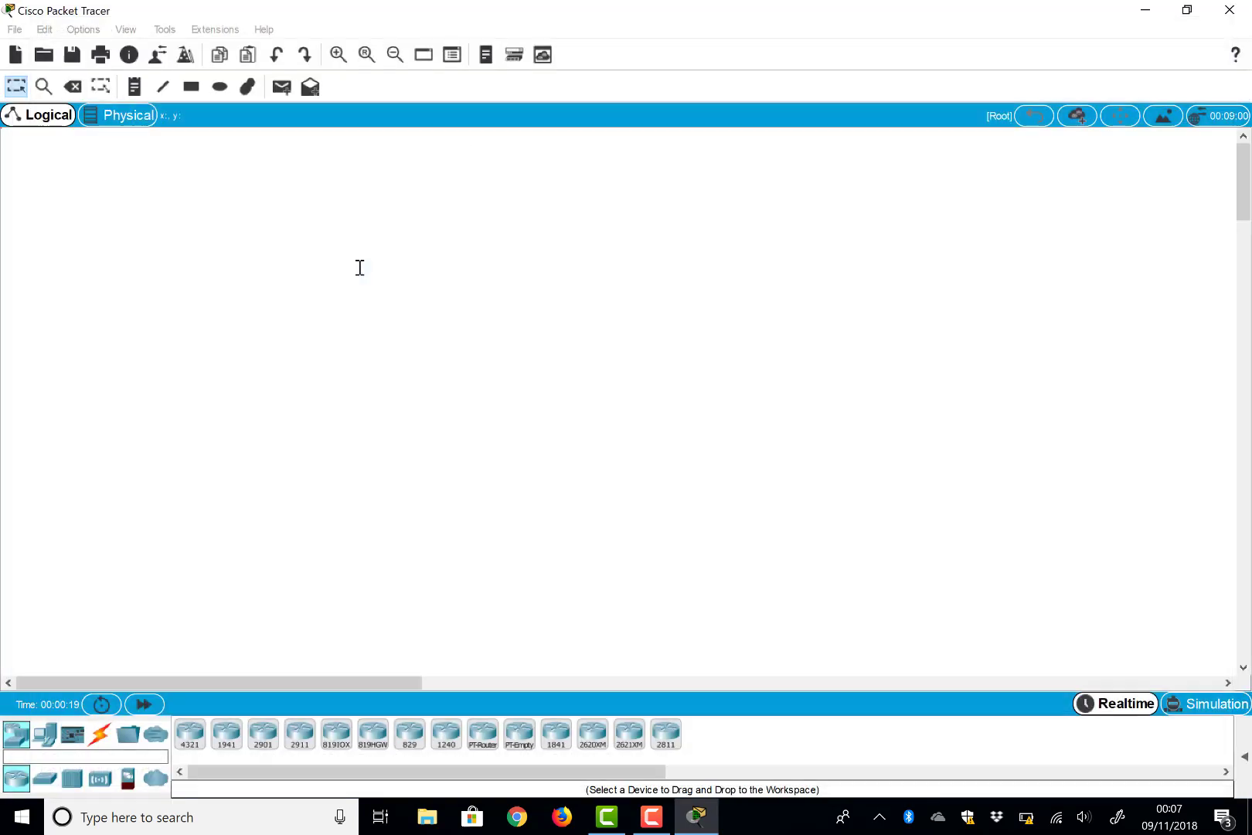
{"action": "mouse_move", "coordinate": [338, 394]}
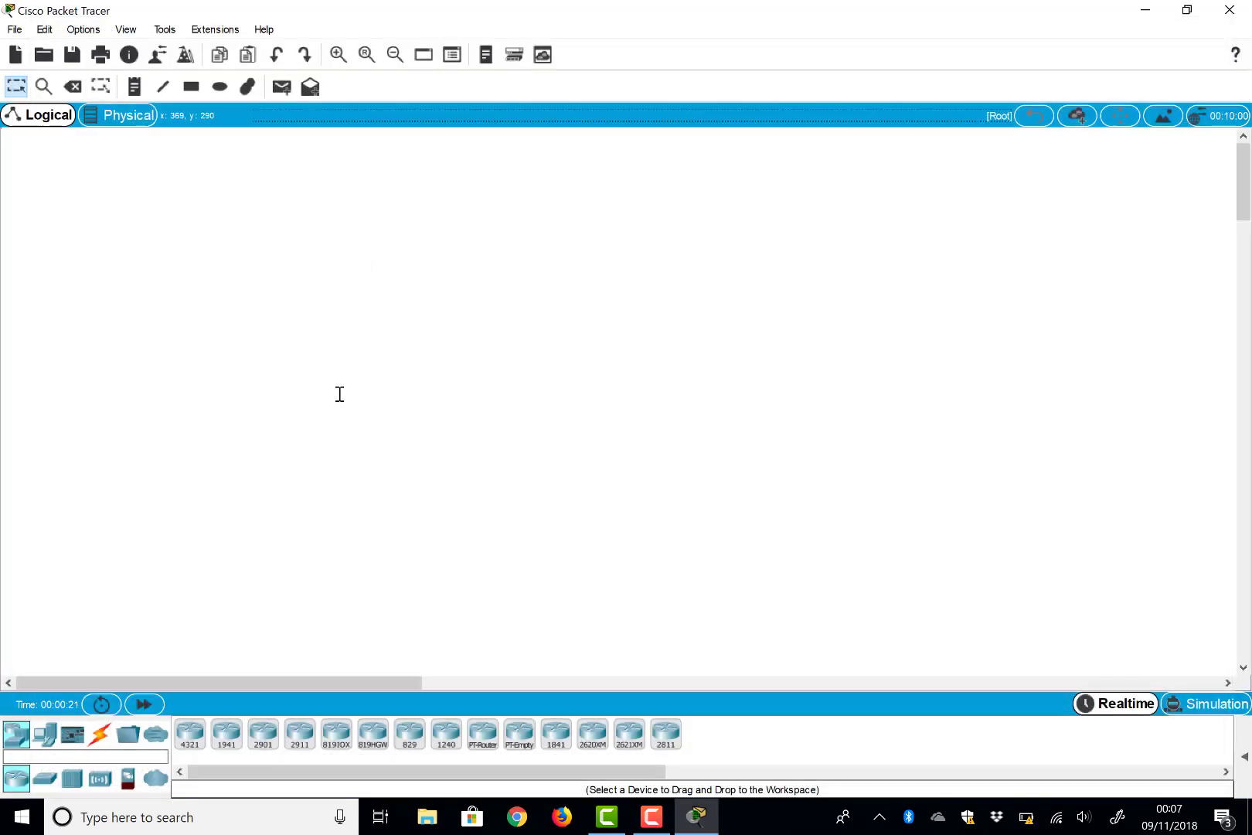
{"action": "mouse_move", "coordinate": [572, 436]}
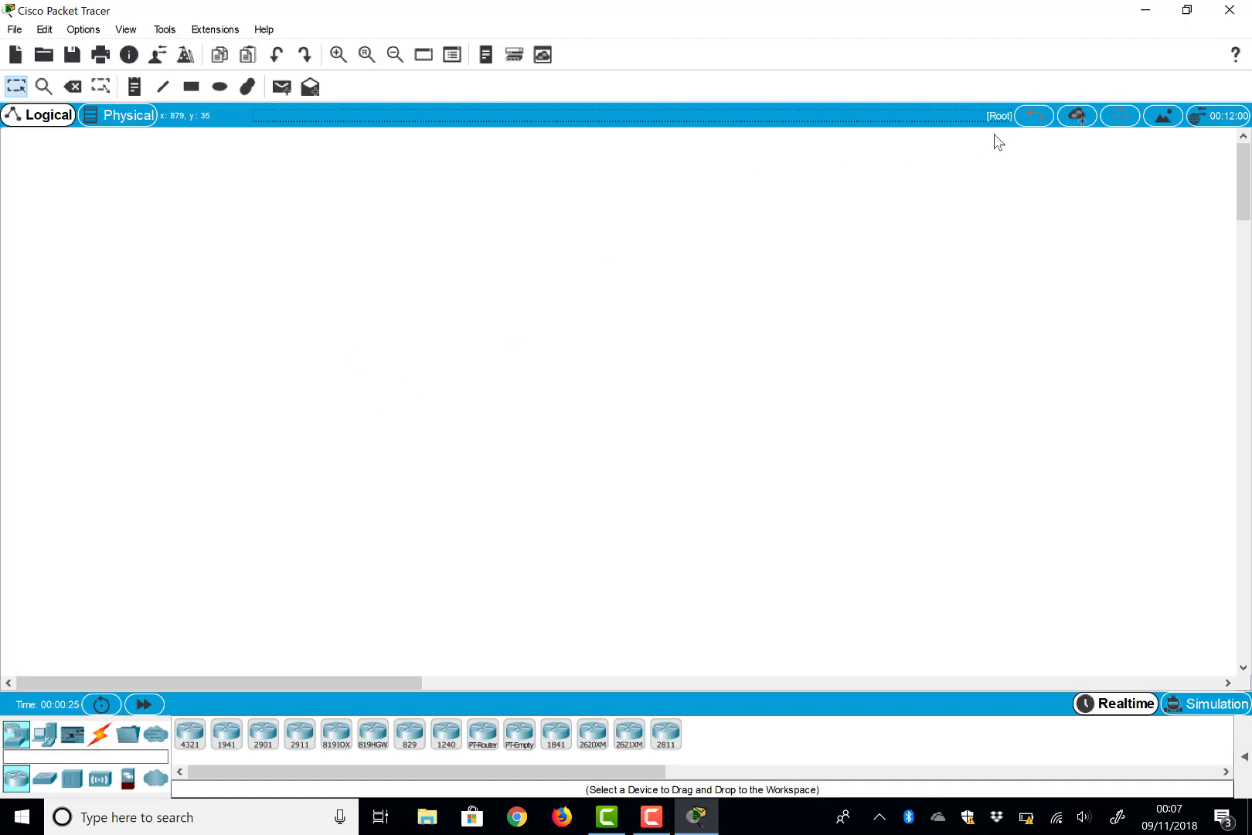
{"action": "mouse_move", "coordinate": [811, 202]}
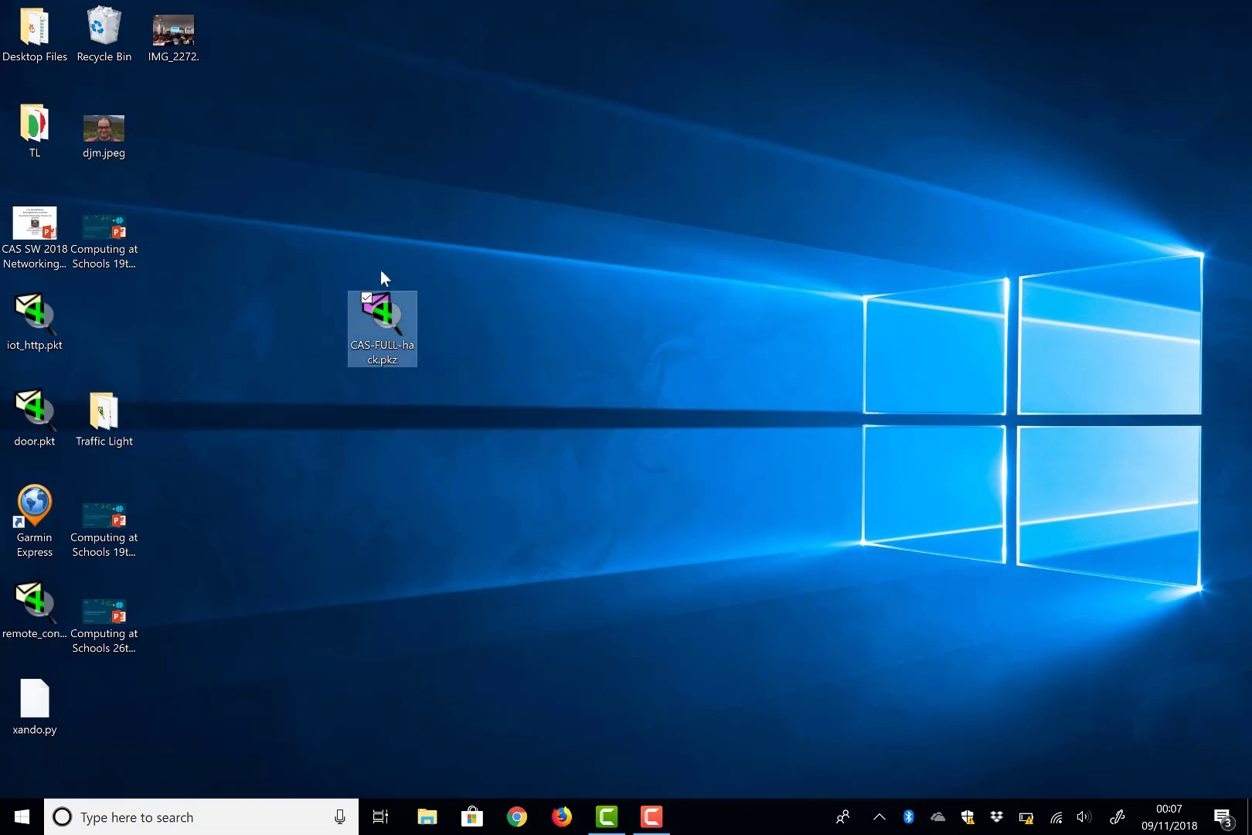
{"action": "mouse_move", "coordinate": [391, 406]}
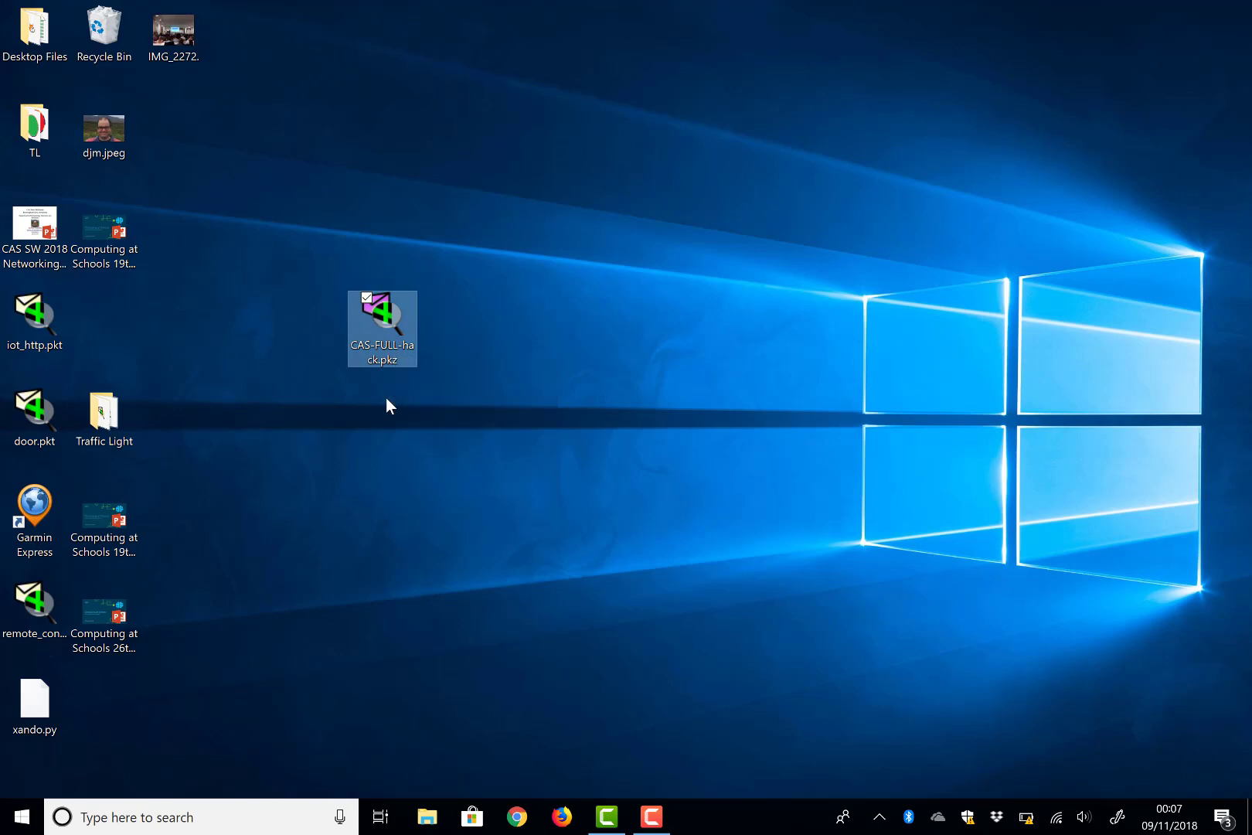
Select the CAS-FULL-hack.pkz file on the Windows desktop.
{"action": "left_click", "coordinate": [381, 327]}
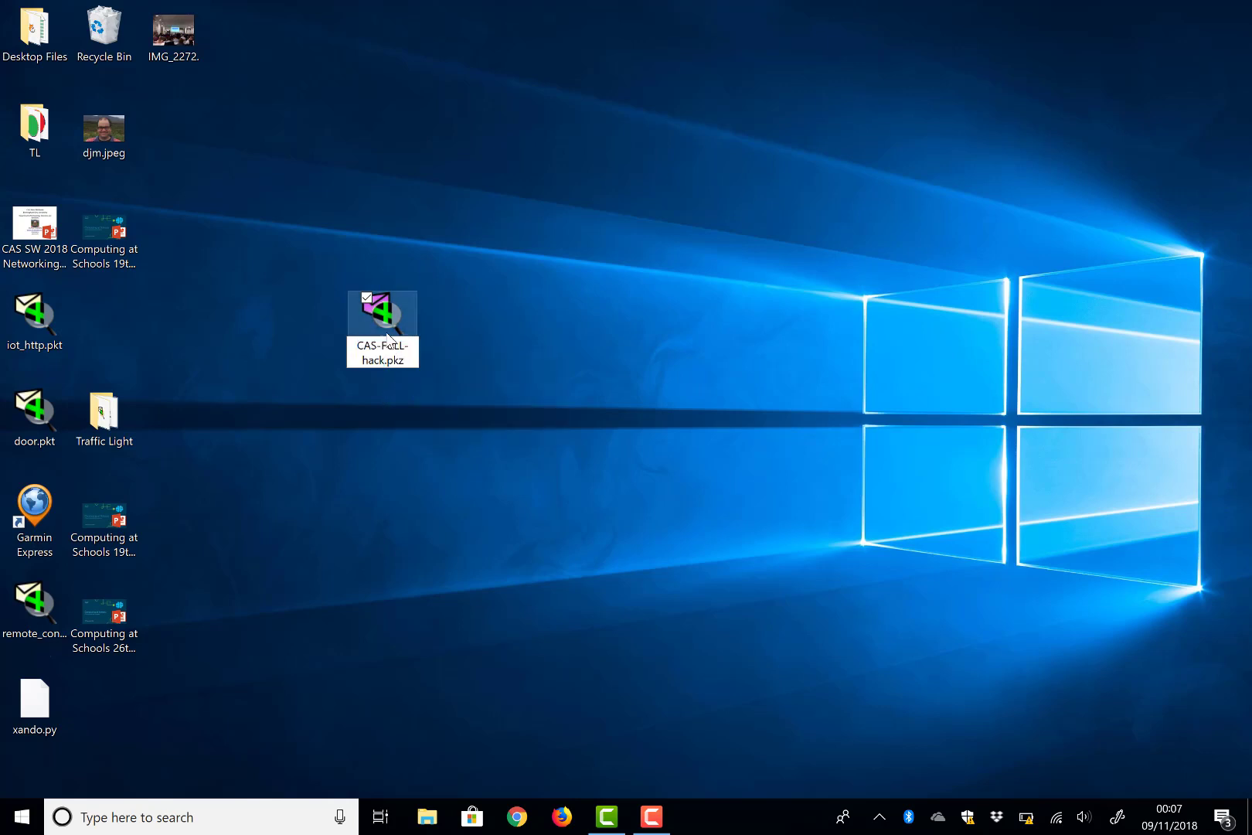
Load CAS-FULL-hack.pkz from the desktop into Packet Tracer.
{"action": "double_click", "coordinate": [382, 312]}
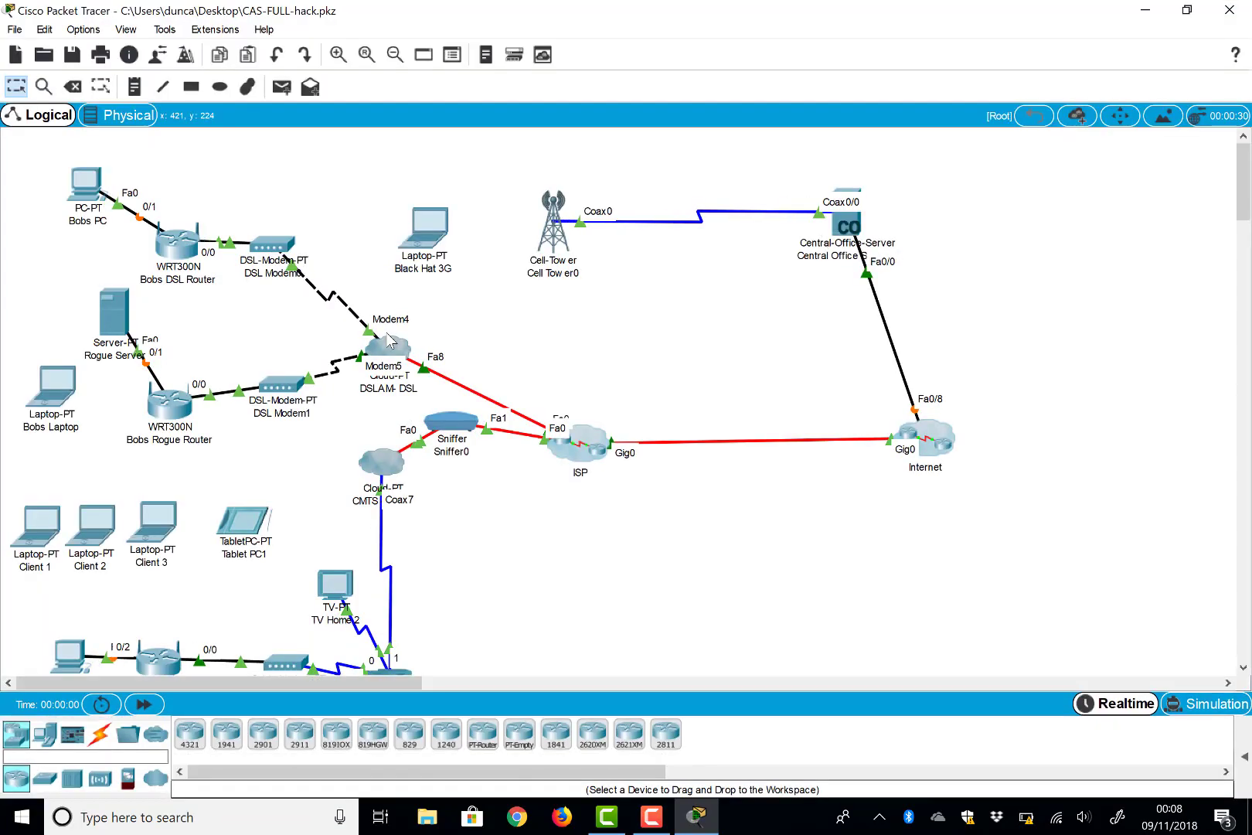
{"action": "mouse_move", "coordinate": [479, 307]}
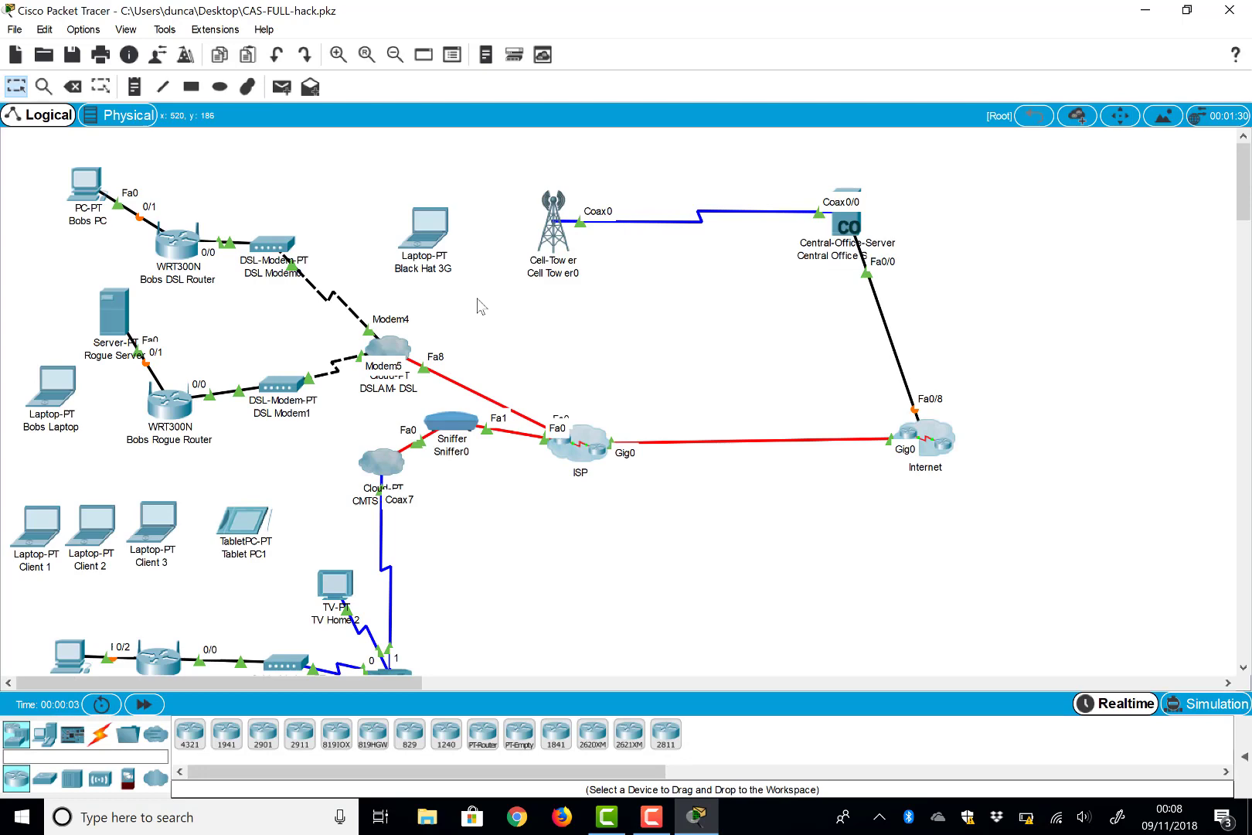
{"action": "mouse_move", "coordinate": [473, 410]}
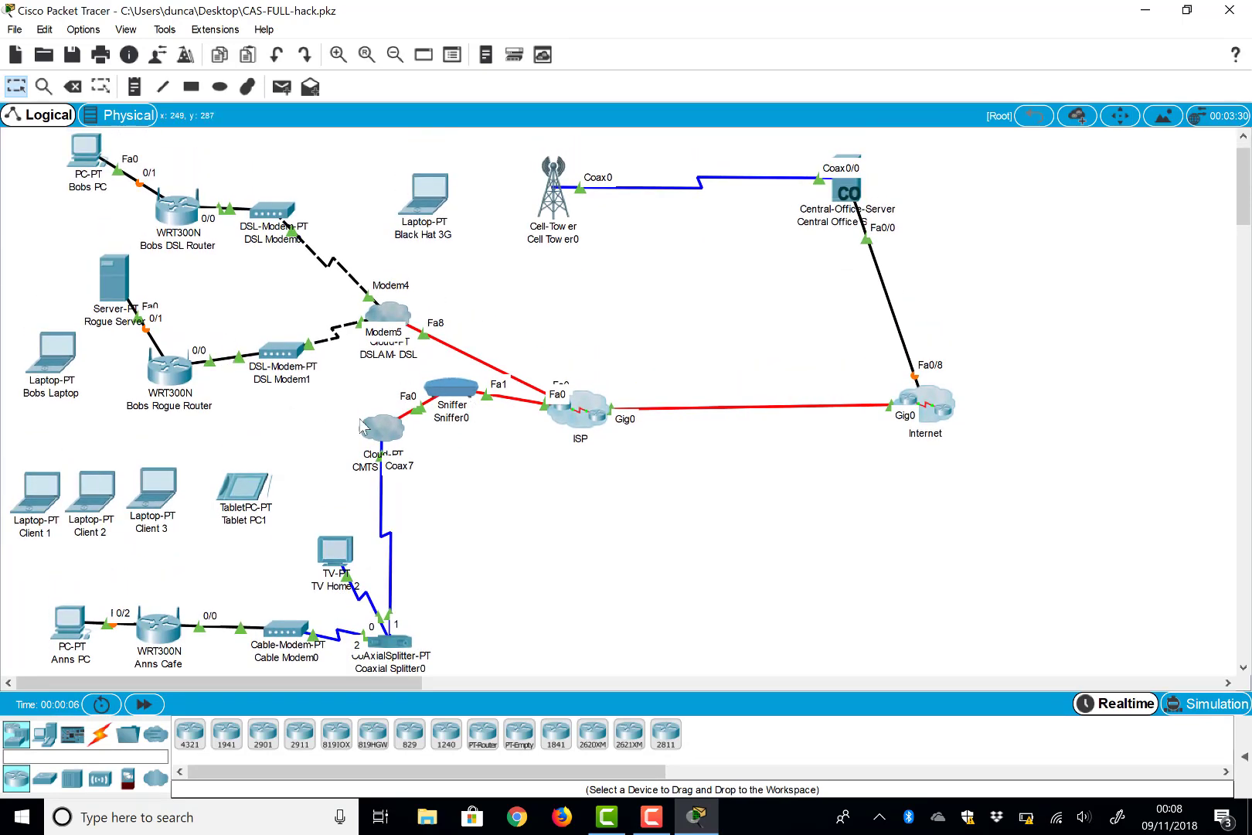
{"action": "mouse_move", "coordinate": [333, 402]}
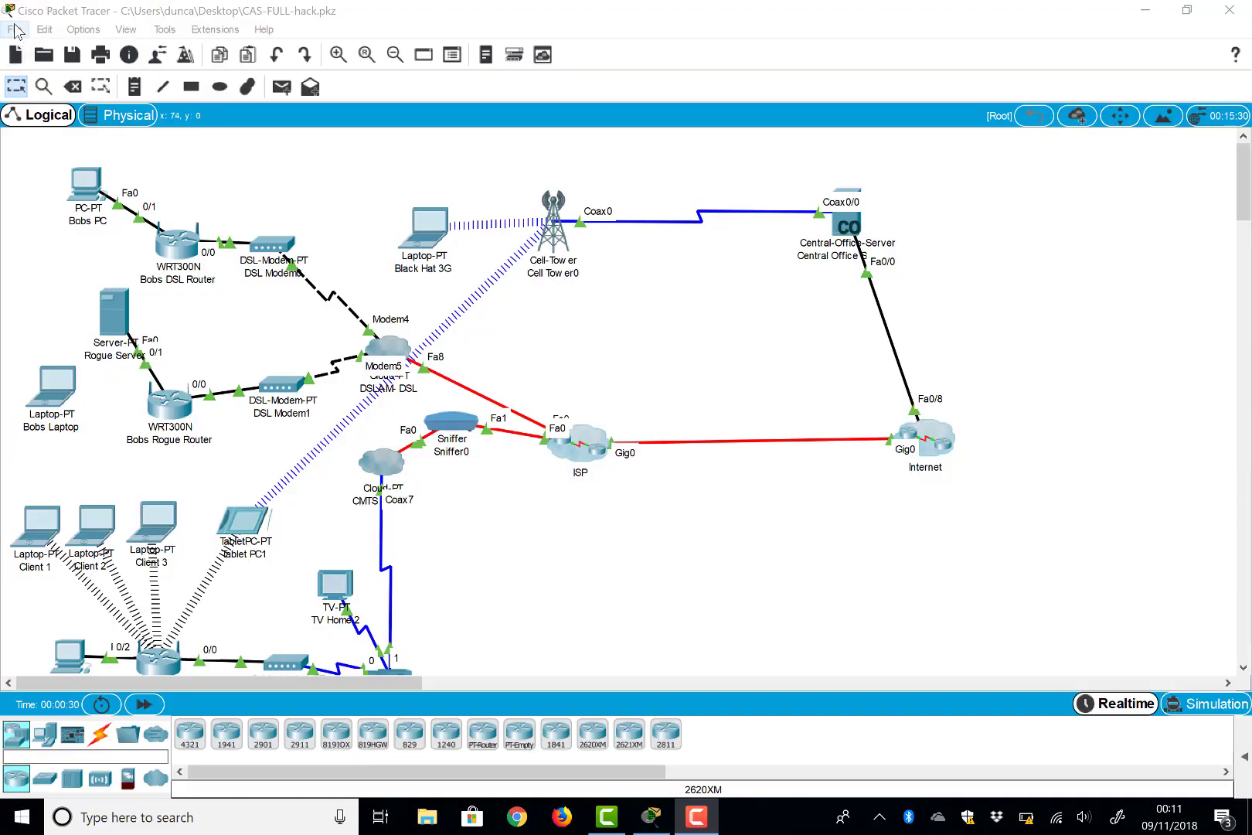
Start a new network via File > New, declining to save the hack topology.
{"action": "left_click", "coordinate": [14, 29]}
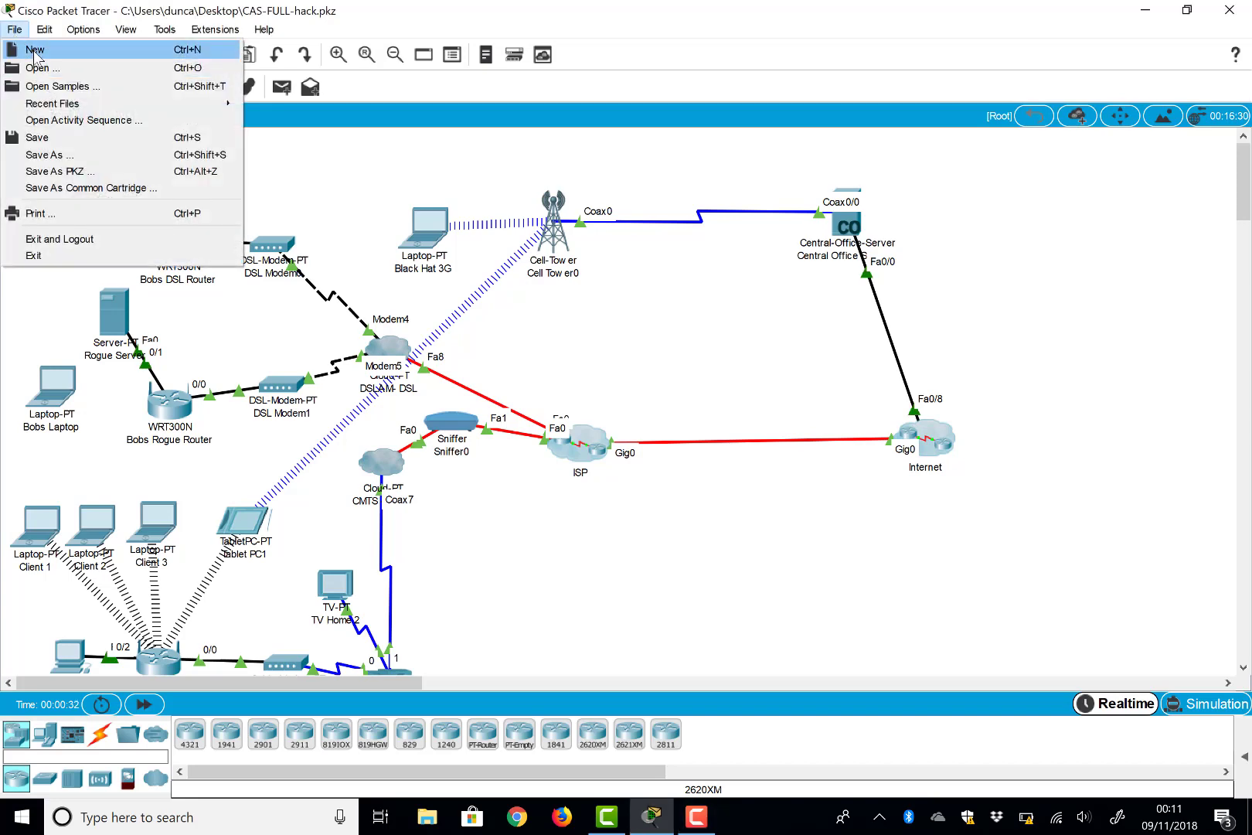
{"action": "left_click", "coordinate": [34, 49]}
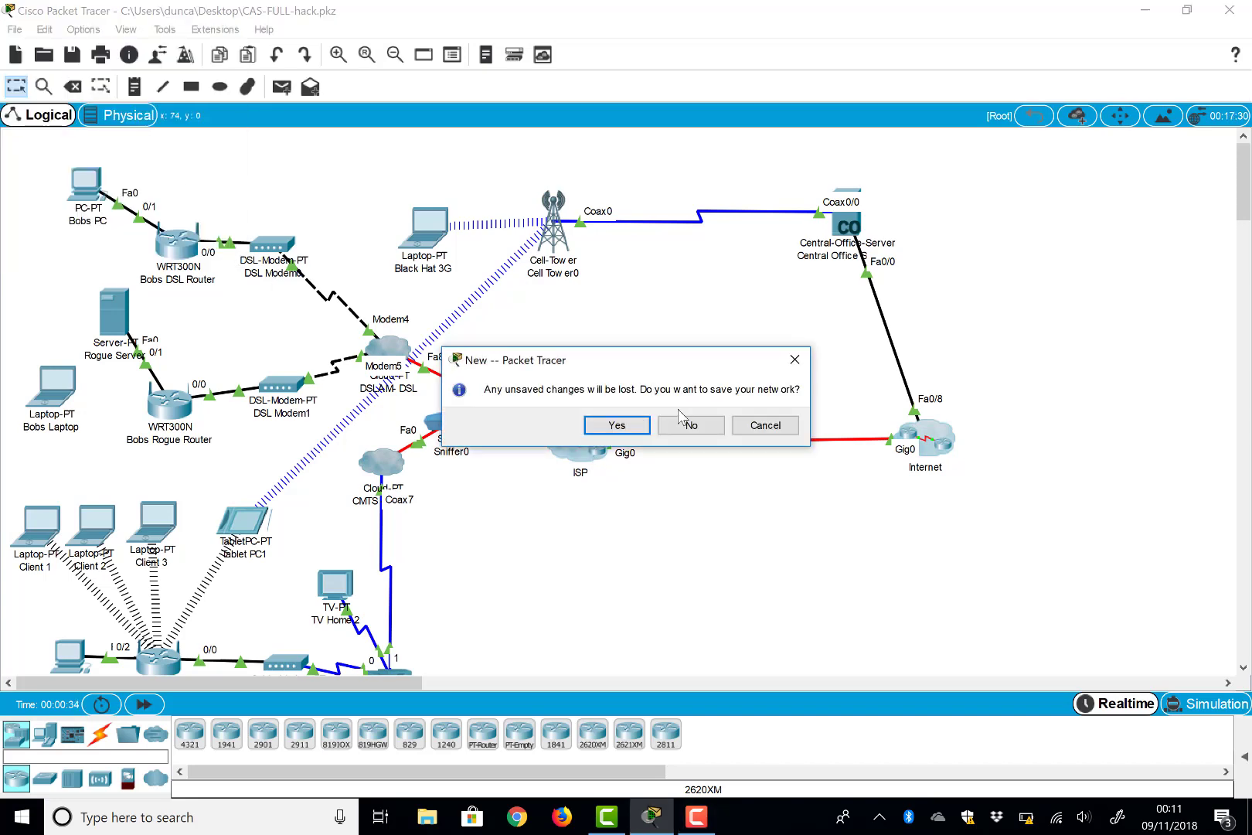
{"action": "left_click", "coordinate": [689, 424]}
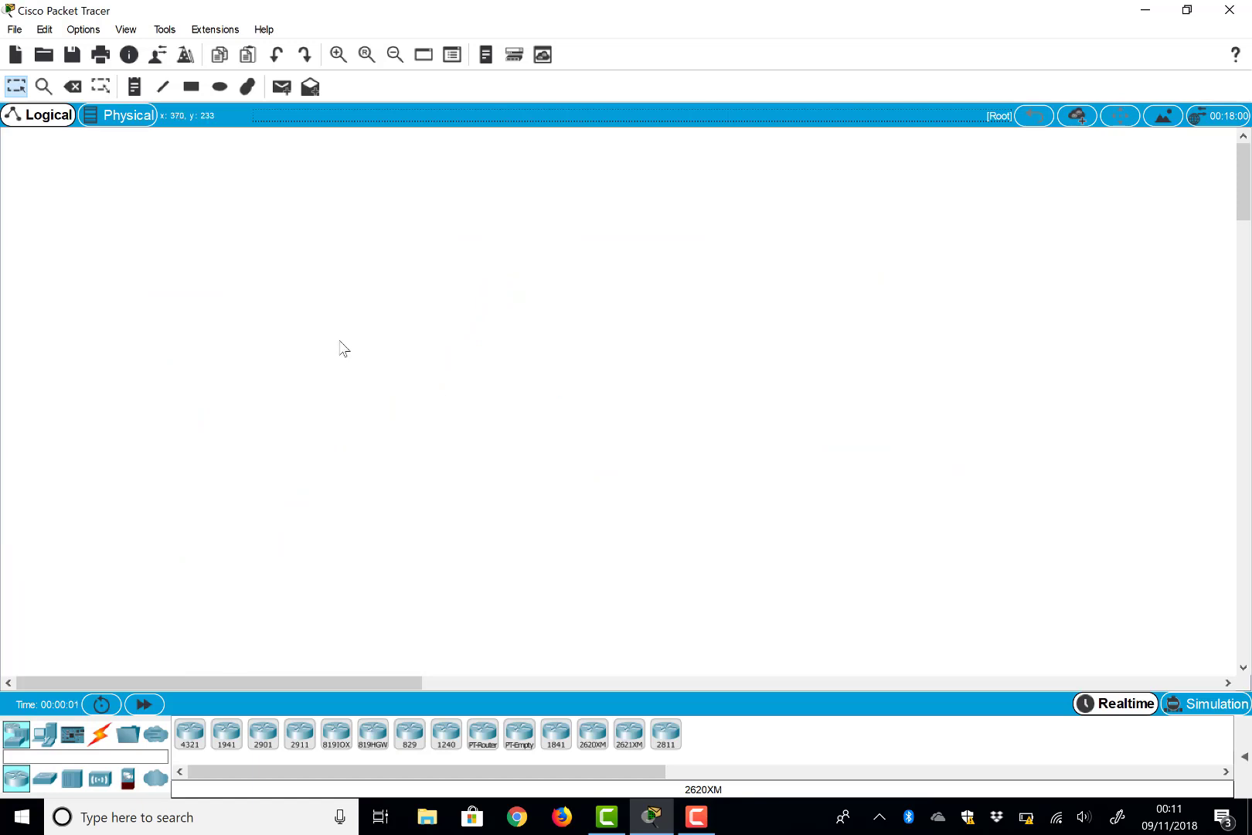
{"action": "mouse_move", "coordinate": [347, 477]}
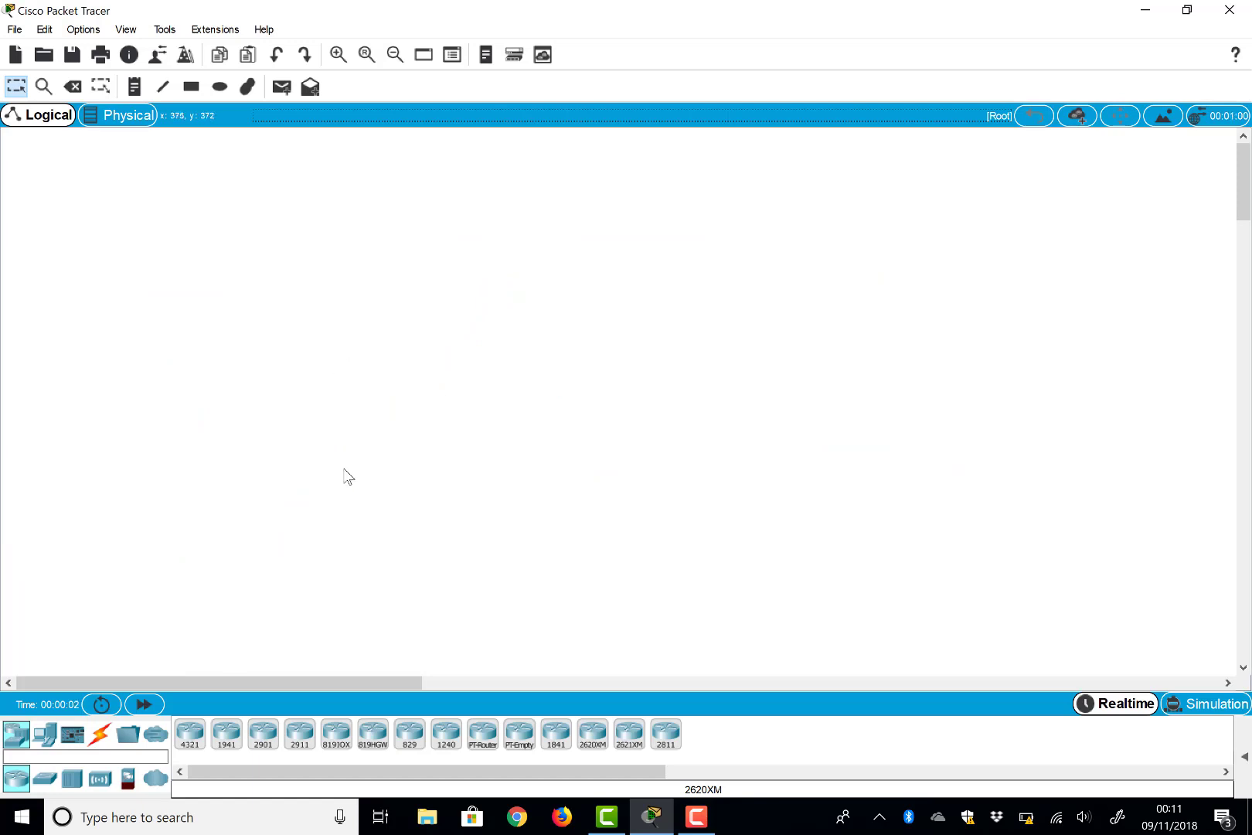
{"action": "mouse_move", "coordinate": [493, 259]}
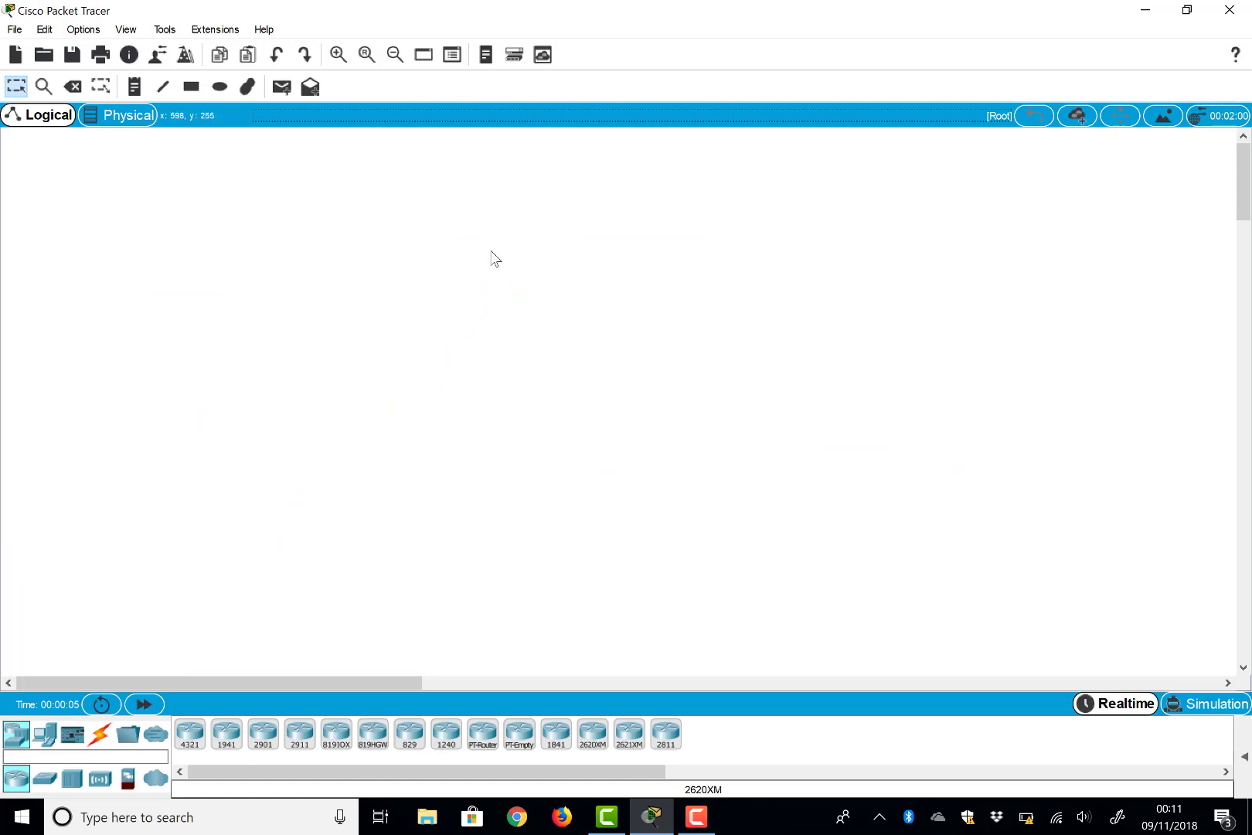
{"action": "mouse_move", "coordinate": [582, 423]}
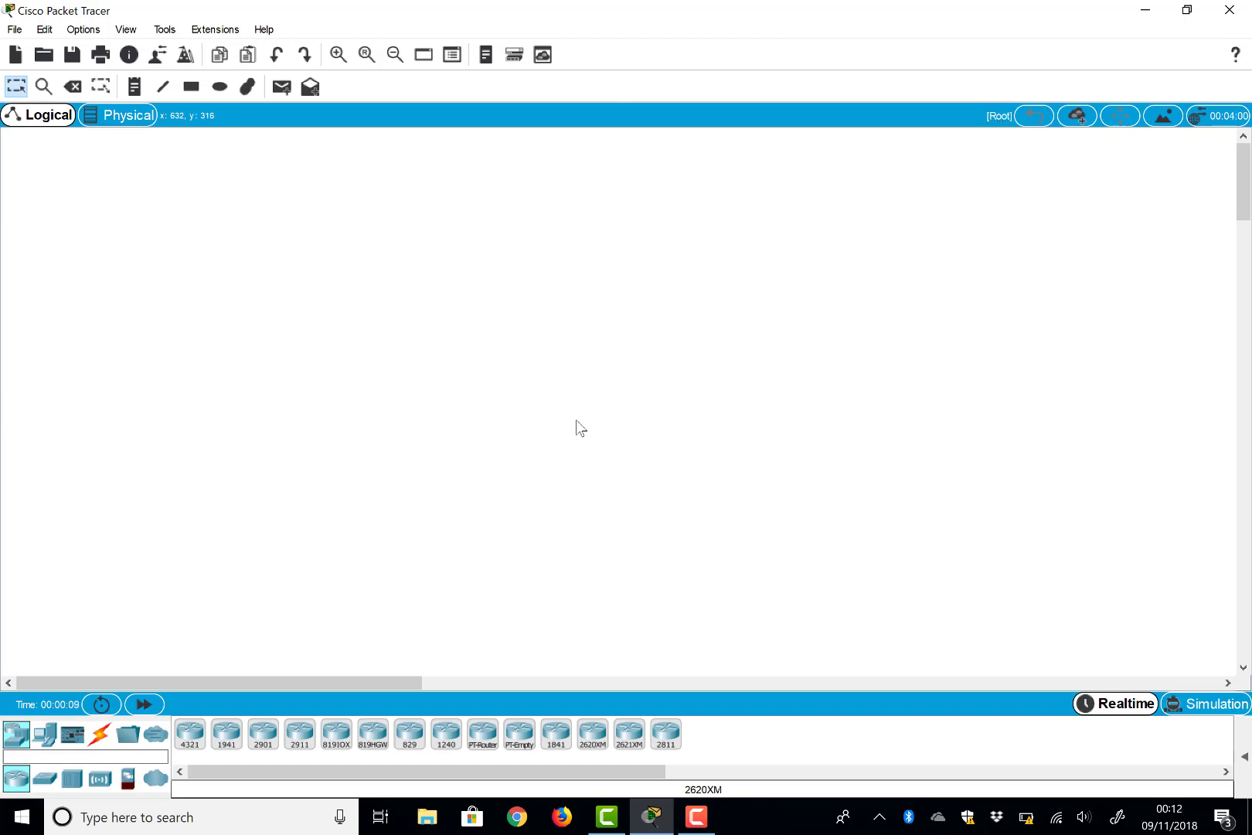
{"action": "mouse_move", "coordinate": [310, 755]}
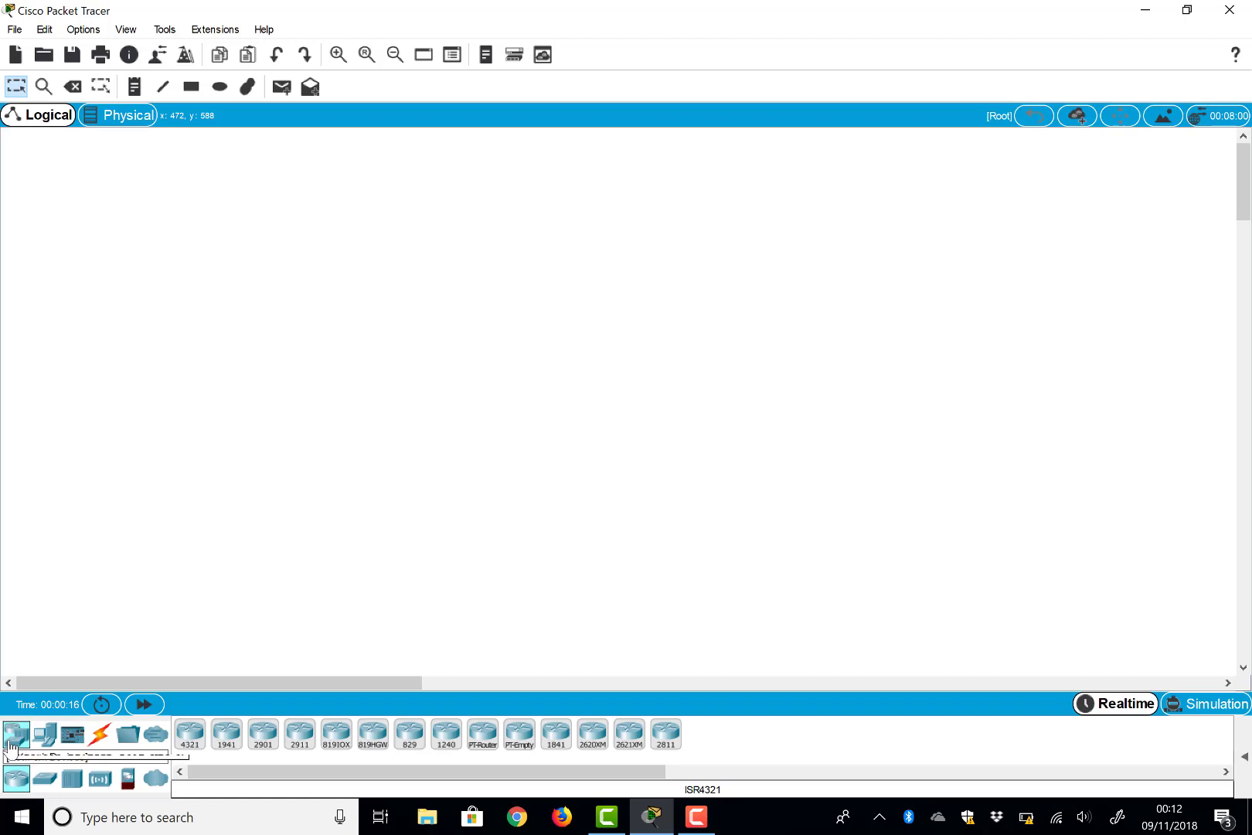
{"action": "mouse_move", "coordinate": [14, 734]}
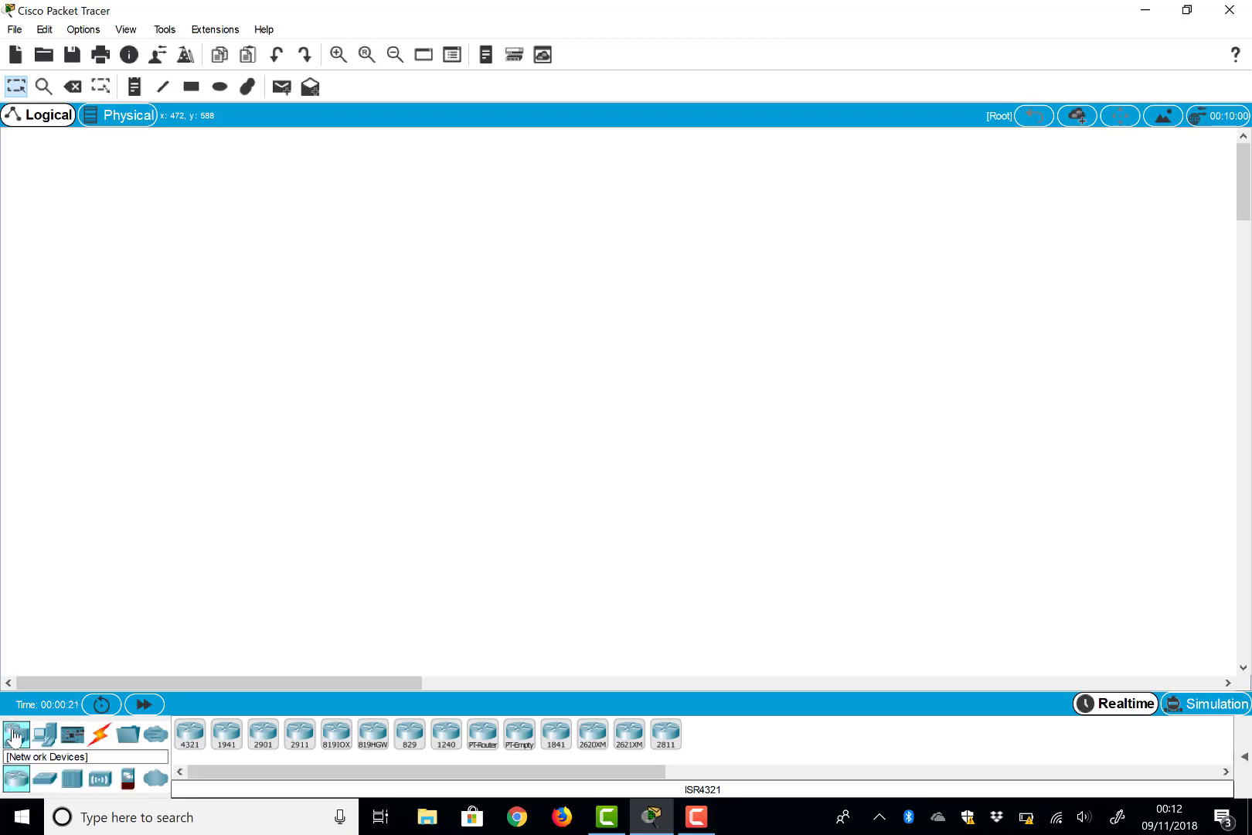
{"action": "mouse_move", "coordinate": [14, 734]}
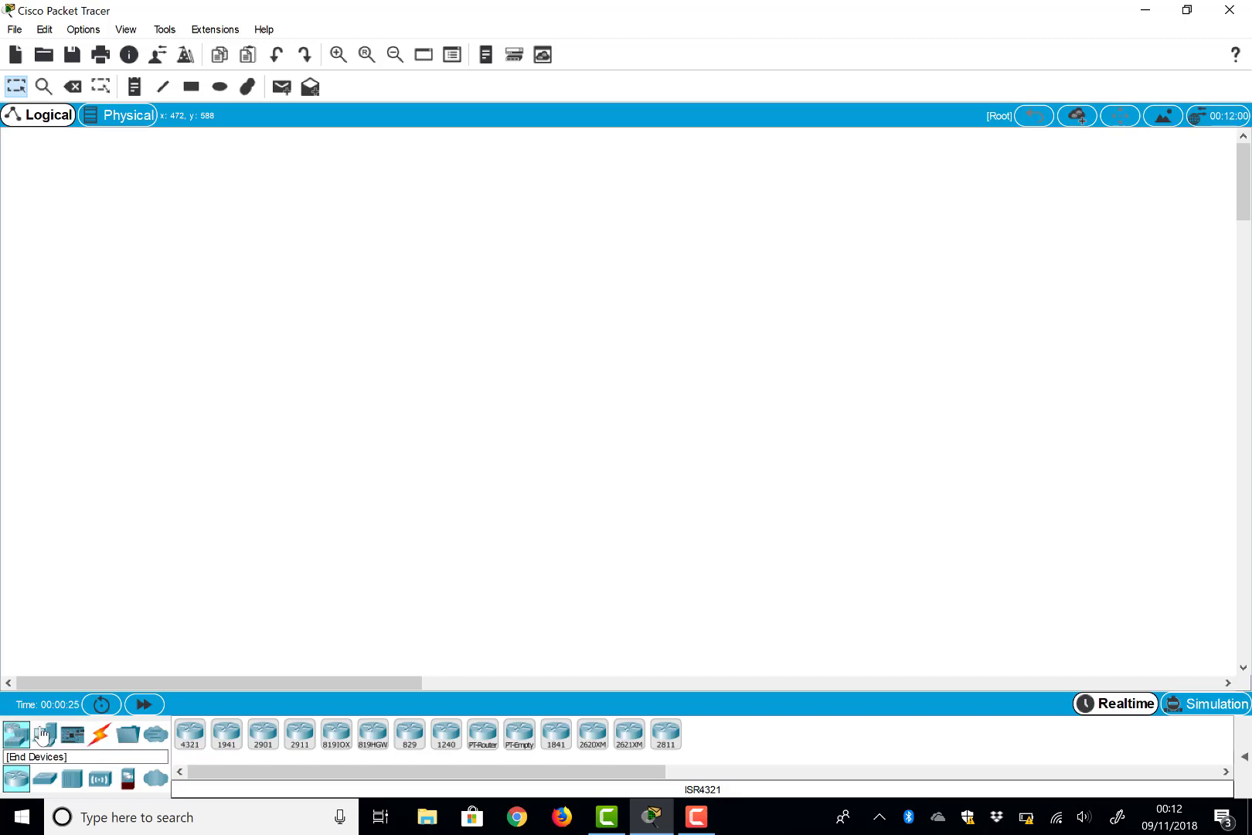
Browse the End Devices, Components and Connections palettes, then return to Network Devices.
{"action": "left_click", "coordinate": [43, 735]}
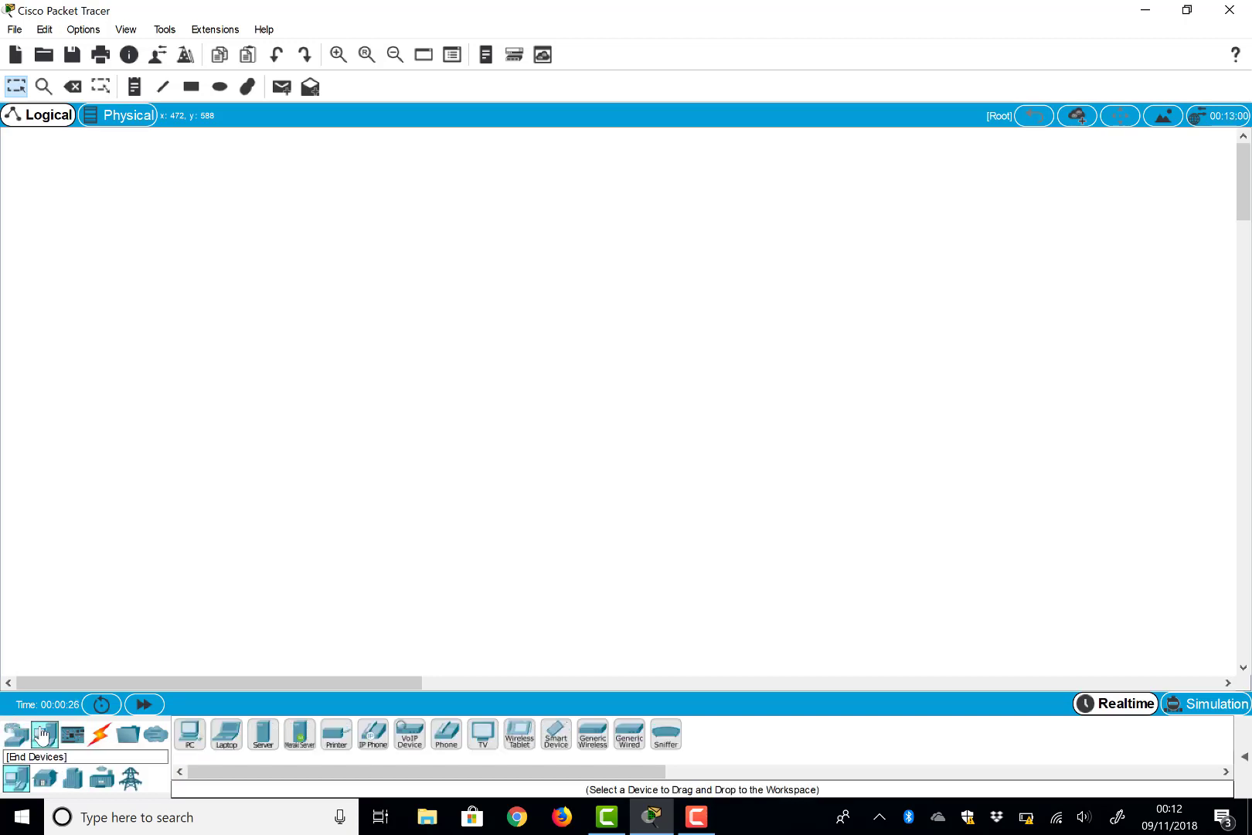
{"action": "left_click", "coordinate": [73, 734]}
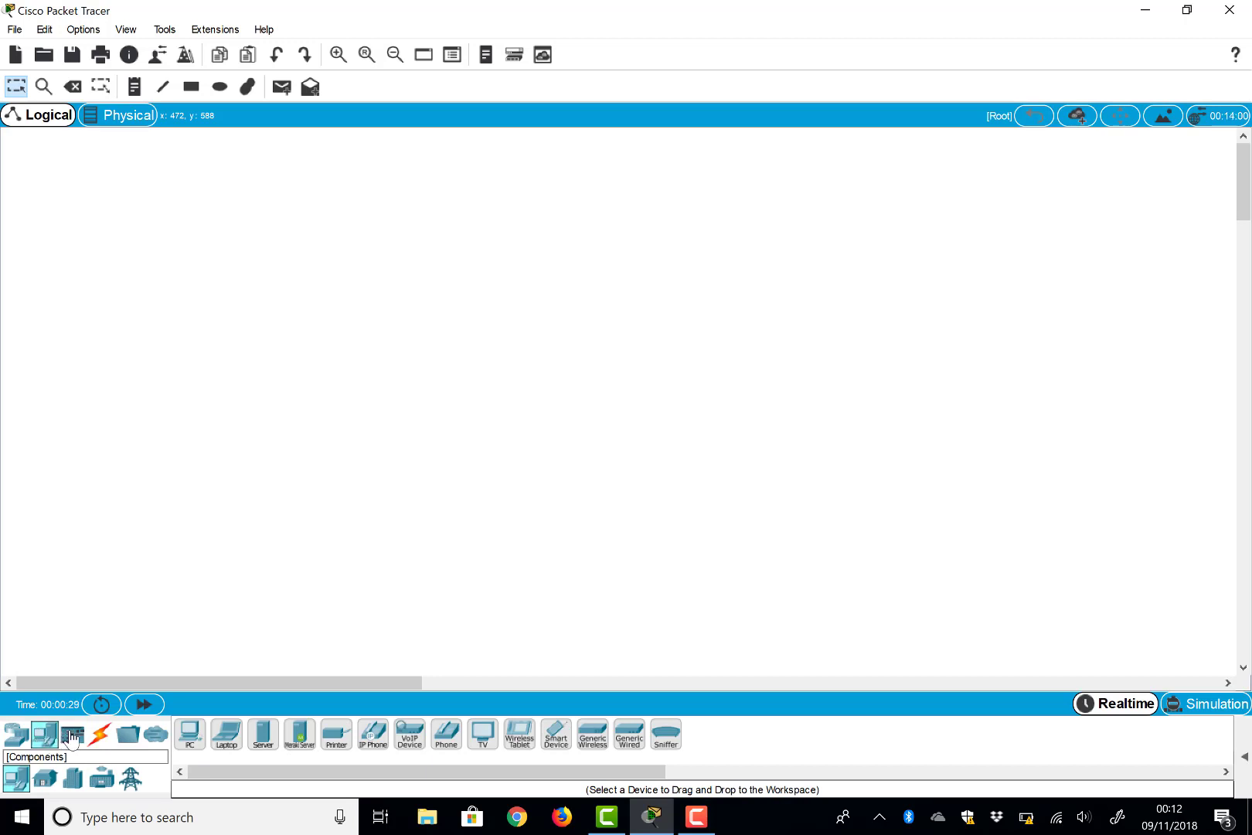
{"action": "left_click", "coordinate": [71, 733]}
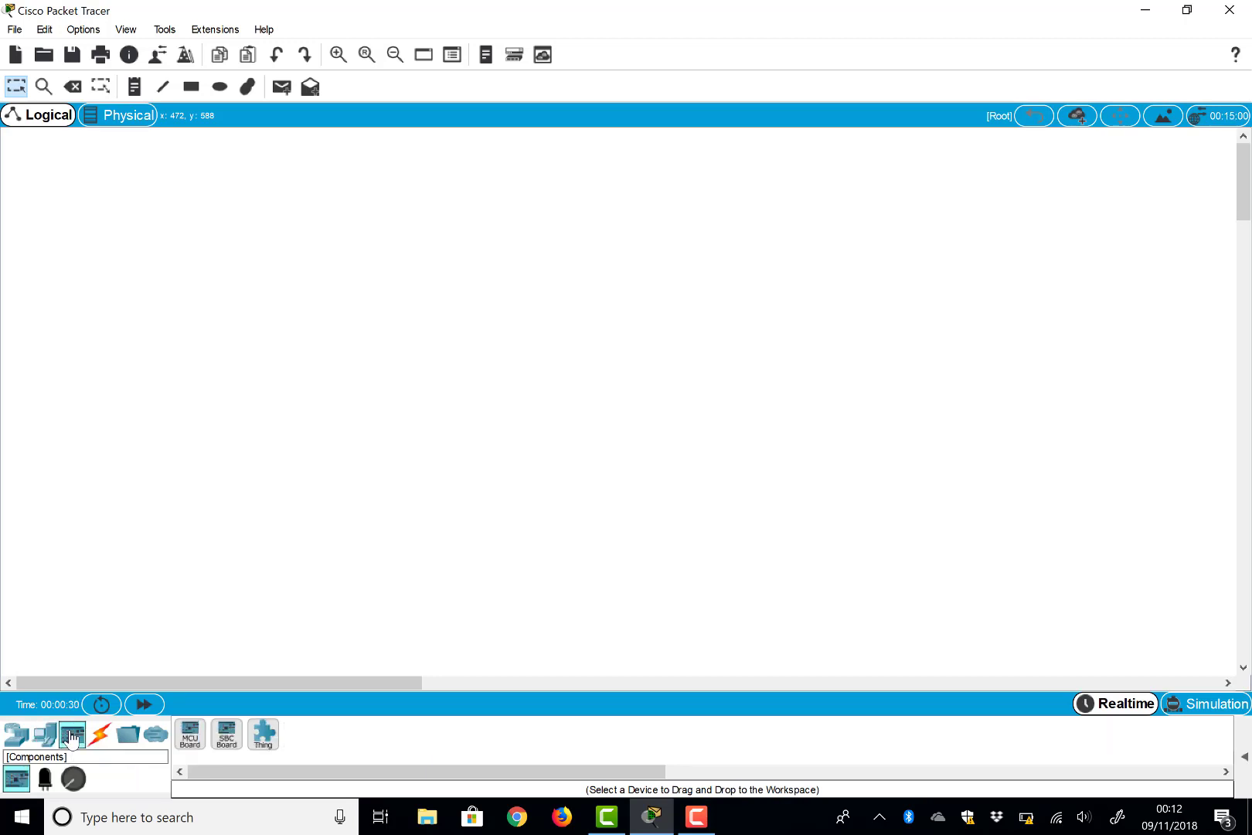
{"action": "left_click", "coordinate": [99, 733]}
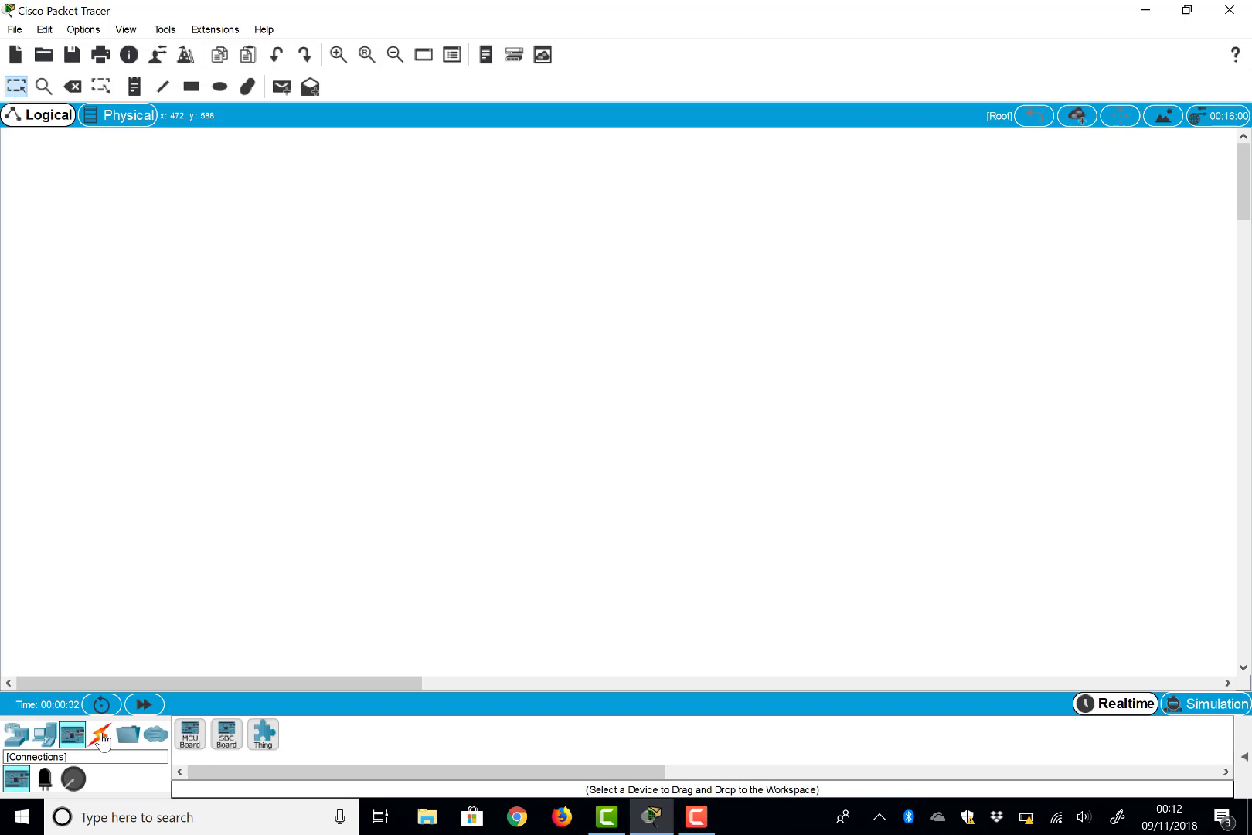
{"action": "left_click", "coordinate": [99, 733]}
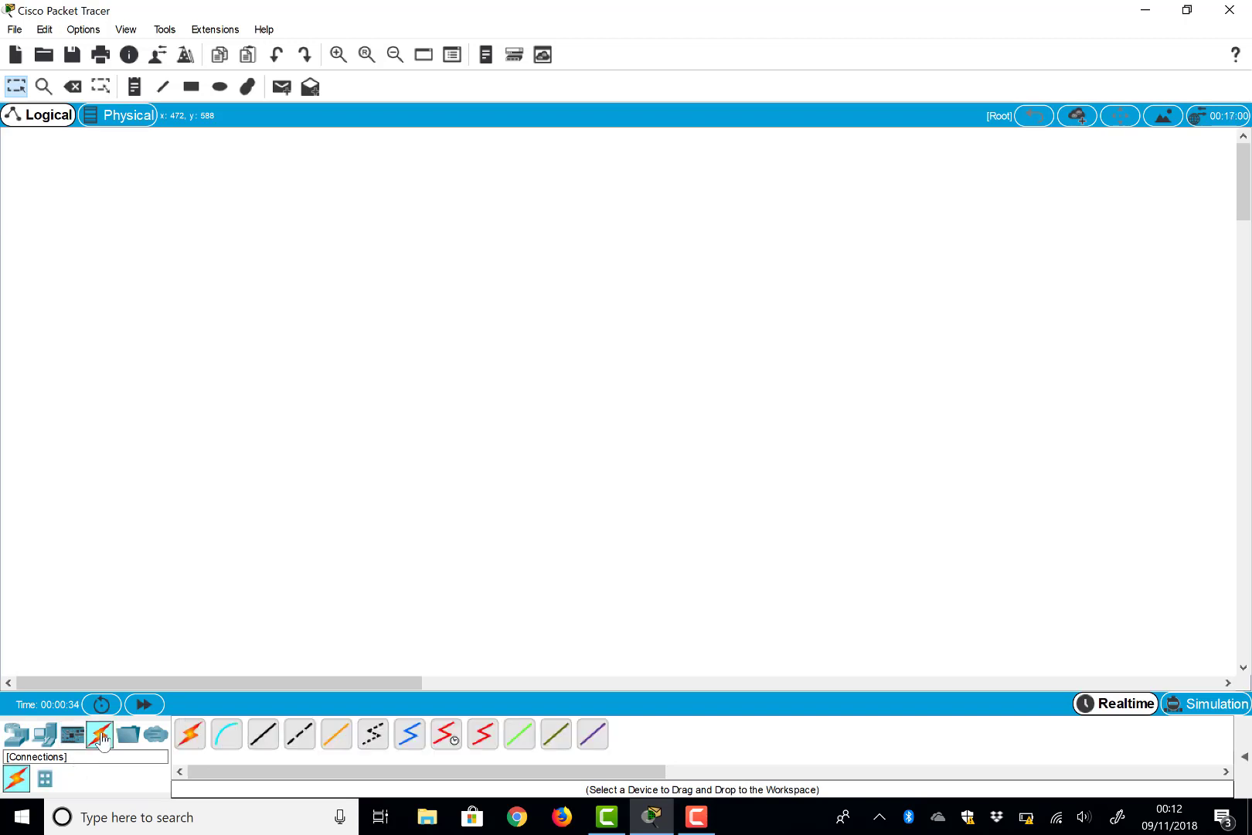
{"action": "left_click", "coordinate": [69, 735]}
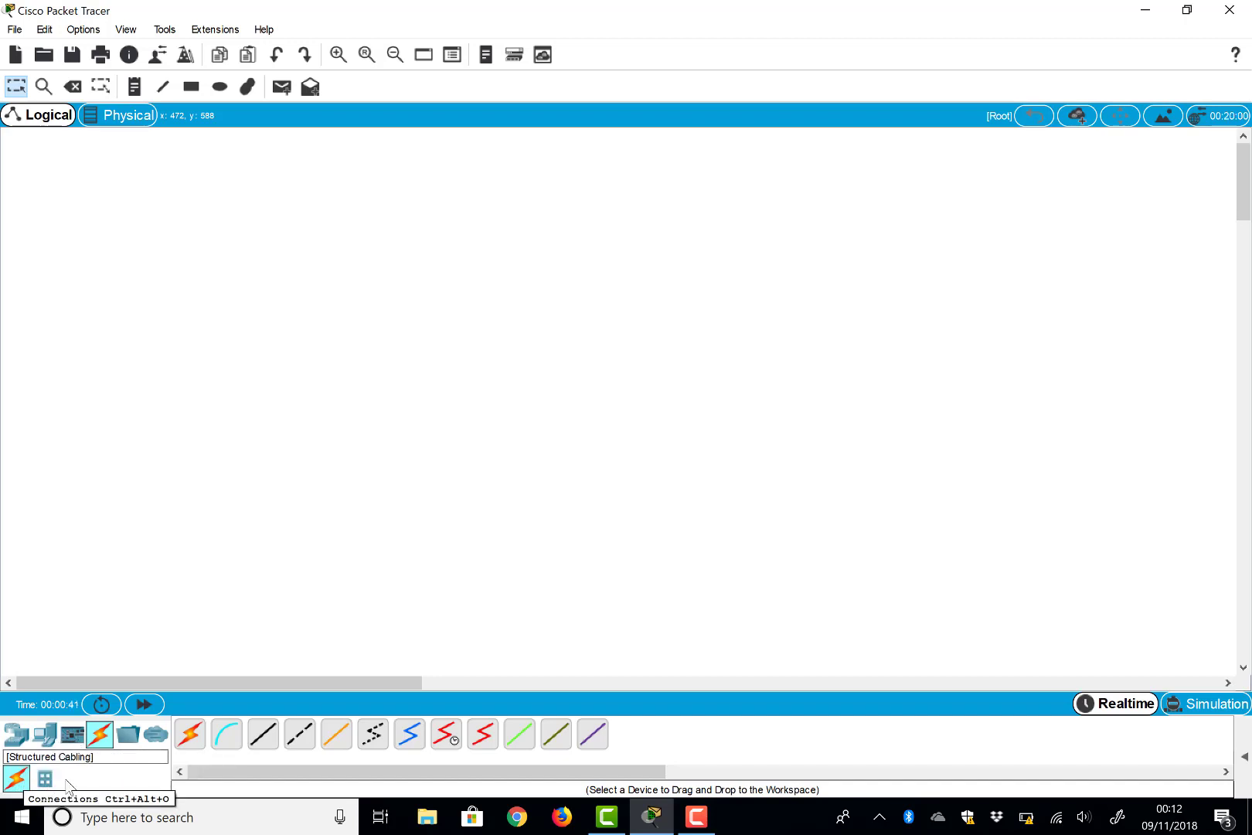
{"action": "left_click", "coordinate": [15, 734]}
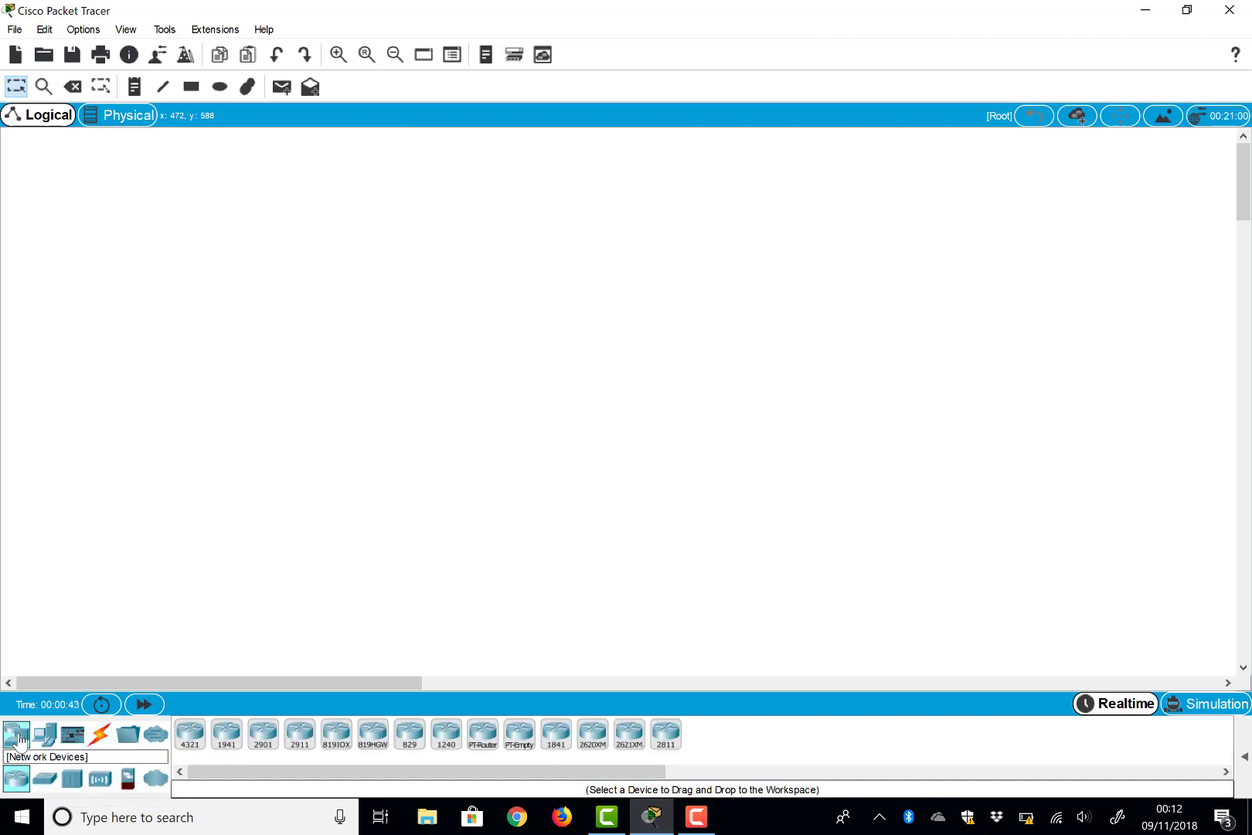
{"action": "mouse_move", "coordinate": [16, 734]}
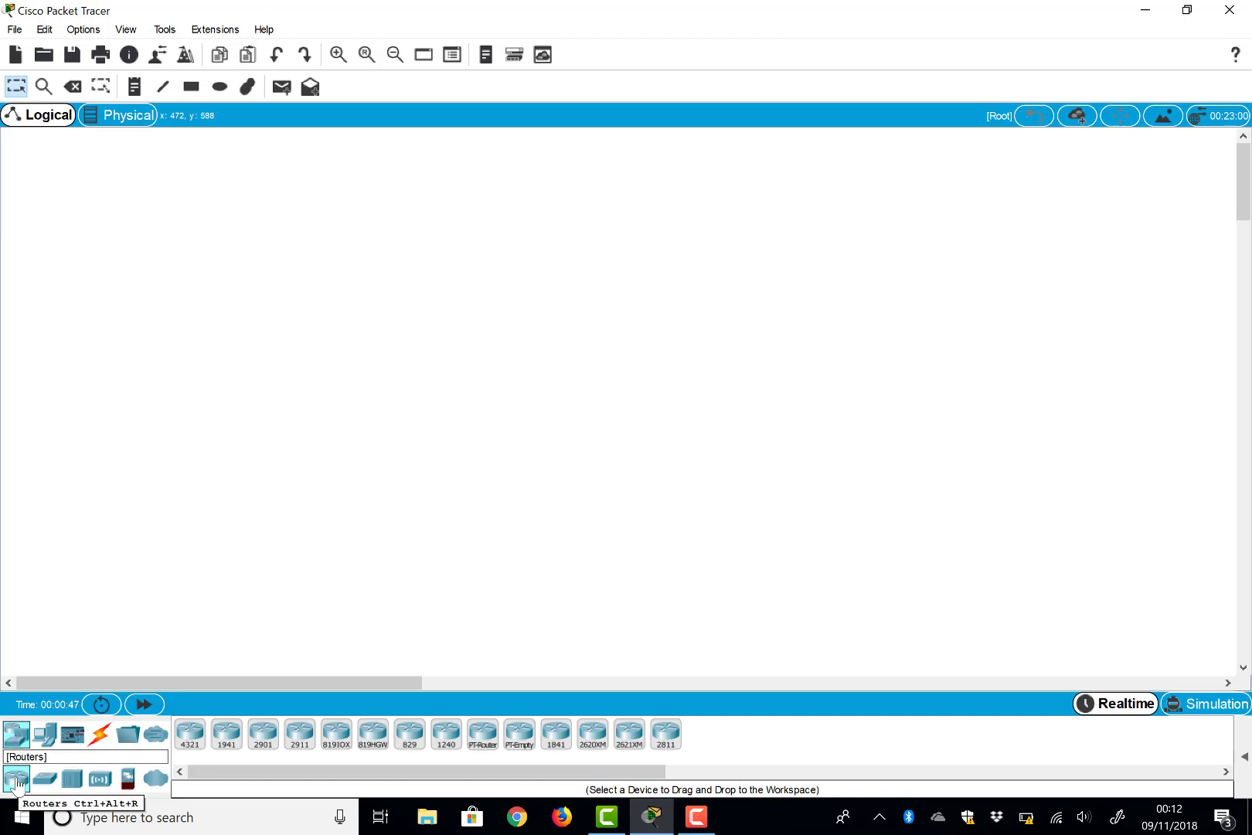
Browse the Routers, Switches, Hubs and Wireless Devices sub-categories.
{"action": "left_click", "coordinate": [45, 779]}
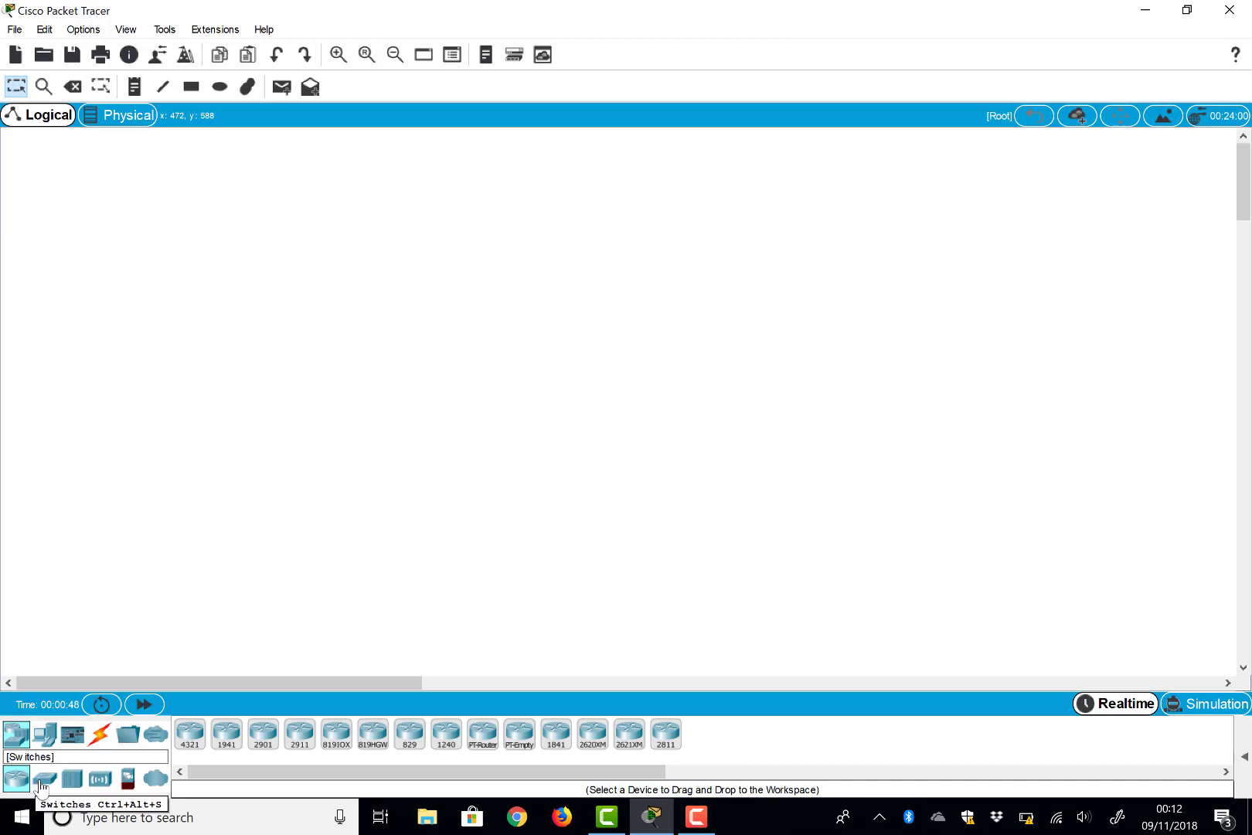
{"action": "left_click", "coordinate": [43, 779]}
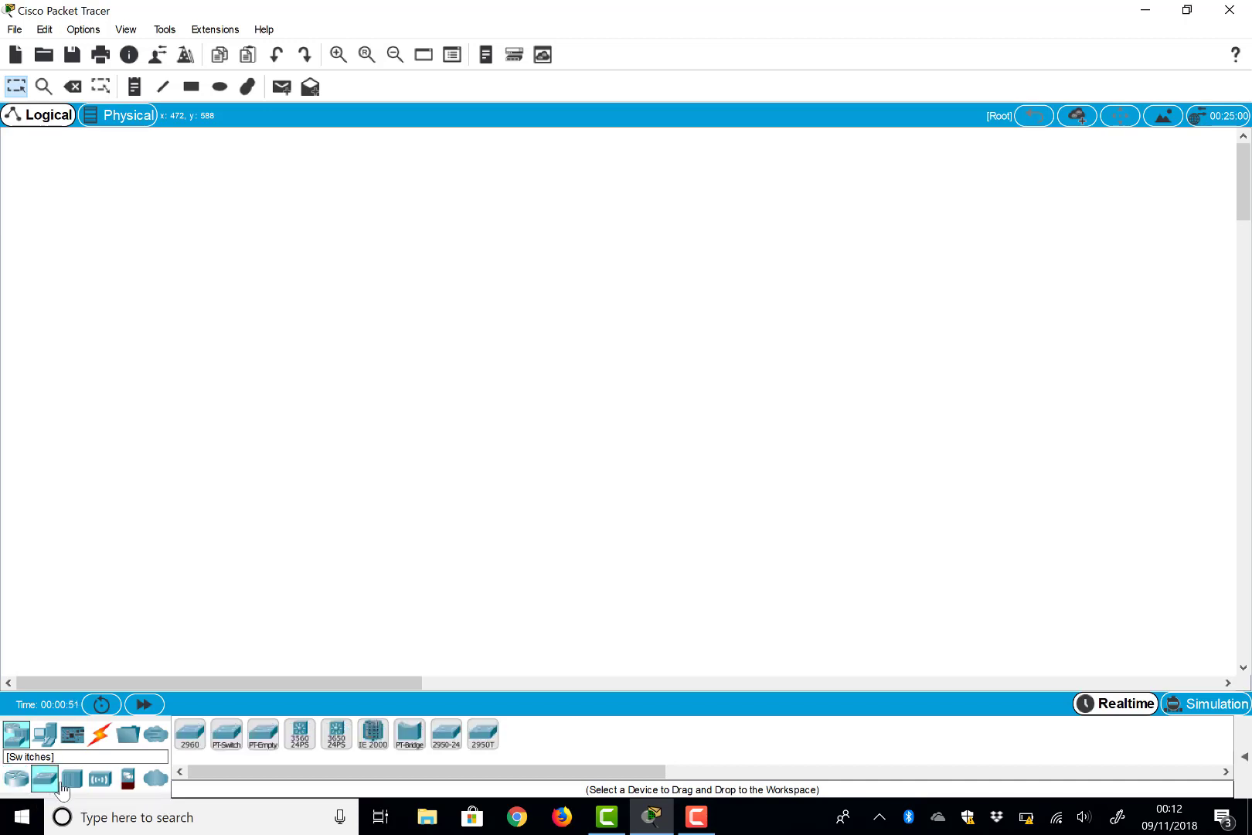
{"action": "left_click", "coordinate": [71, 779]}
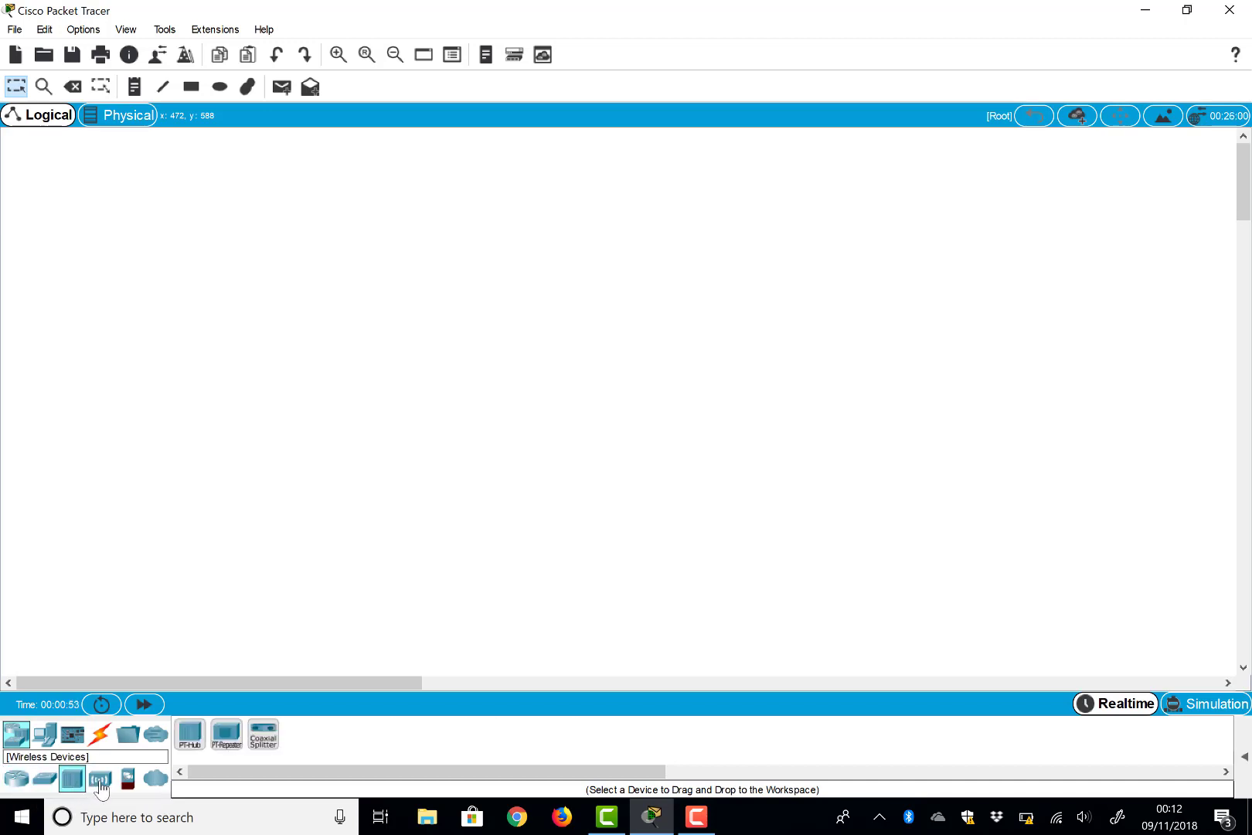
{"action": "left_click", "coordinate": [98, 781]}
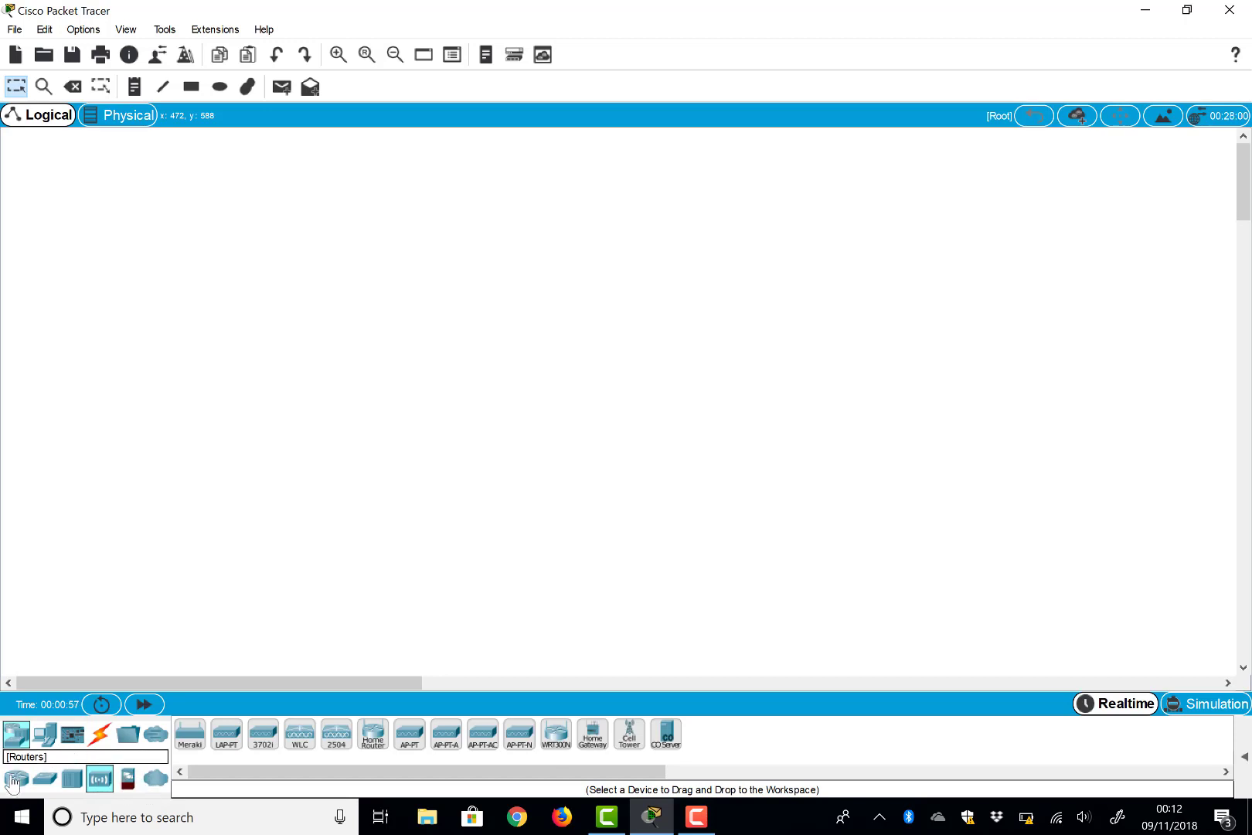
{"action": "left_click", "coordinate": [71, 779]}
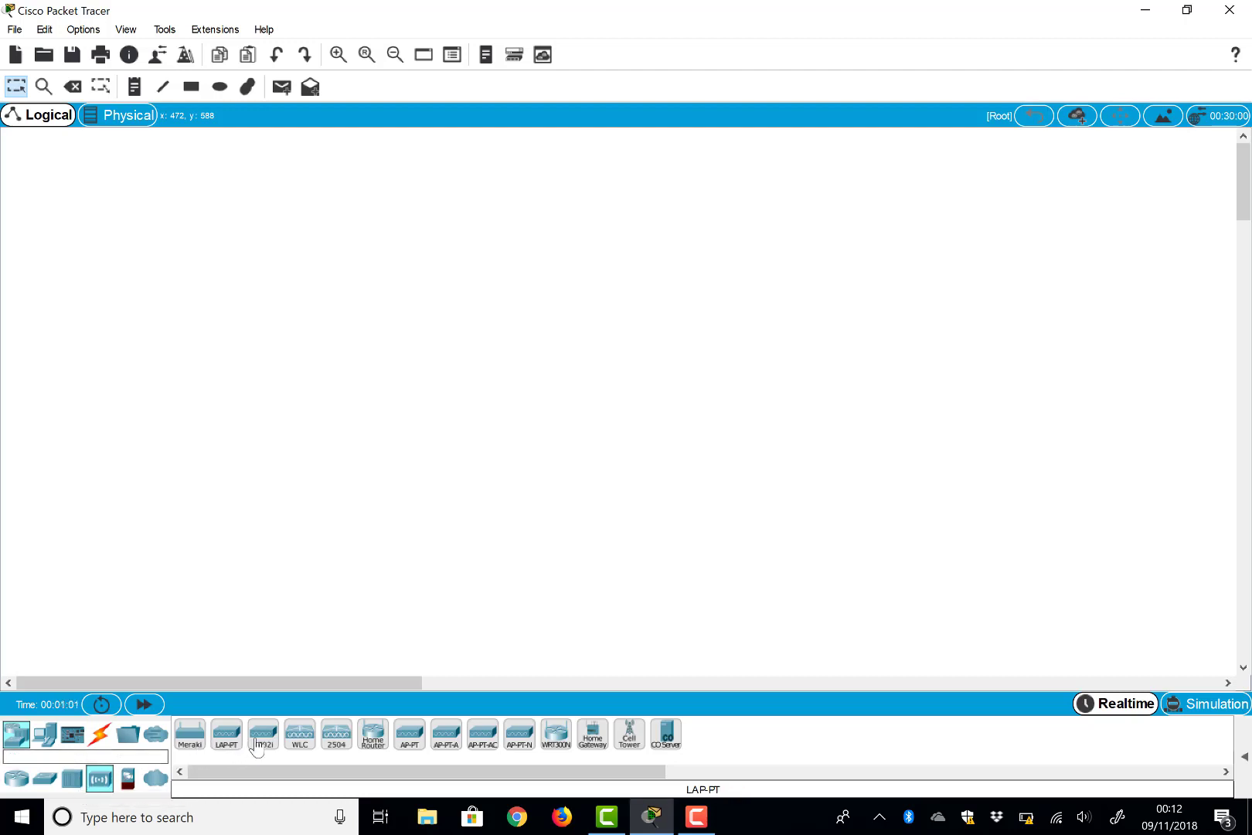
{"action": "mouse_move", "coordinate": [410, 727]}
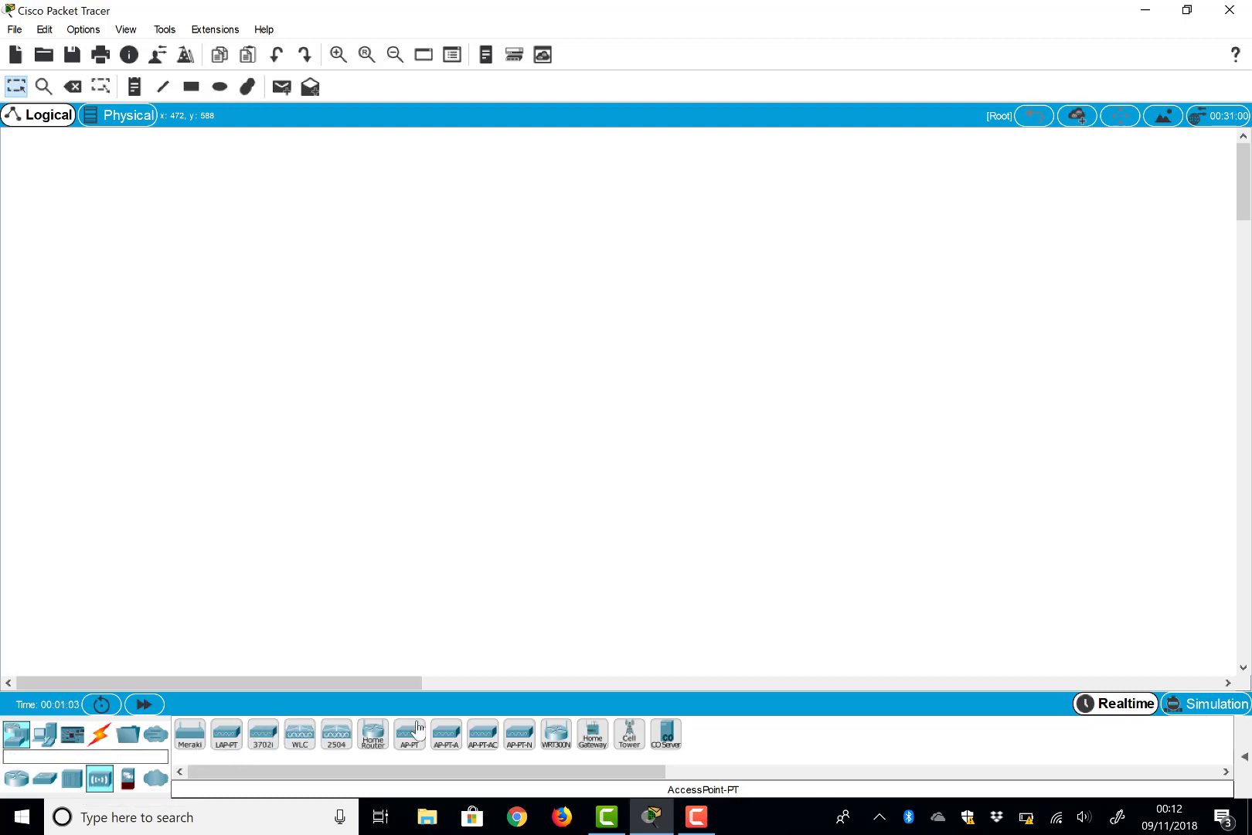
{"action": "mouse_move", "coordinate": [298, 734]}
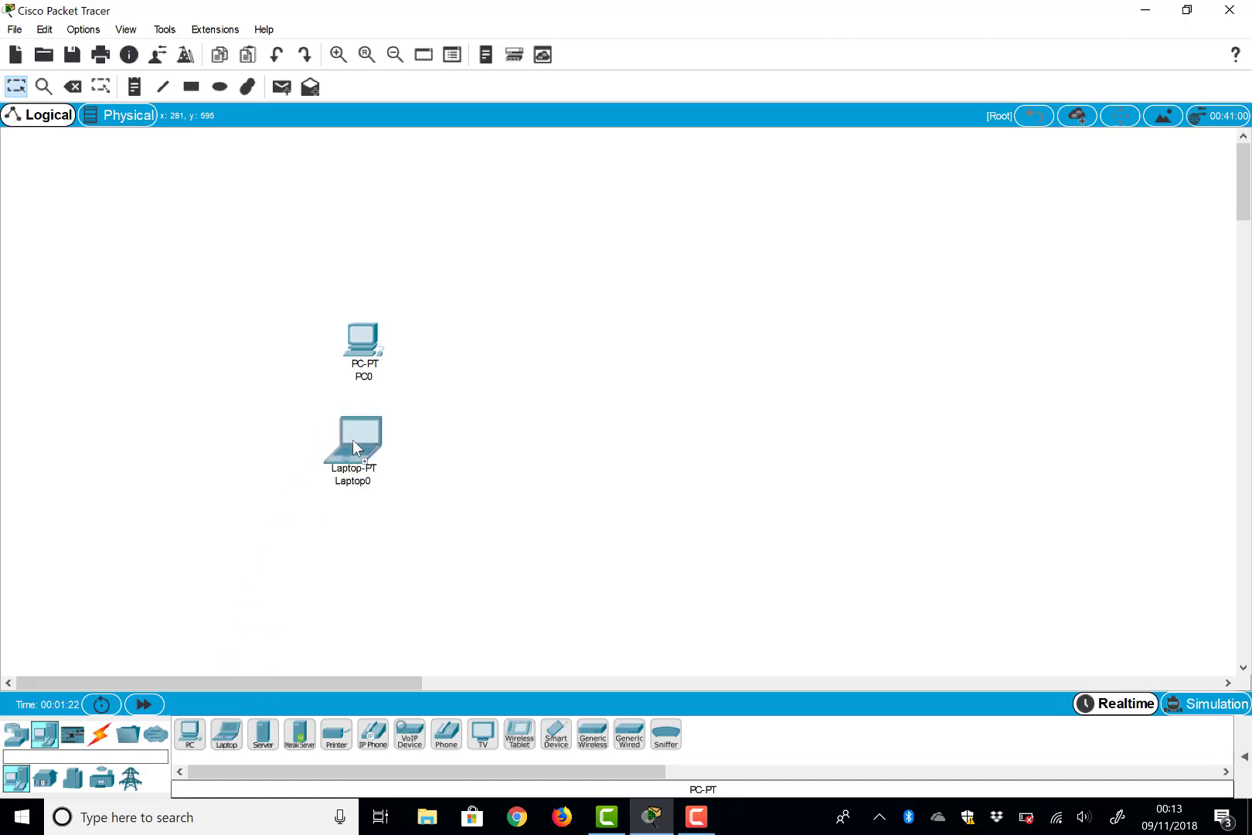
{"action": "mouse_move", "coordinate": [472, 711]}
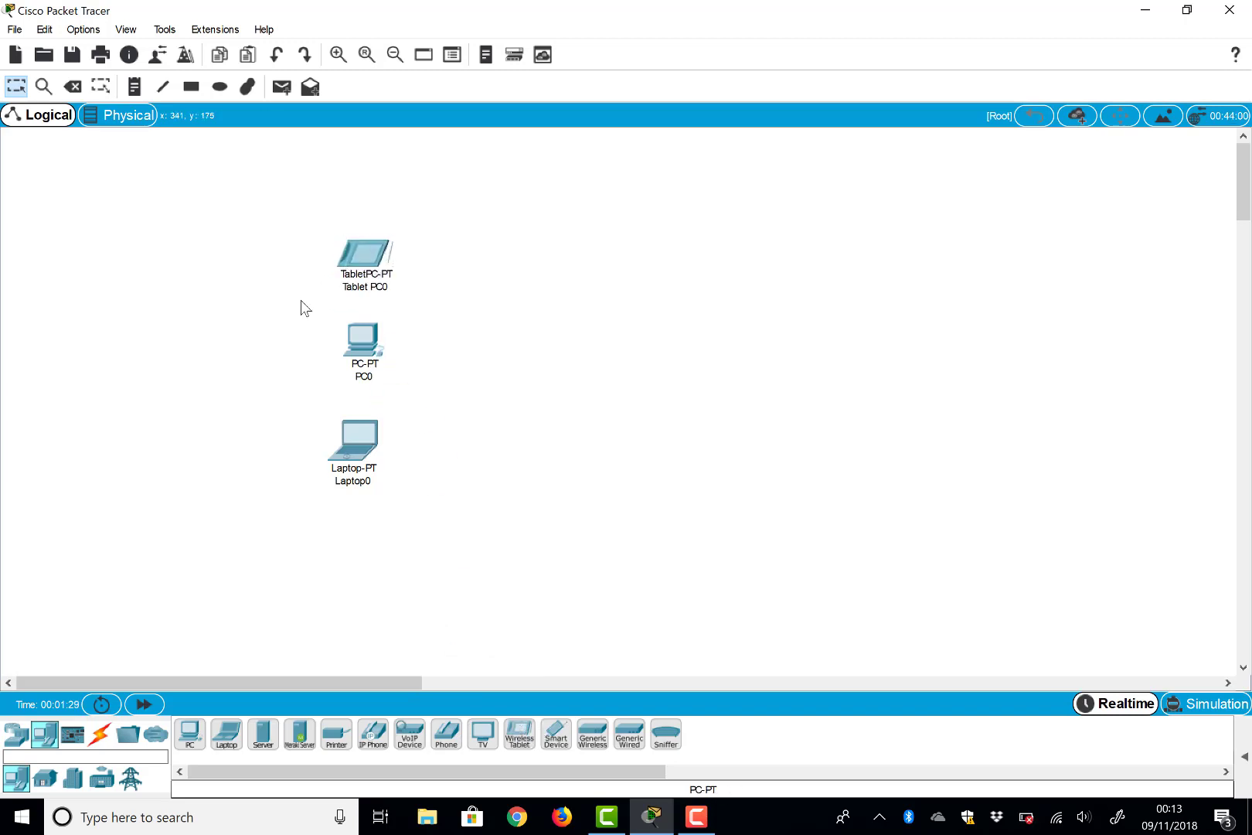
{"action": "mouse_move", "coordinate": [118, 648]}
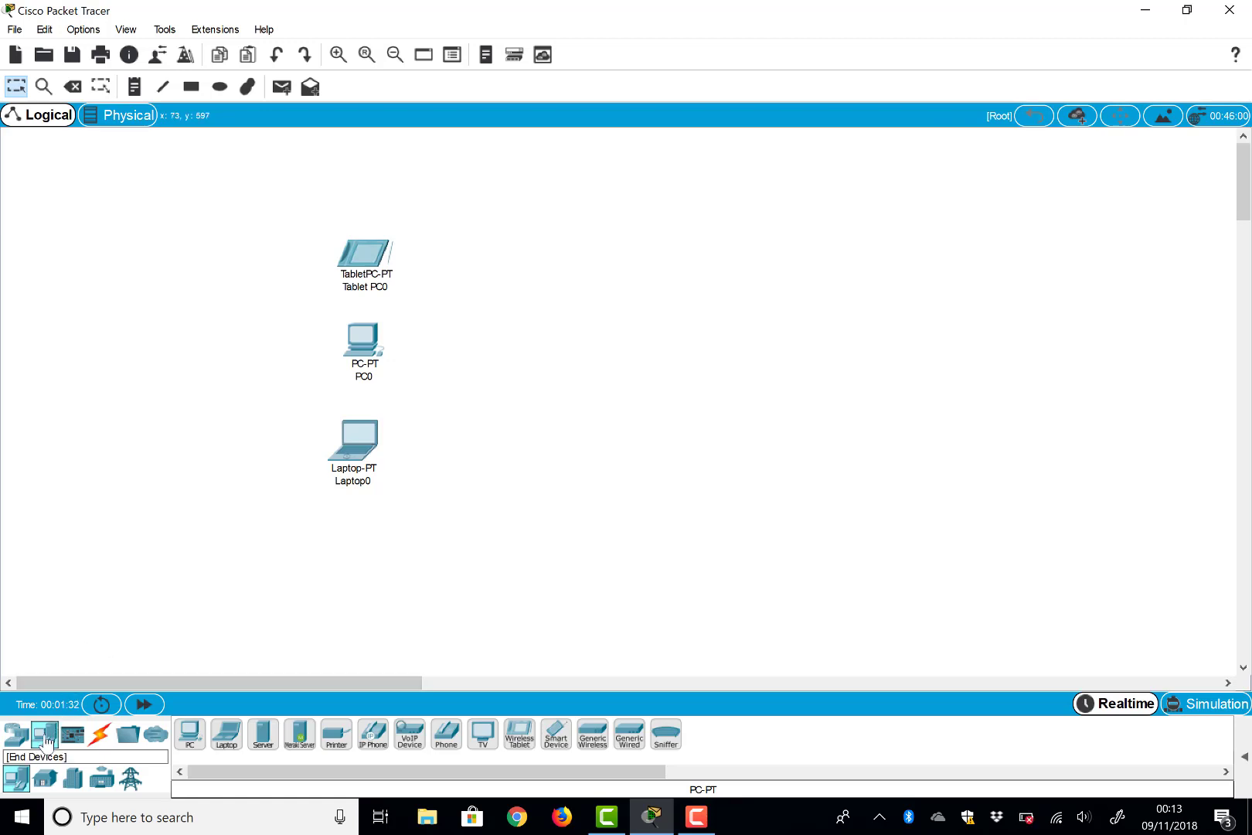
{"action": "left_click", "coordinate": [16, 733]}
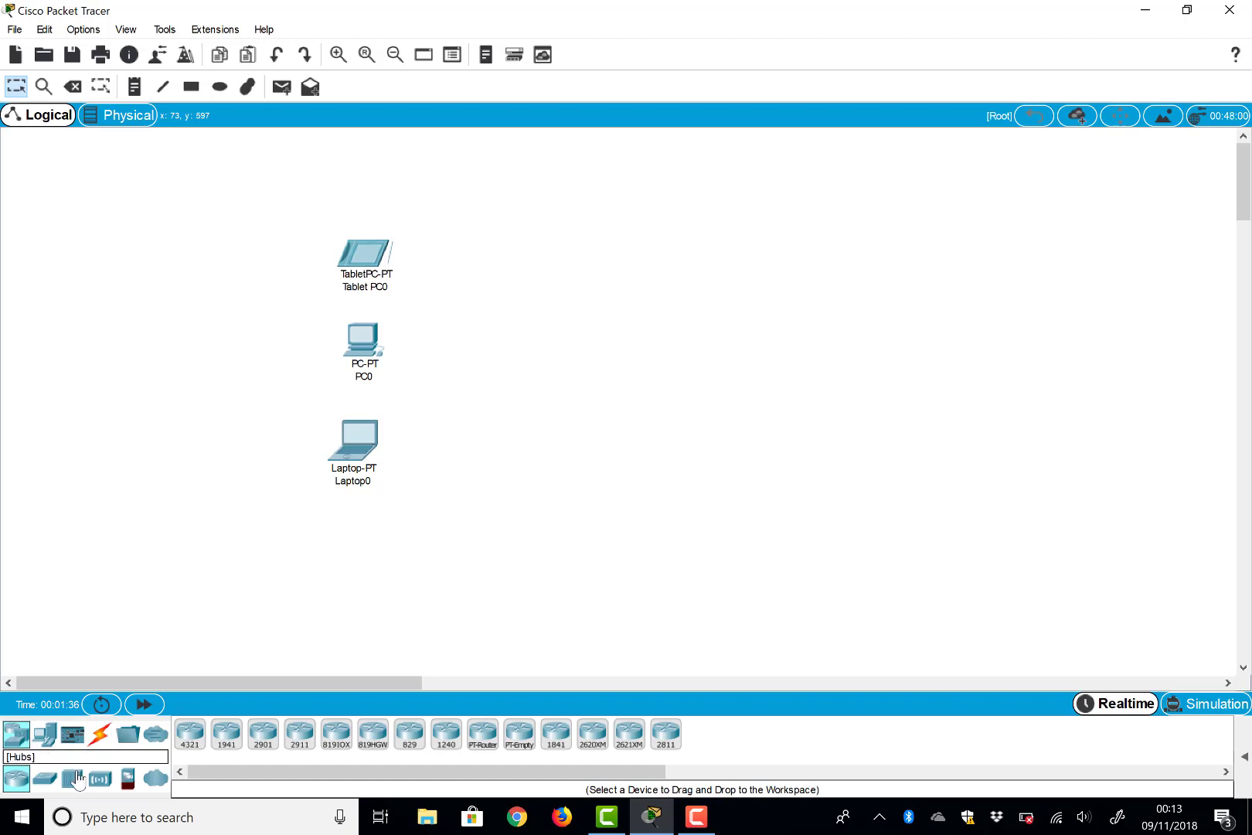
{"action": "left_click", "coordinate": [15, 779]}
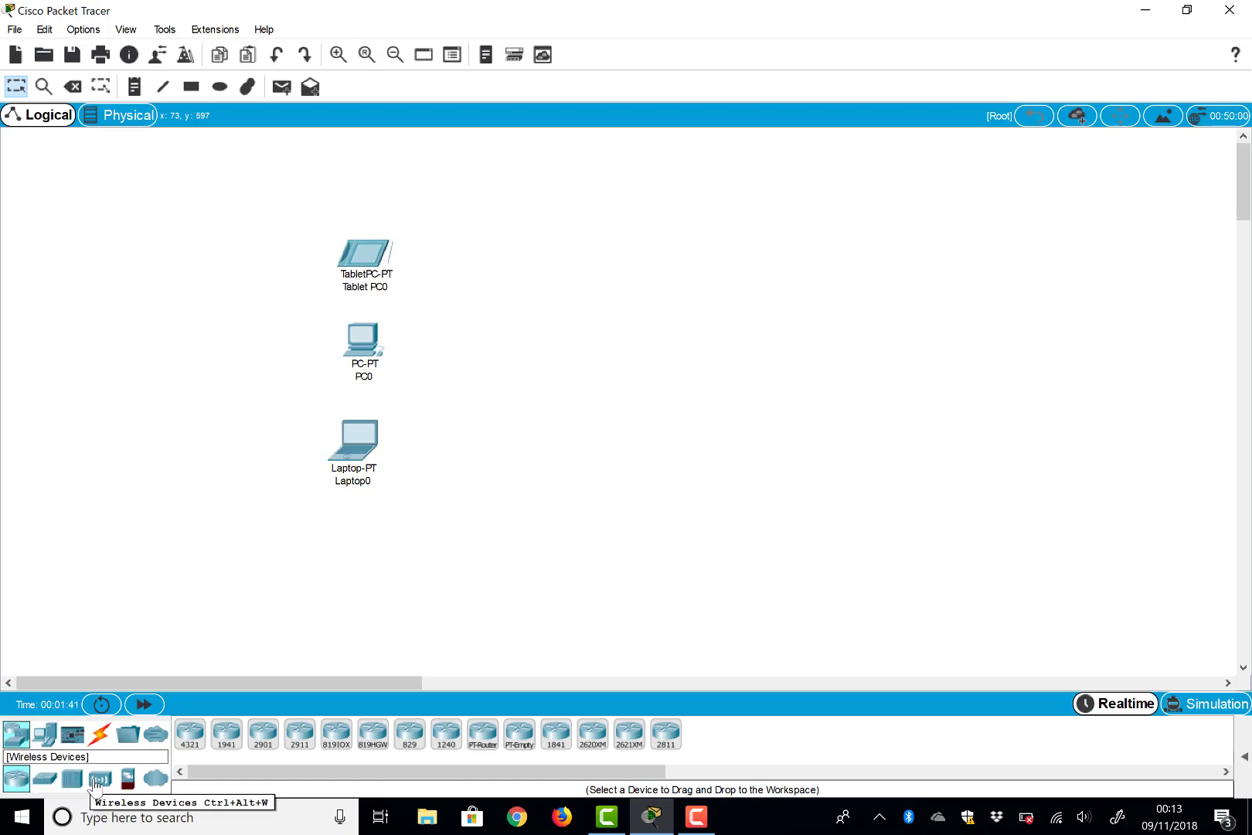
{"action": "left_click", "coordinate": [71, 779]}
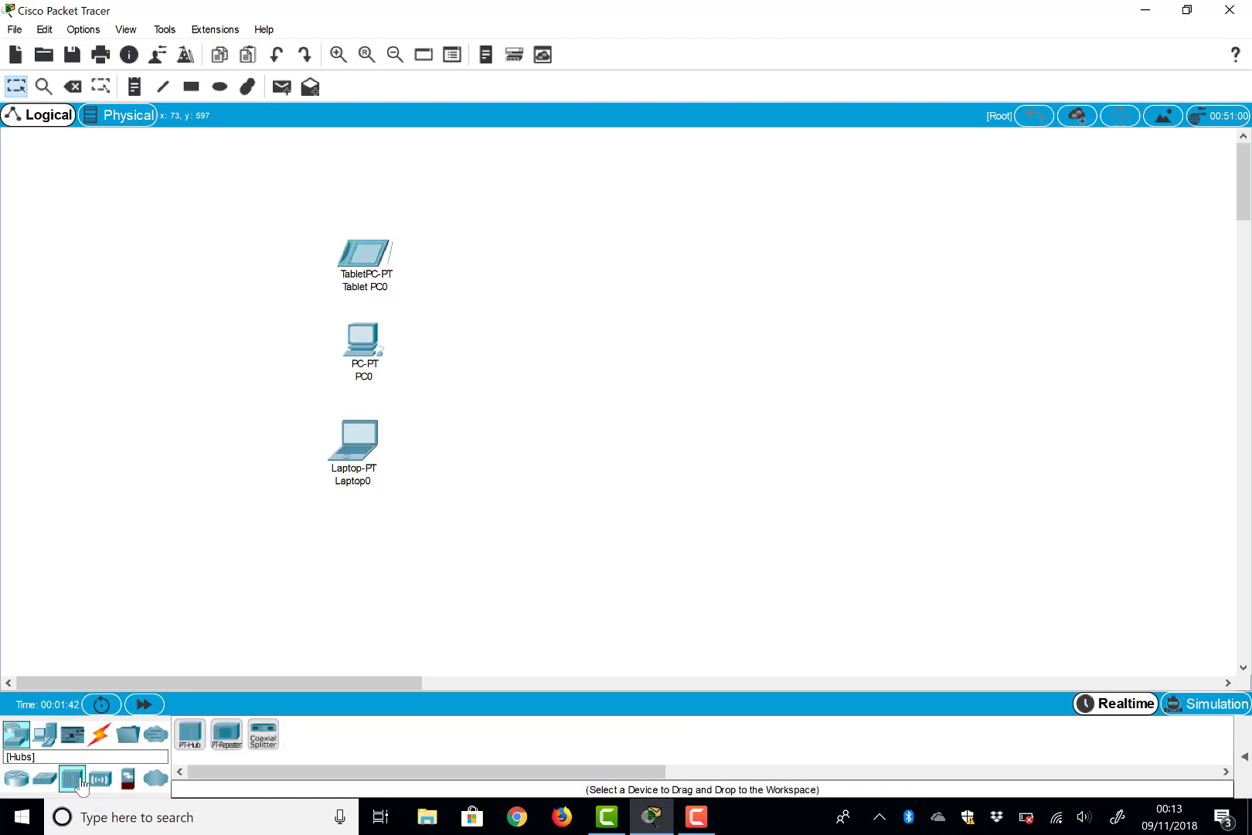
{"action": "left_click", "coordinate": [99, 777]}
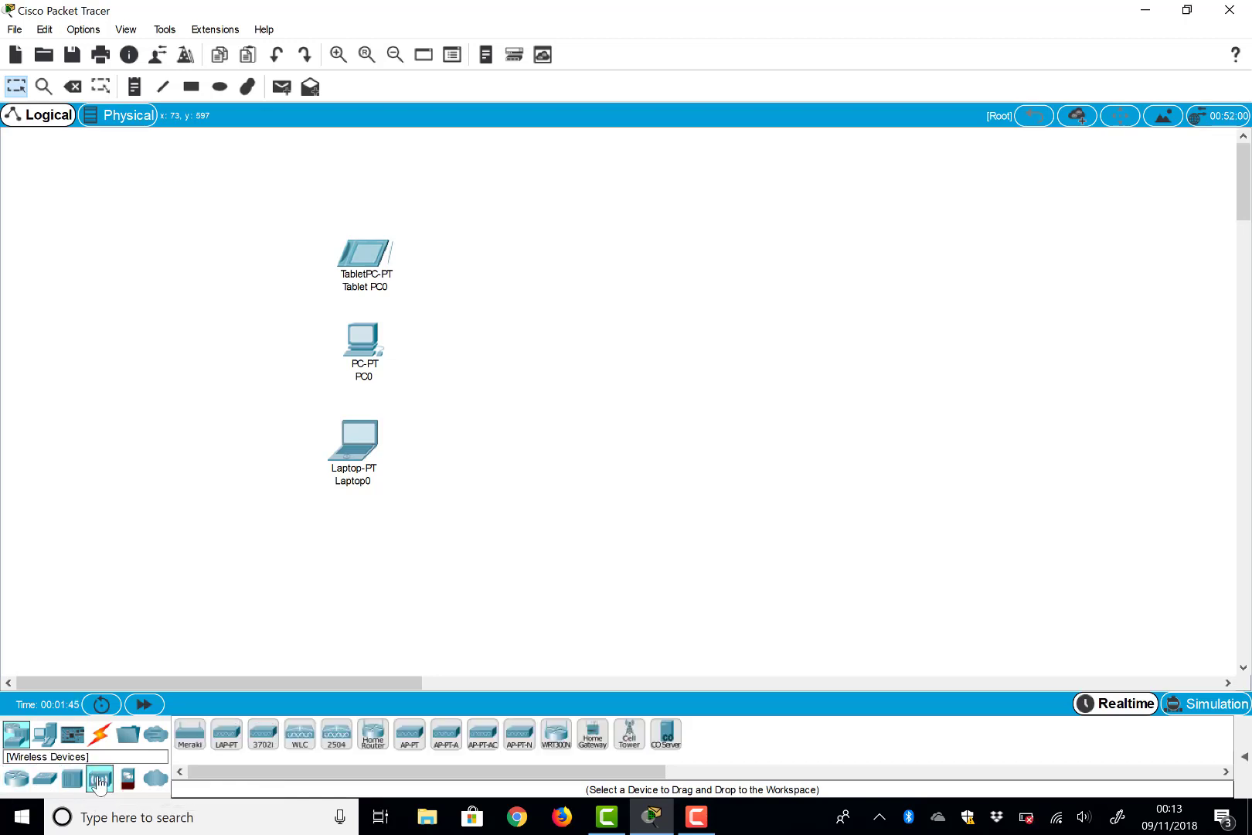
{"action": "mouse_move", "coordinate": [518, 734]}
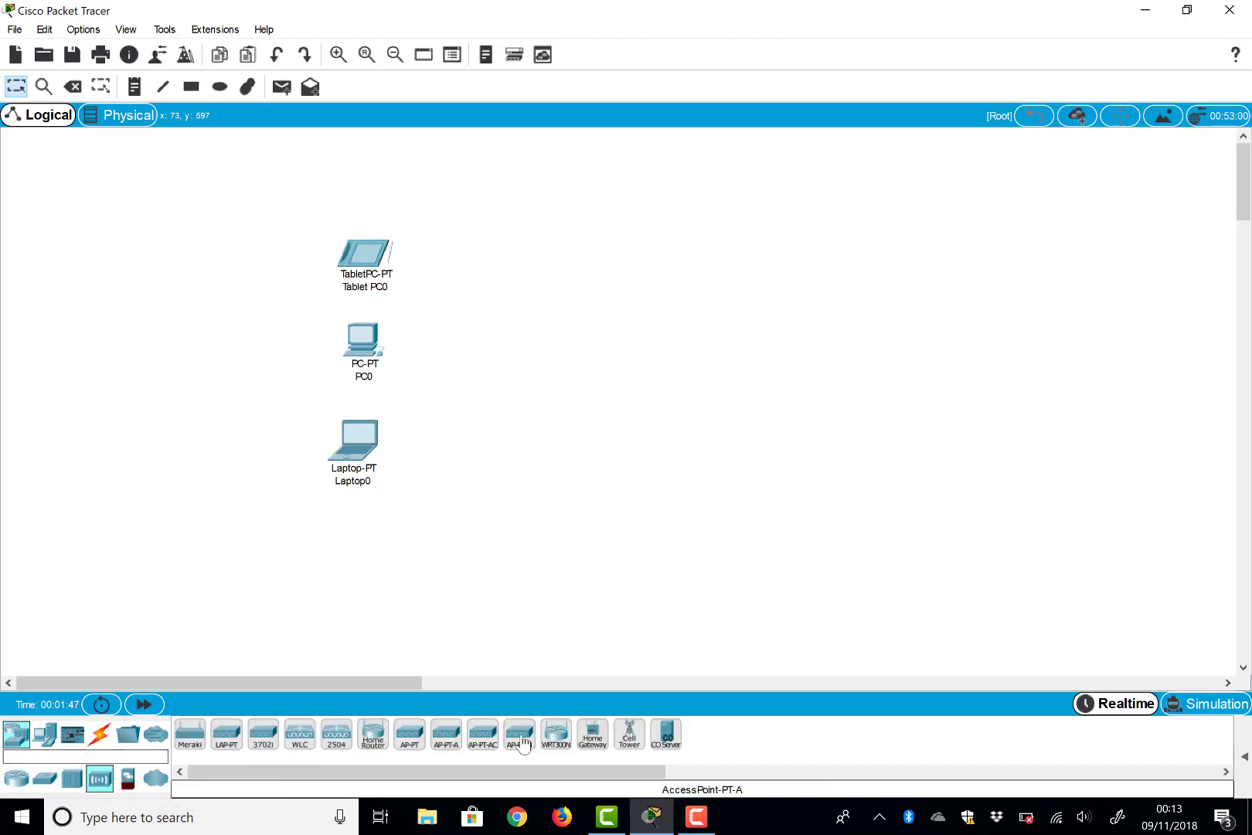
{"action": "left_click", "coordinate": [515, 408]}
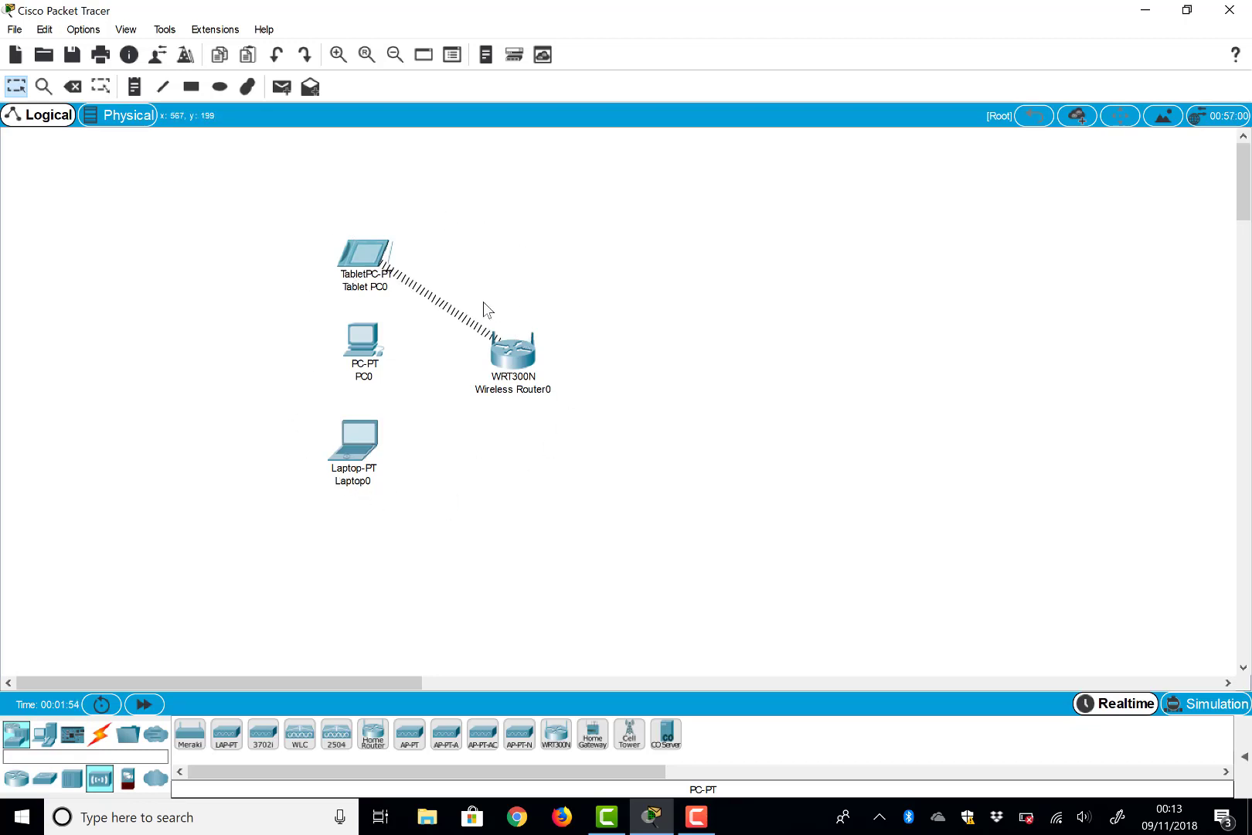
{"action": "mouse_move", "coordinate": [545, 390]}
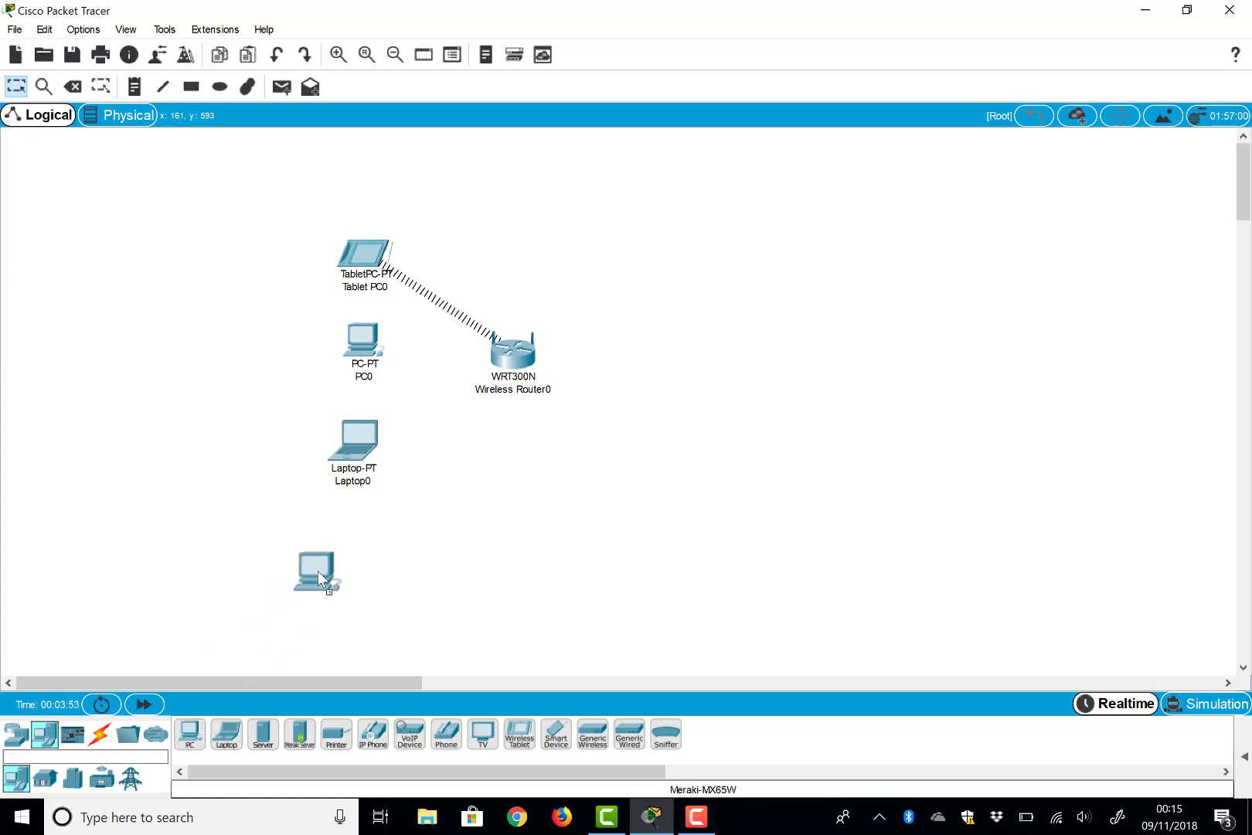
Place additional PCs on the workspace left of the existing device column.
{"action": "left_click", "coordinate": [317, 574]}
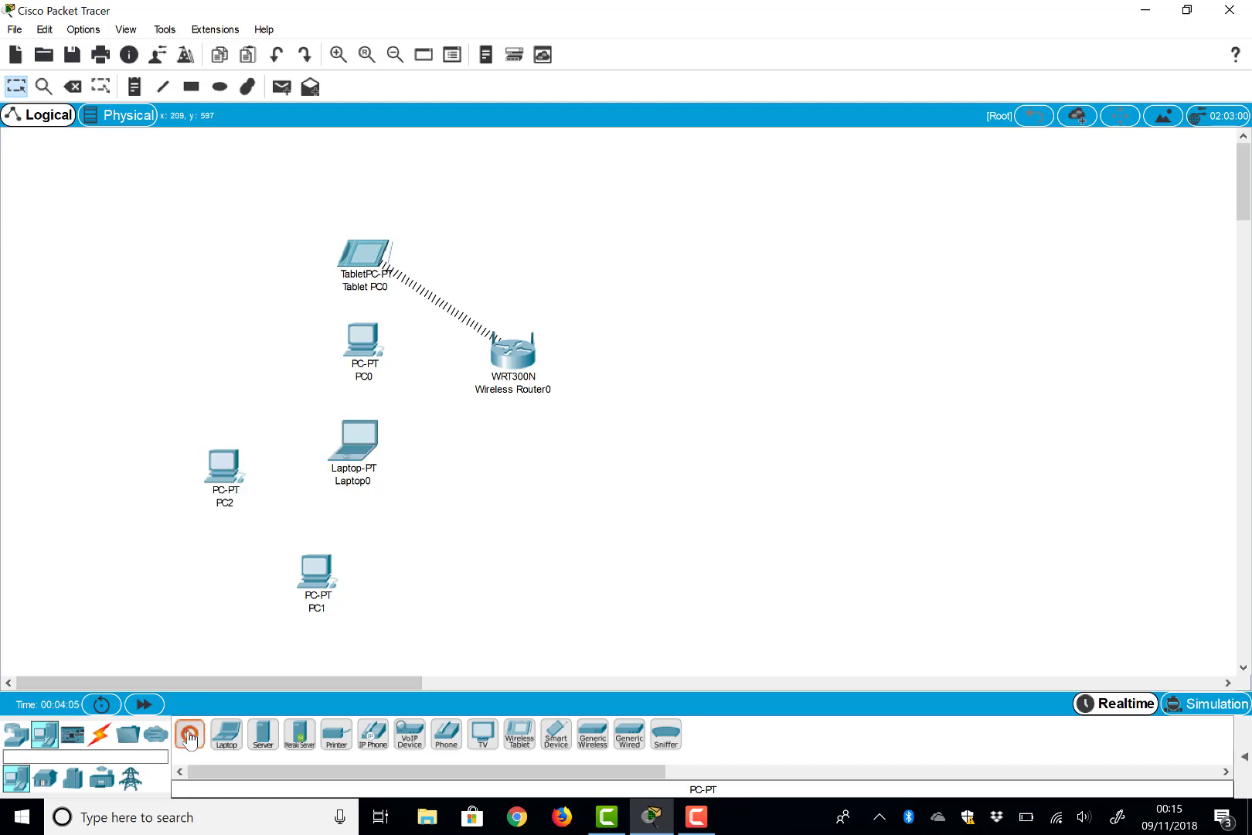
{"action": "left_click", "coordinate": [257, 392]}
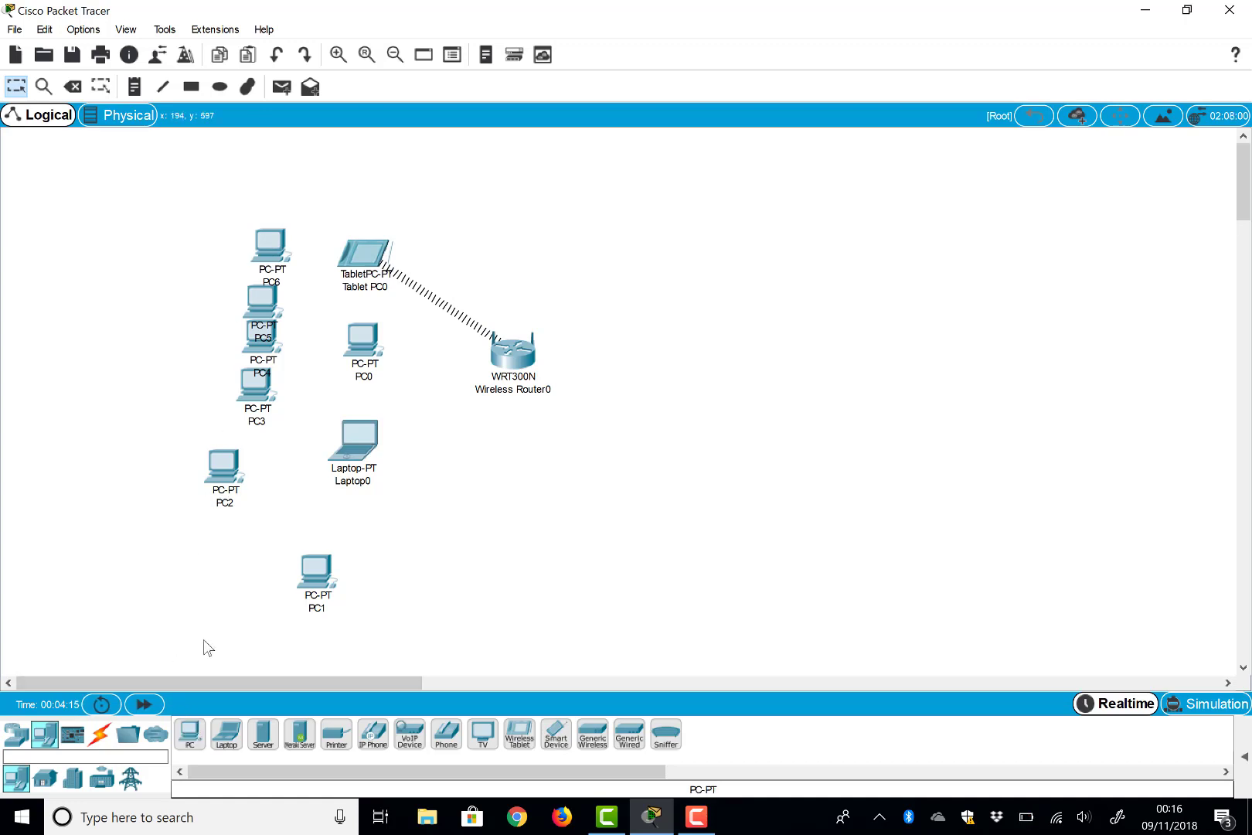
{"action": "mouse_move", "coordinate": [232, 412]}
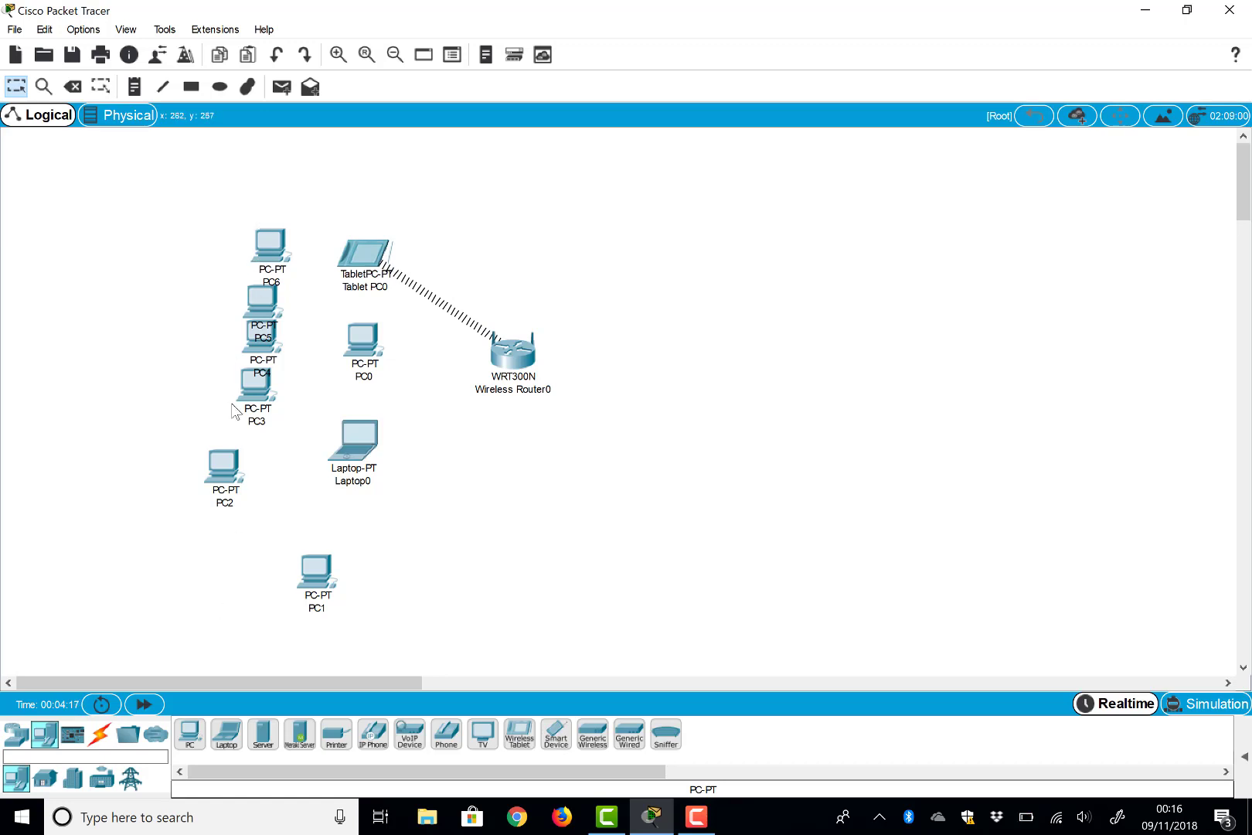
{"action": "mouse_move", "coordinate": [256, 314]}
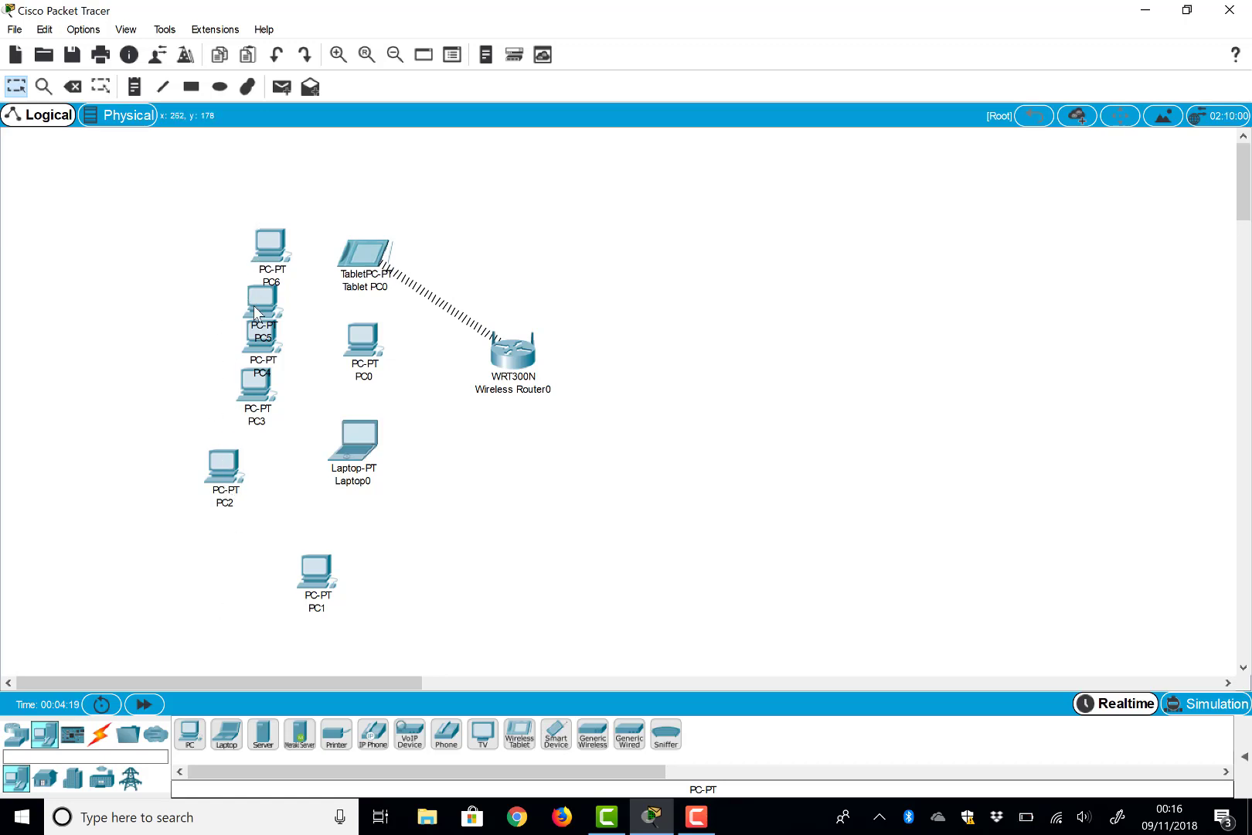
{"action": "mouse_move", "coordinate": [290, 496]}
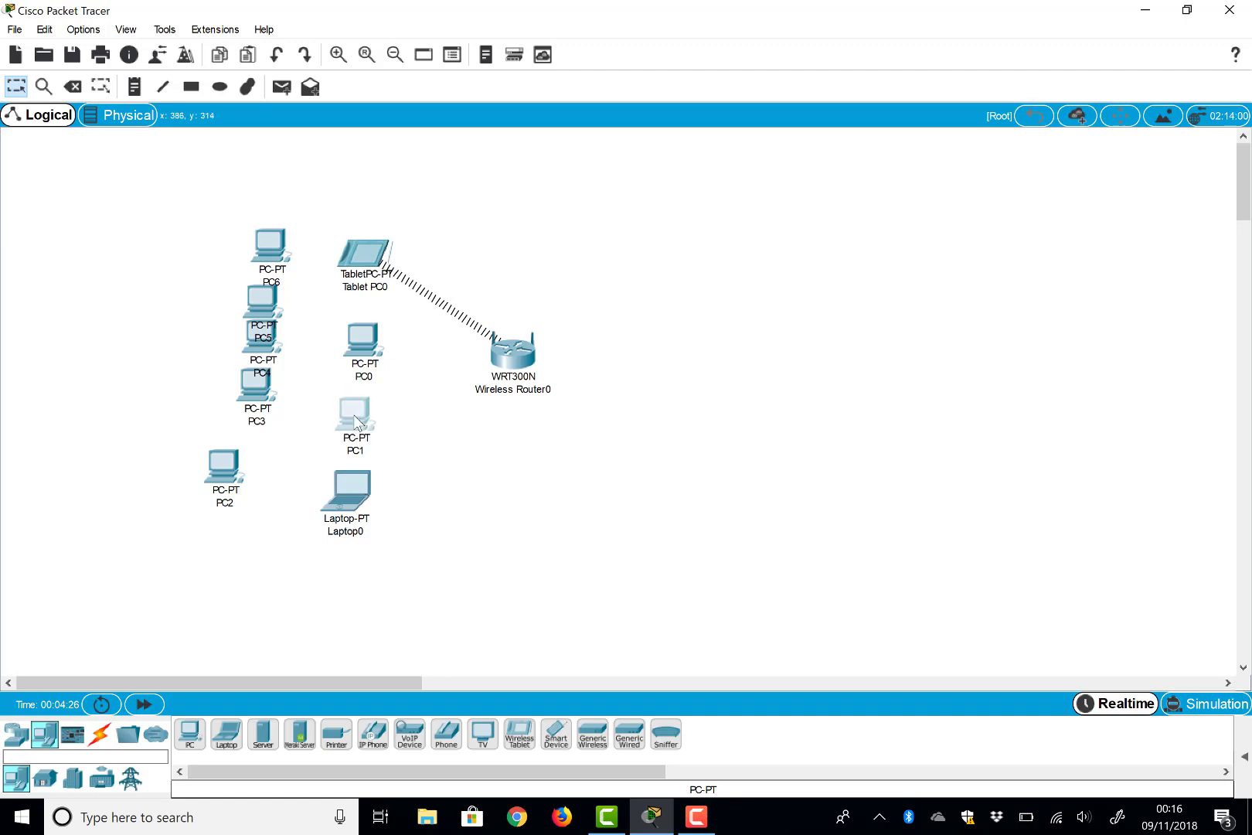
{"action": "mouse_move", "coordinate": [360, 444]}
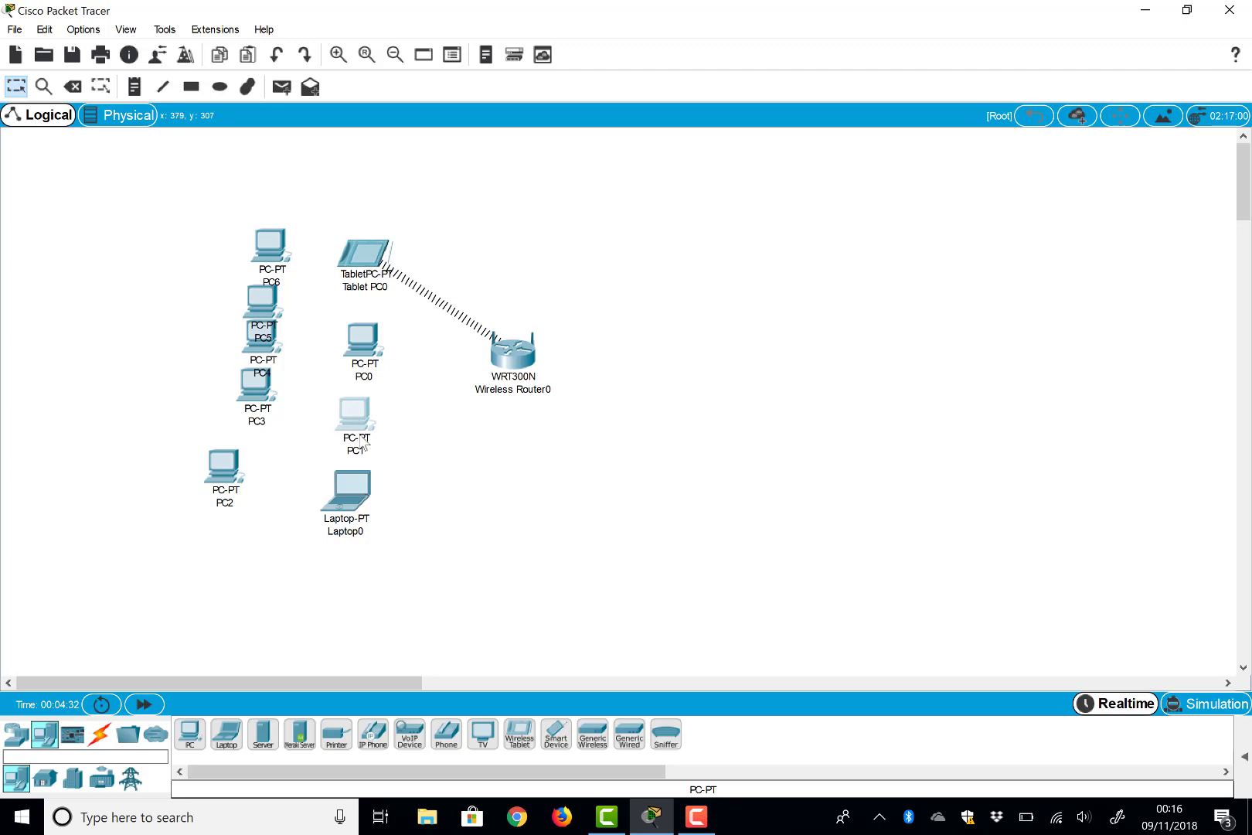
{"action": "mouse_move", "coordinate": [133, 160]}
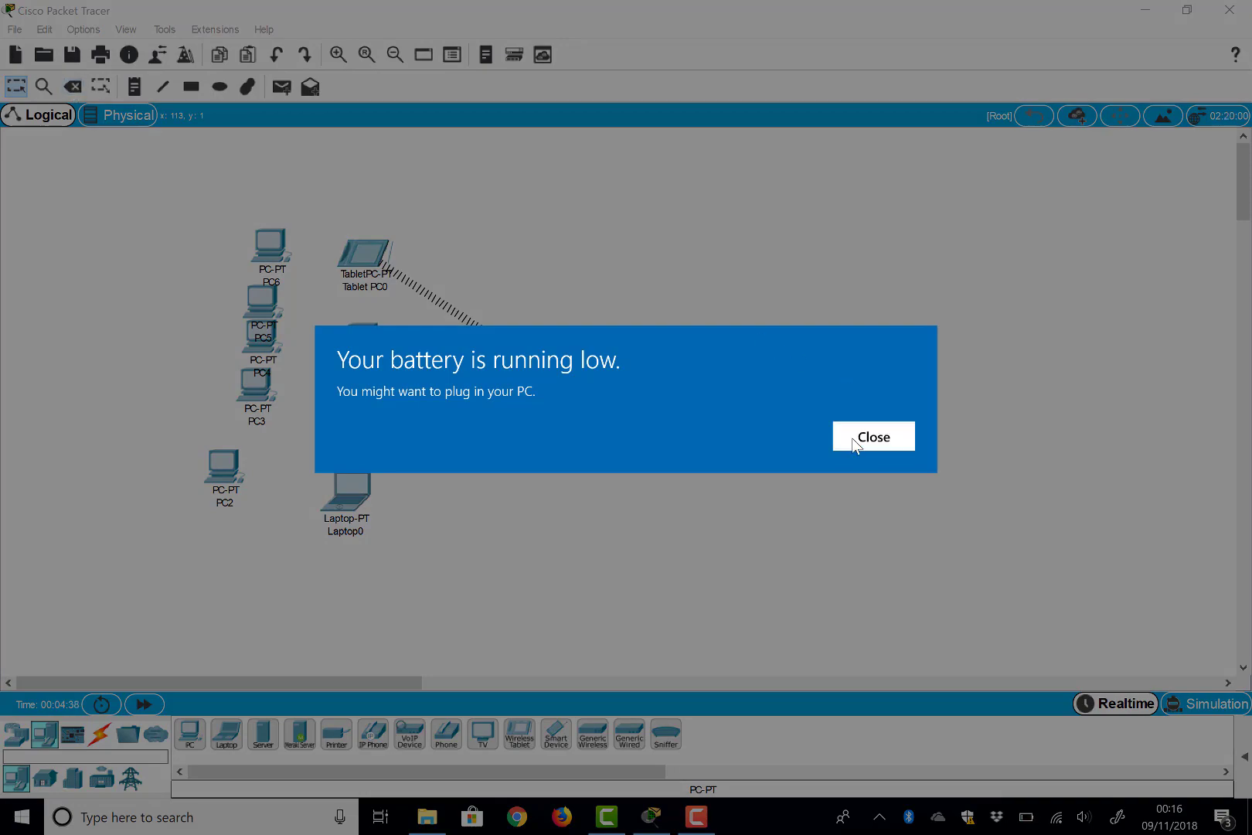
Dismiss the battery warning and delete the surplus PCs starting with PC2.
{"action": "left_click", "coordinate": [872, 436]}
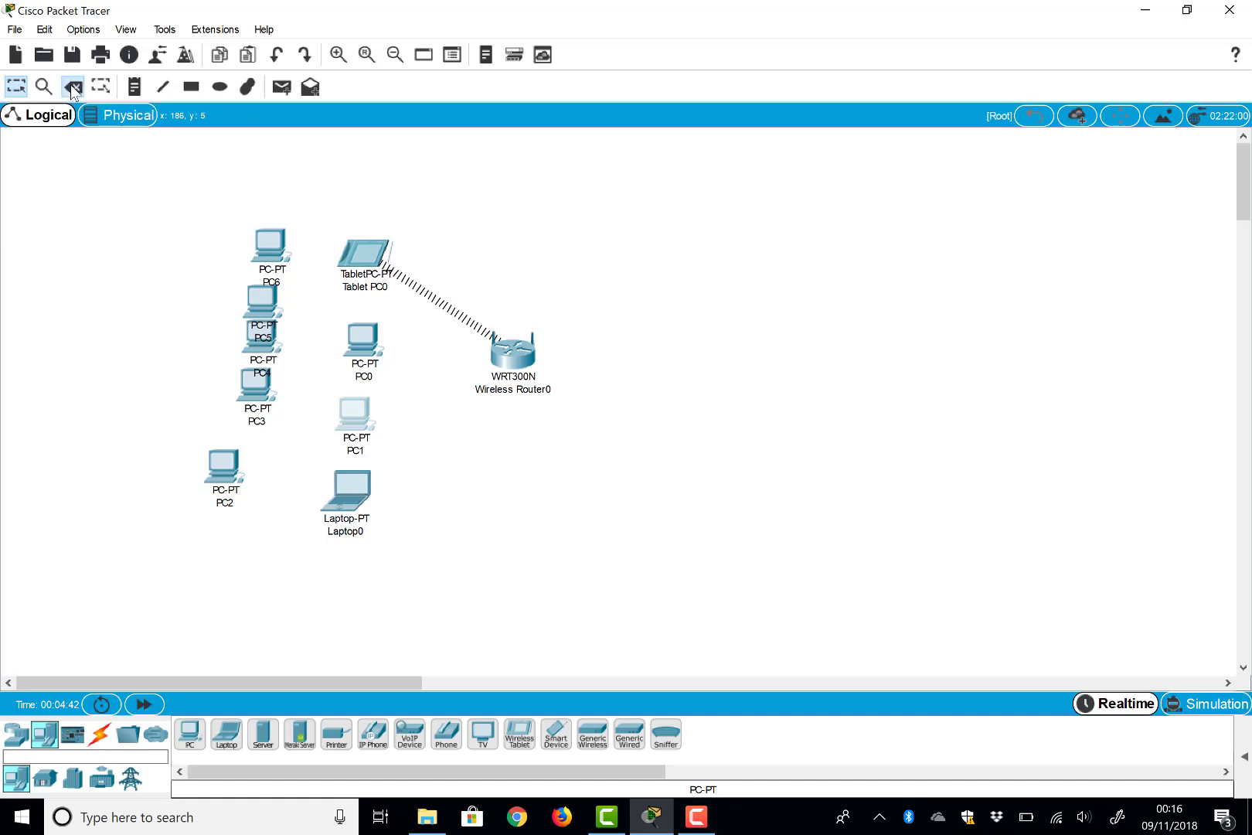
{"action": "left_click", "coordinate": [72, 87]}
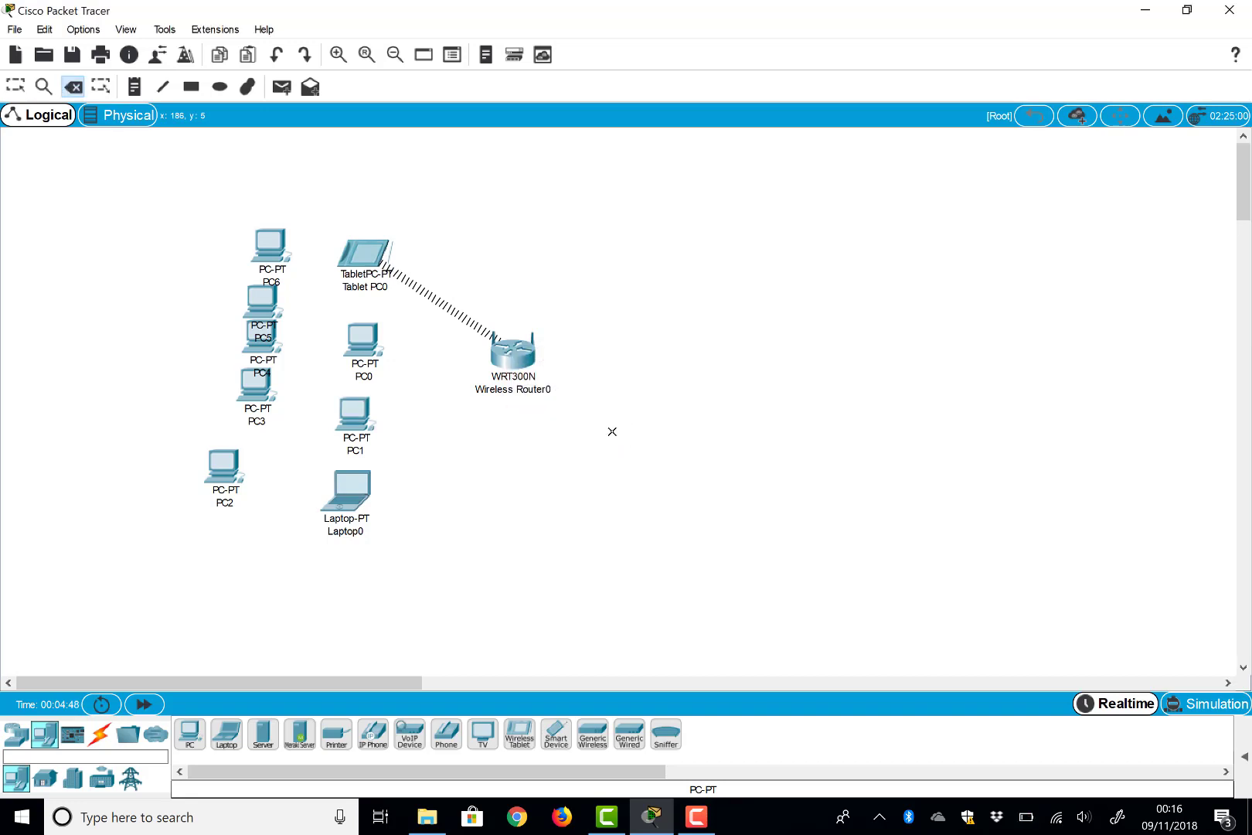
{"action": "mouse_move", "coordinate": [308, 368]}
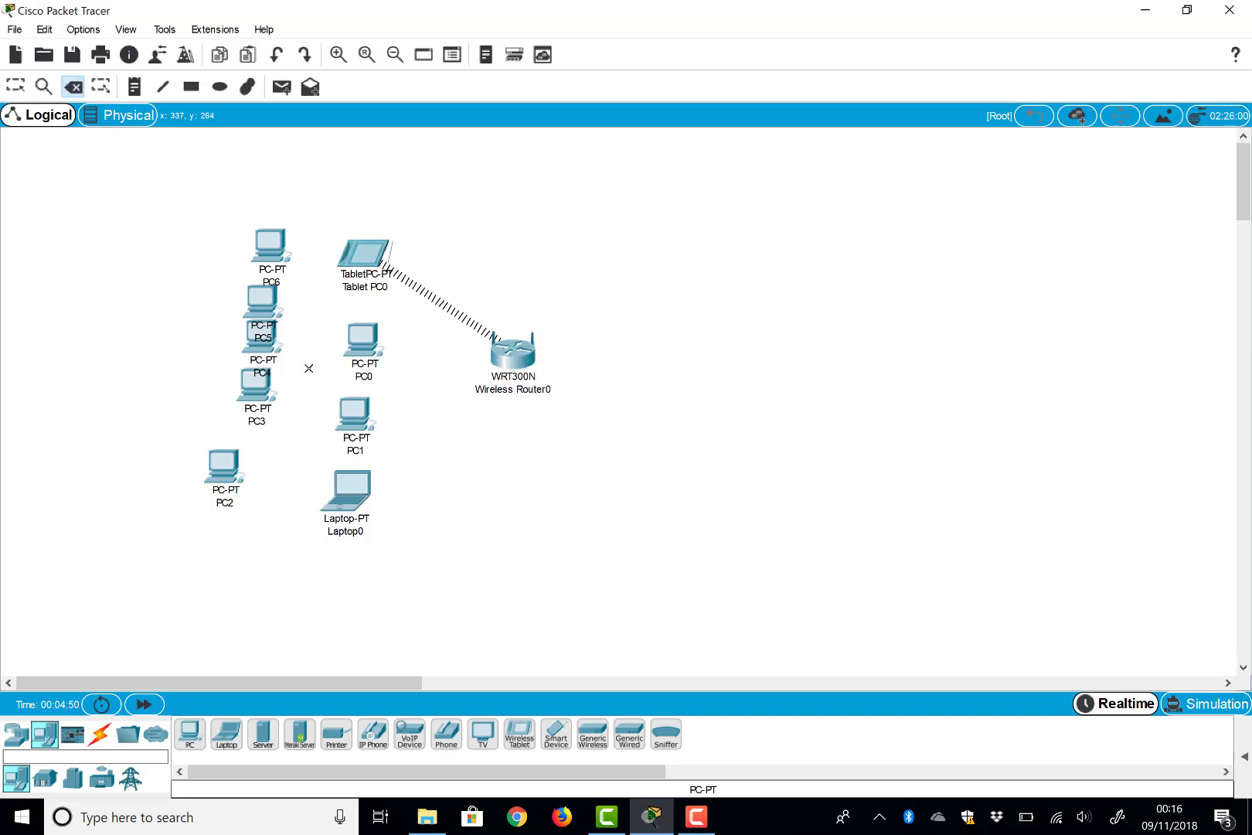
{"action": "mouse_move", "coordinate": [275, 249]}
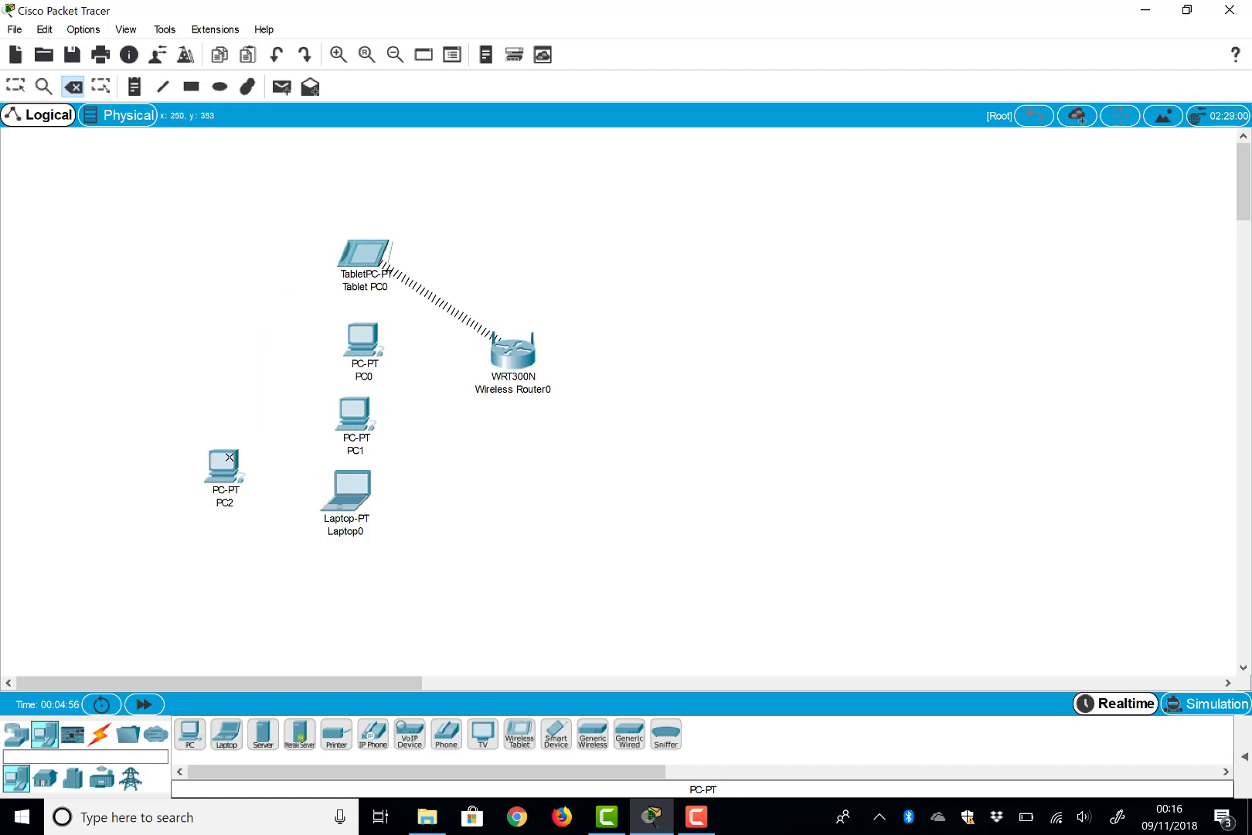
{"action": "left_click", "coordinate": [224, 471]}
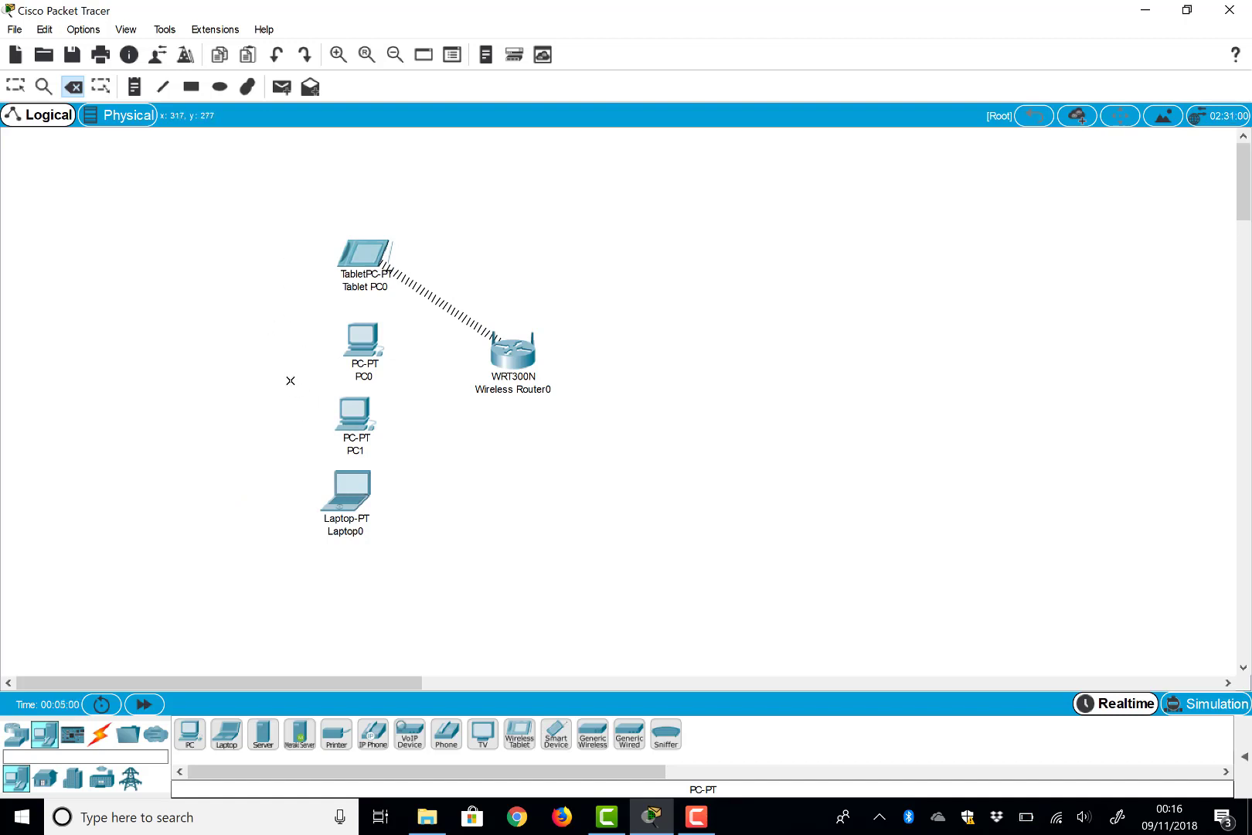
{"action": "mouse_move", "coordinate": [513, 340]}
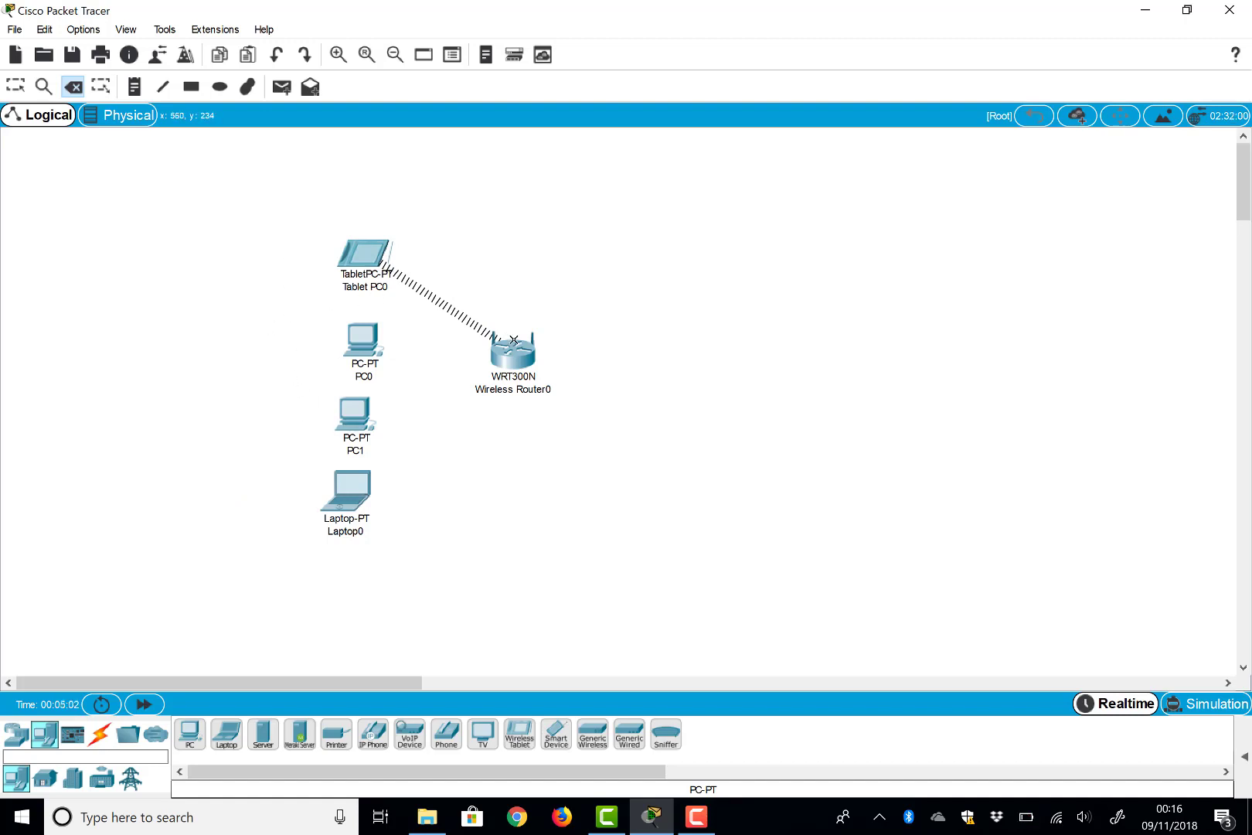
{"action": "mouse_move", "coordinate": [390, 459]}
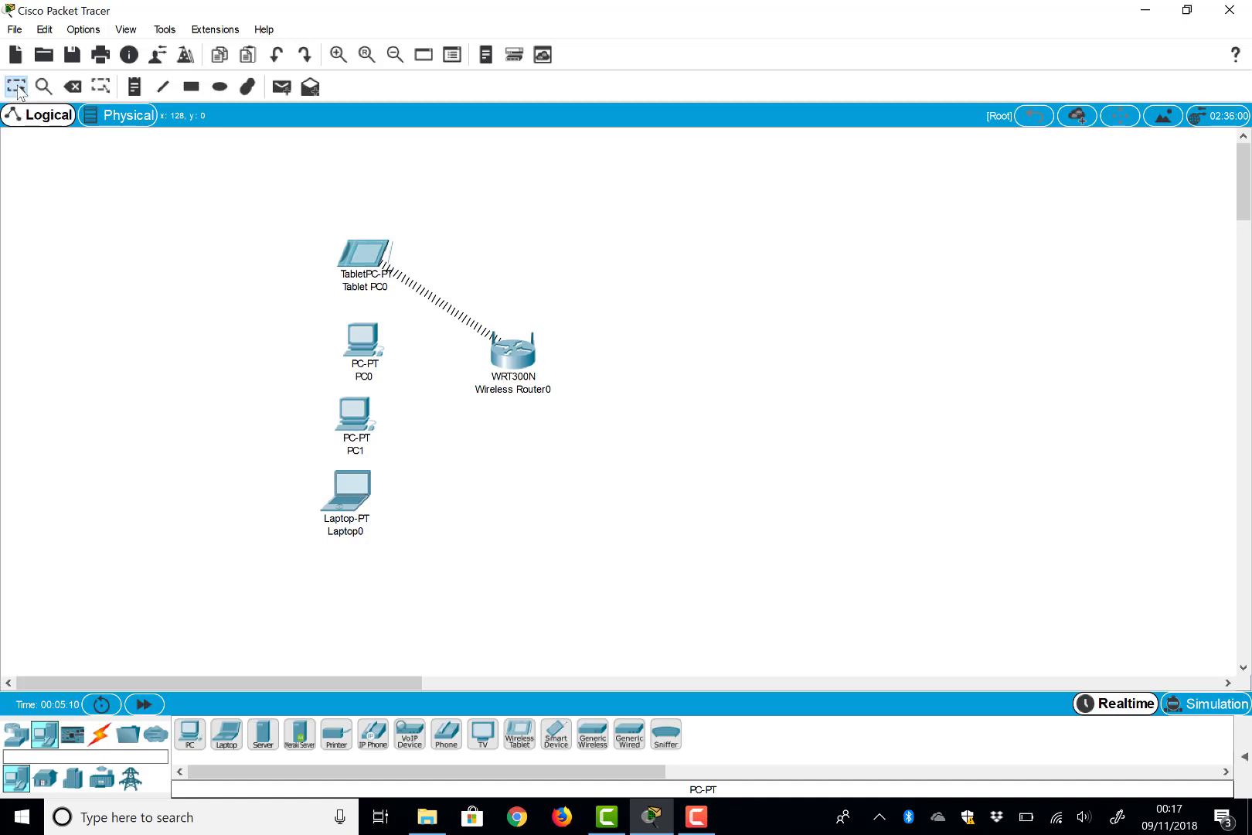
{"action": "mouse_move", "coordinate": [362, 343]}
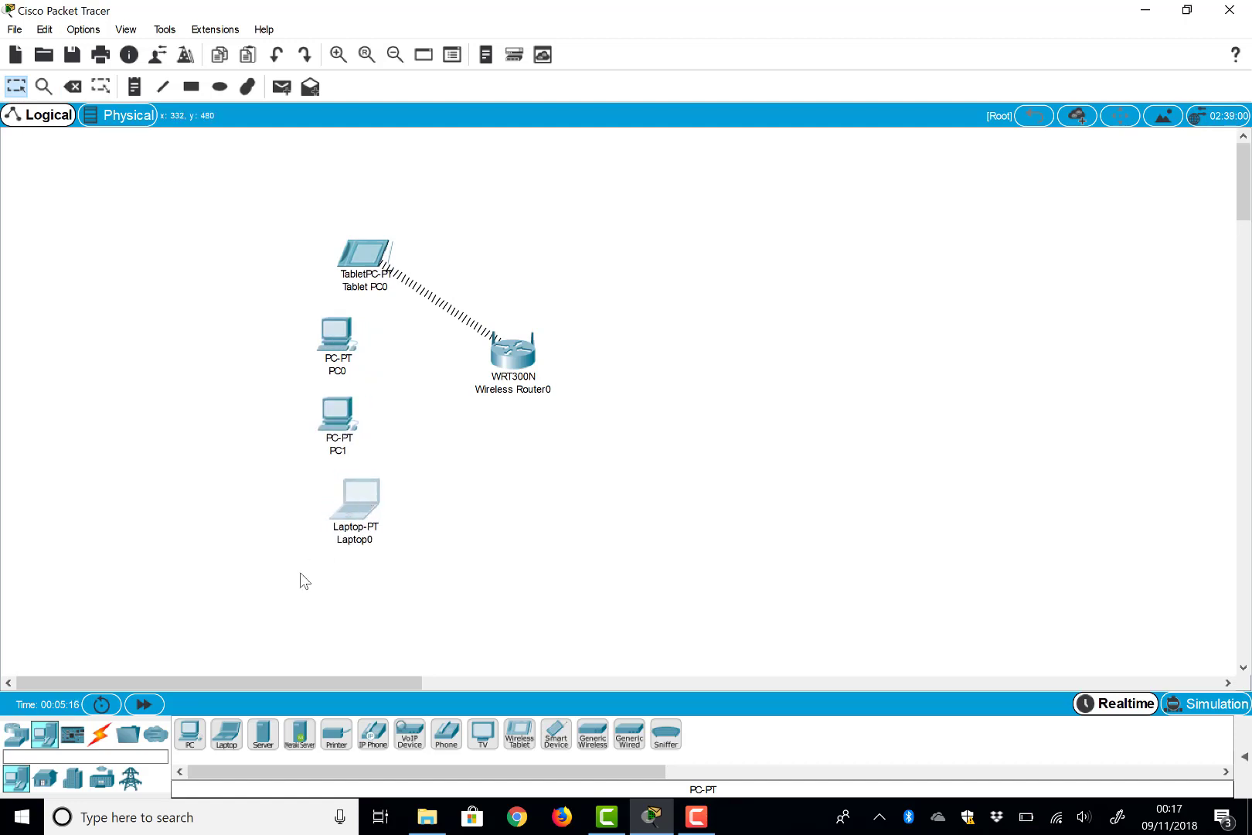
{"action": "mouse_move", "coordinate": [361, 337]}
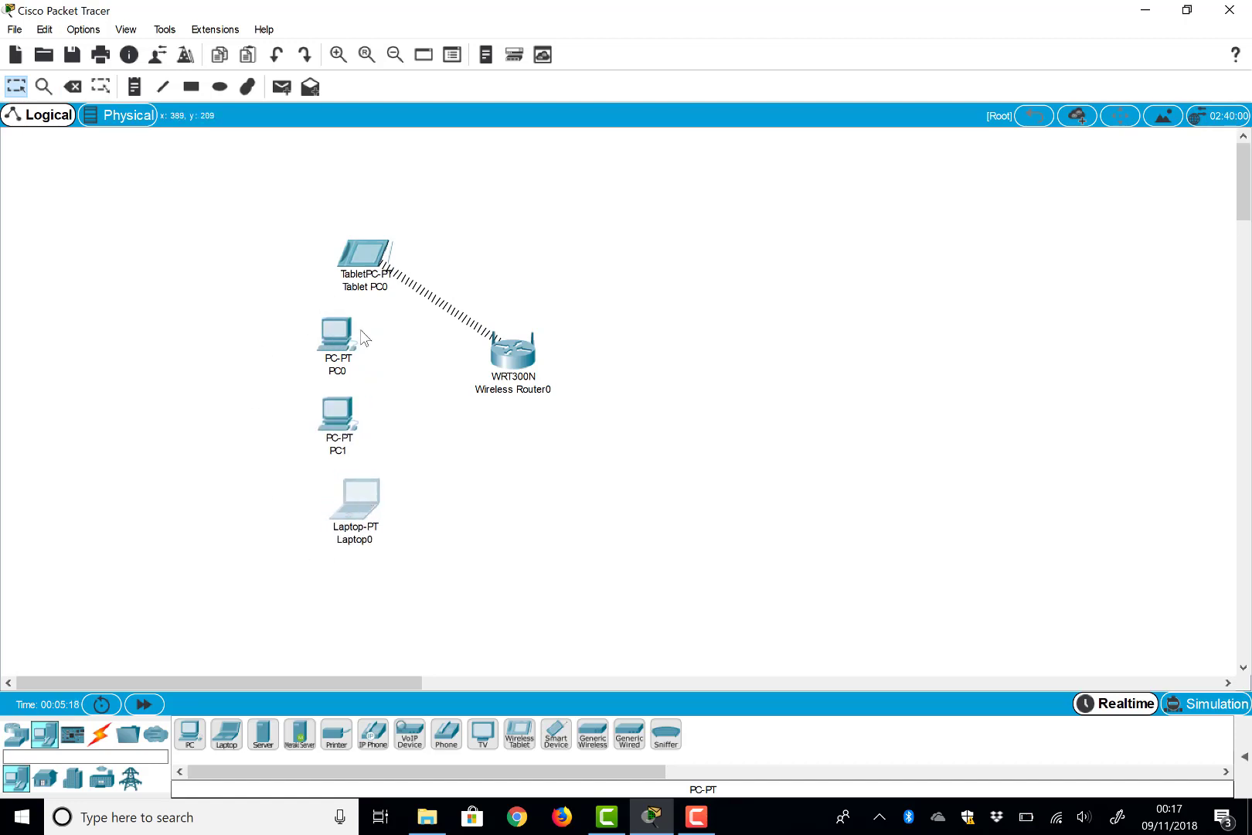
{"action": "mouse_move", "coordinate": [252, 700]}
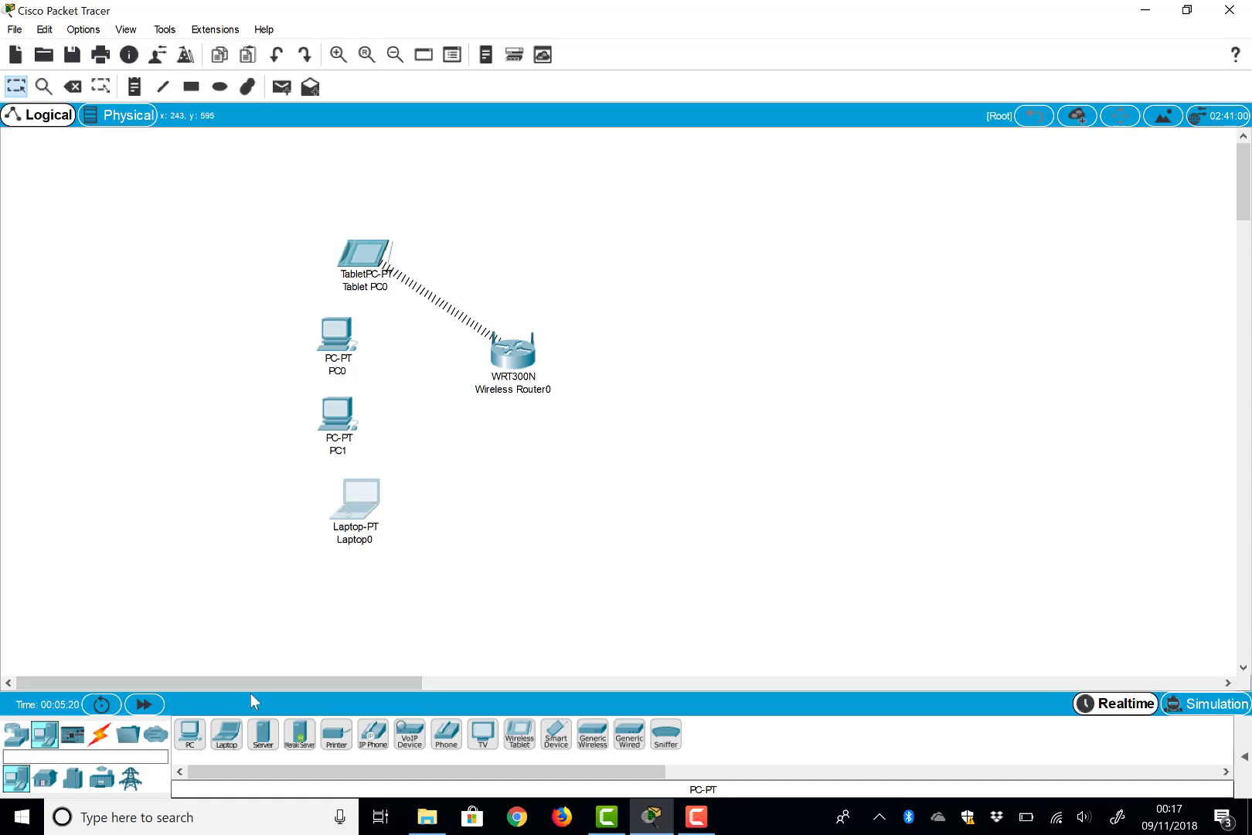
{"action": "mouse_move", "coordinate": [264, 645]}
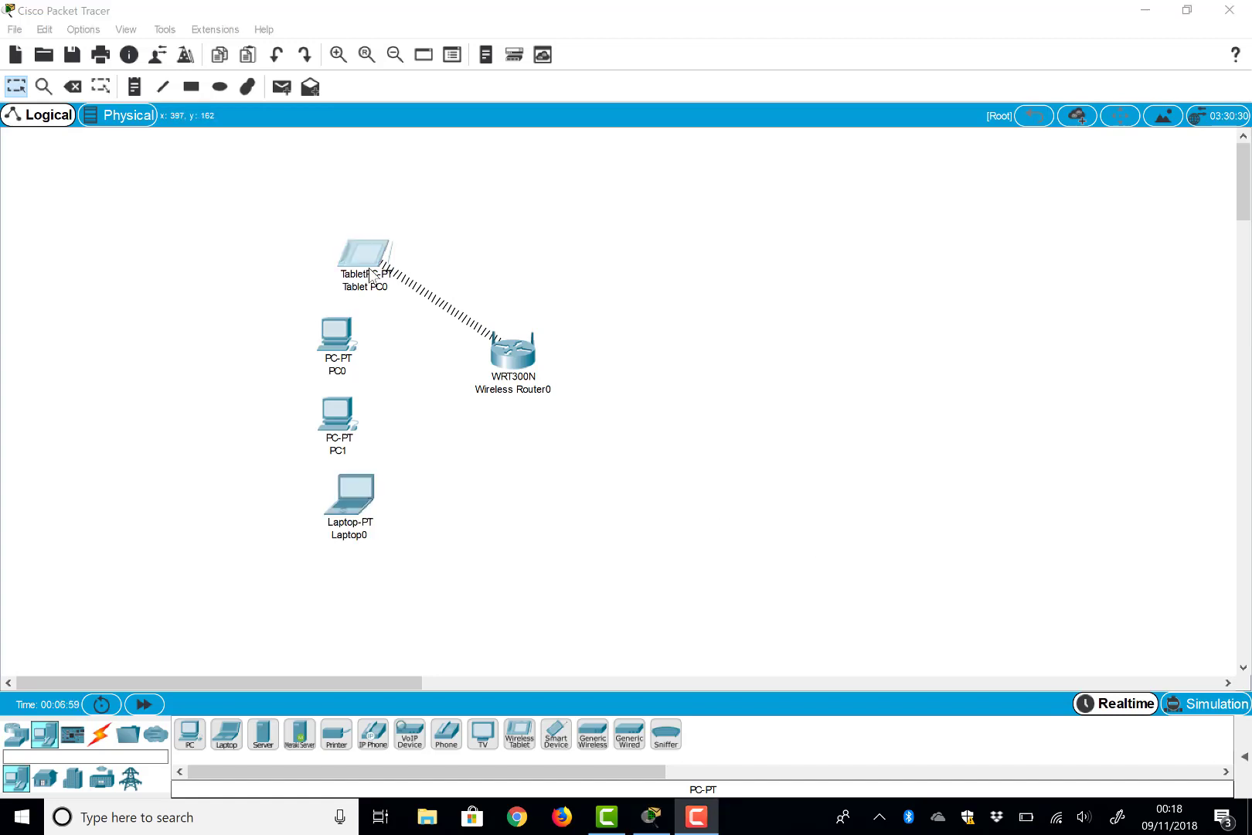
{"action": "mouse_move", "coordinate": [340, 336]}
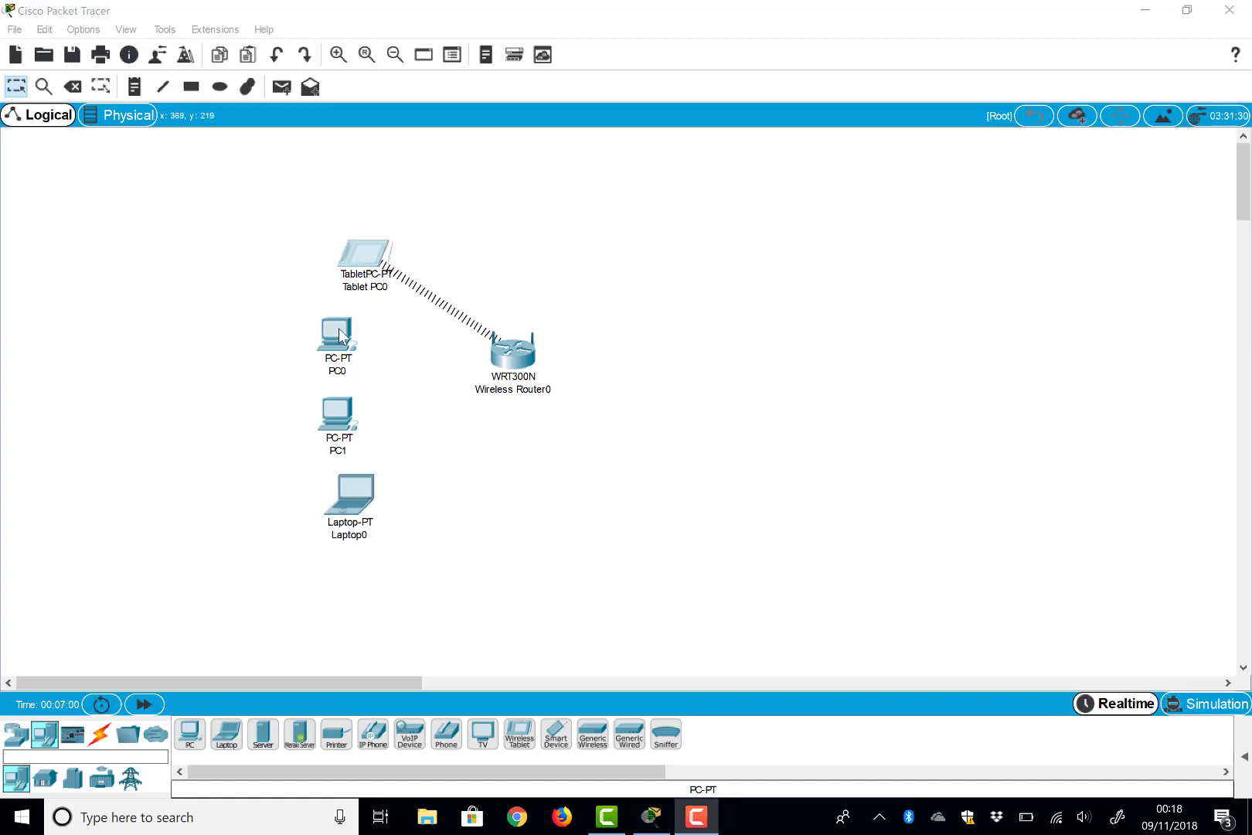
Inspect PC0's hardware modules, dismiss the battery warning and close its window.
{"action": "double_click", "coordinate": [337, 333]}
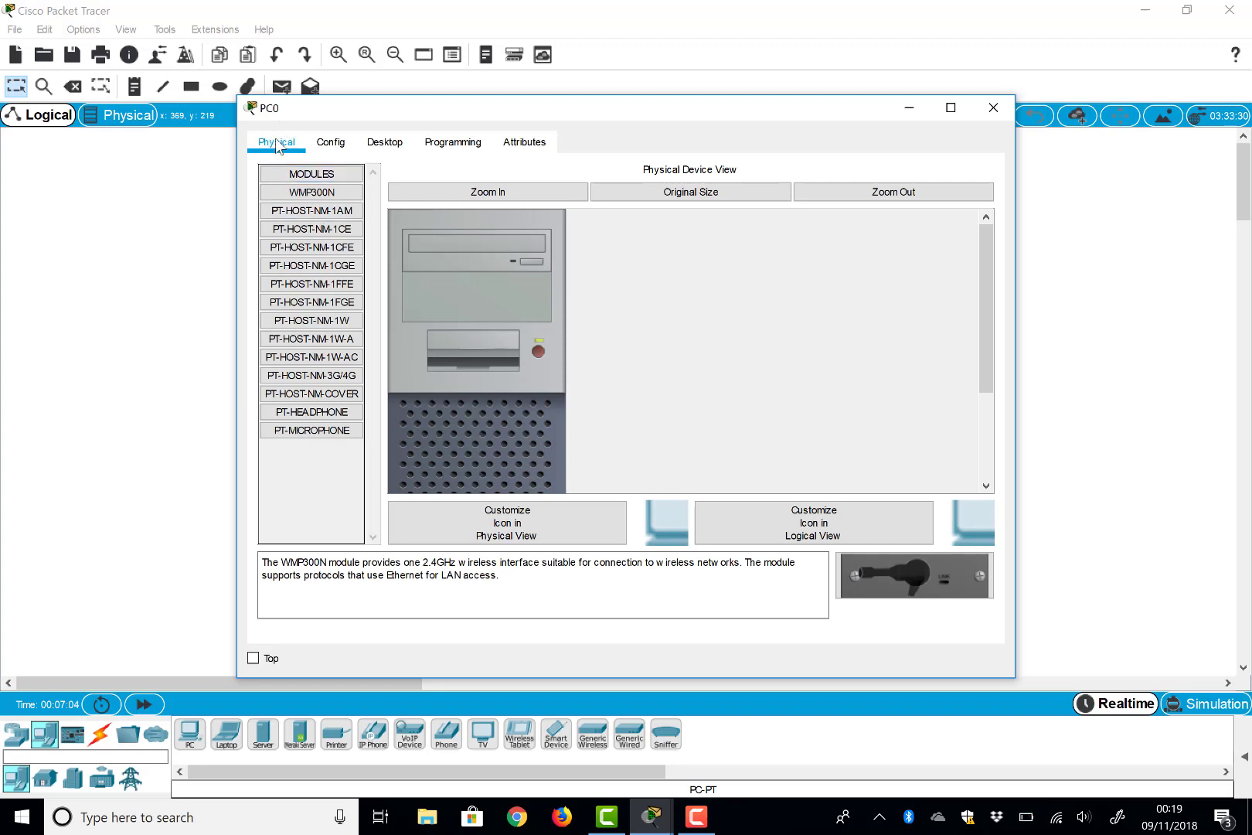
{"action": "scroll", "scroll_direction": "down", "scroll_amount": 3}
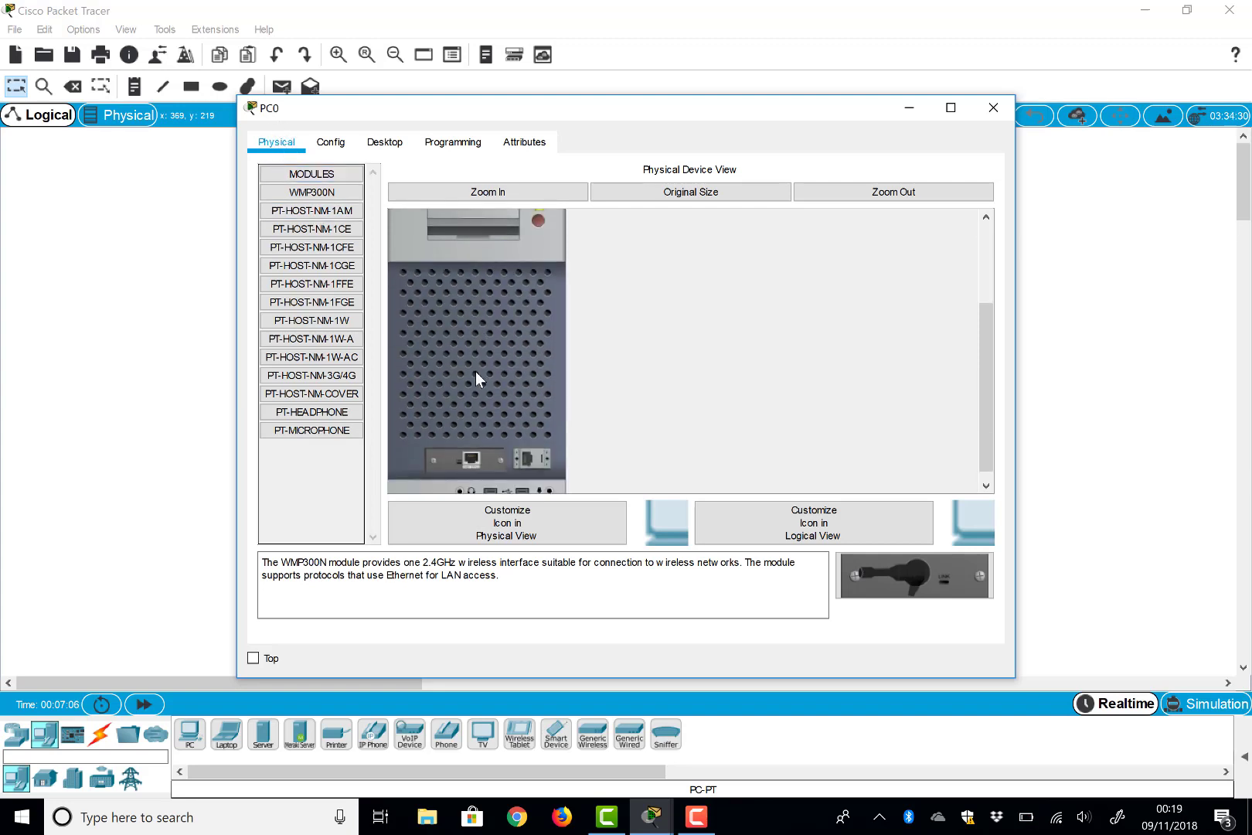
{"action": "scroll", "scroll_direction": "up", "scroll_amount": 3}
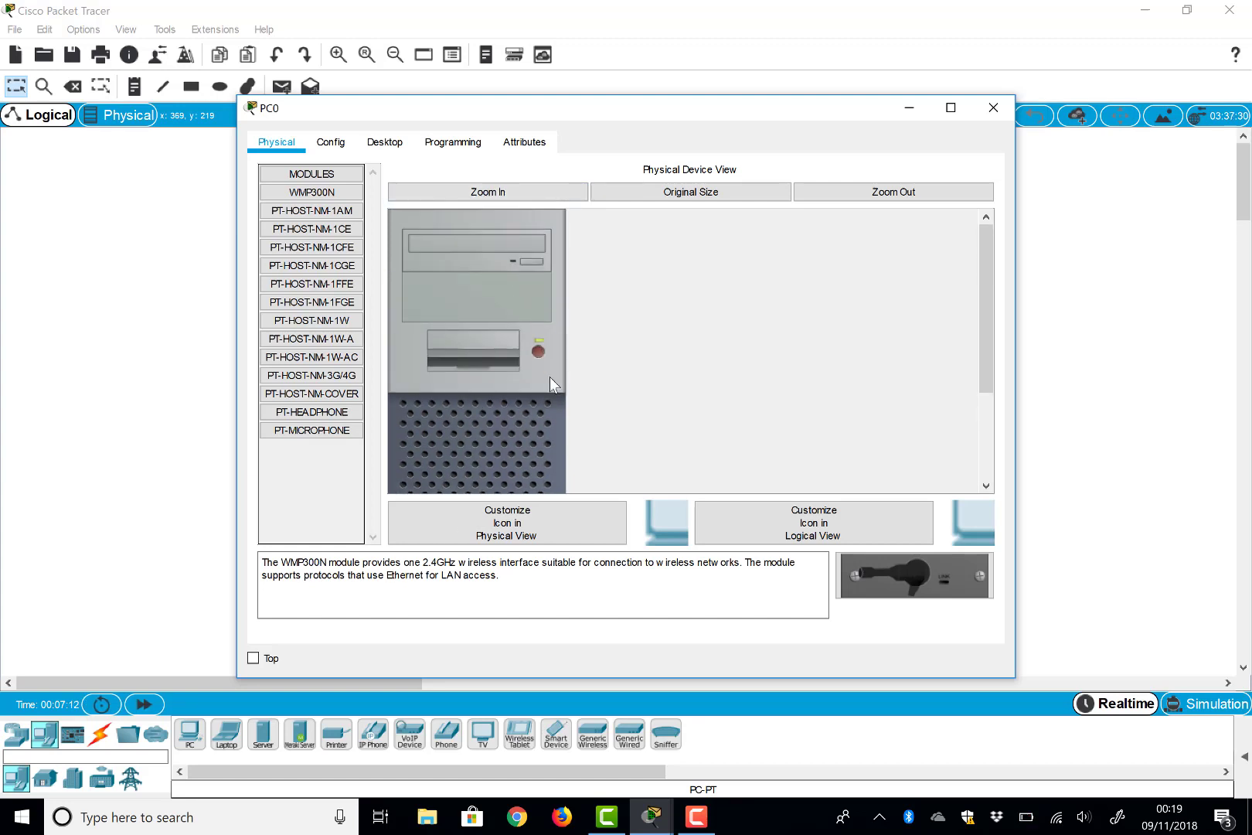
{"action": "scroll", "scroll_direction": "down", "scroll_amount": 3}
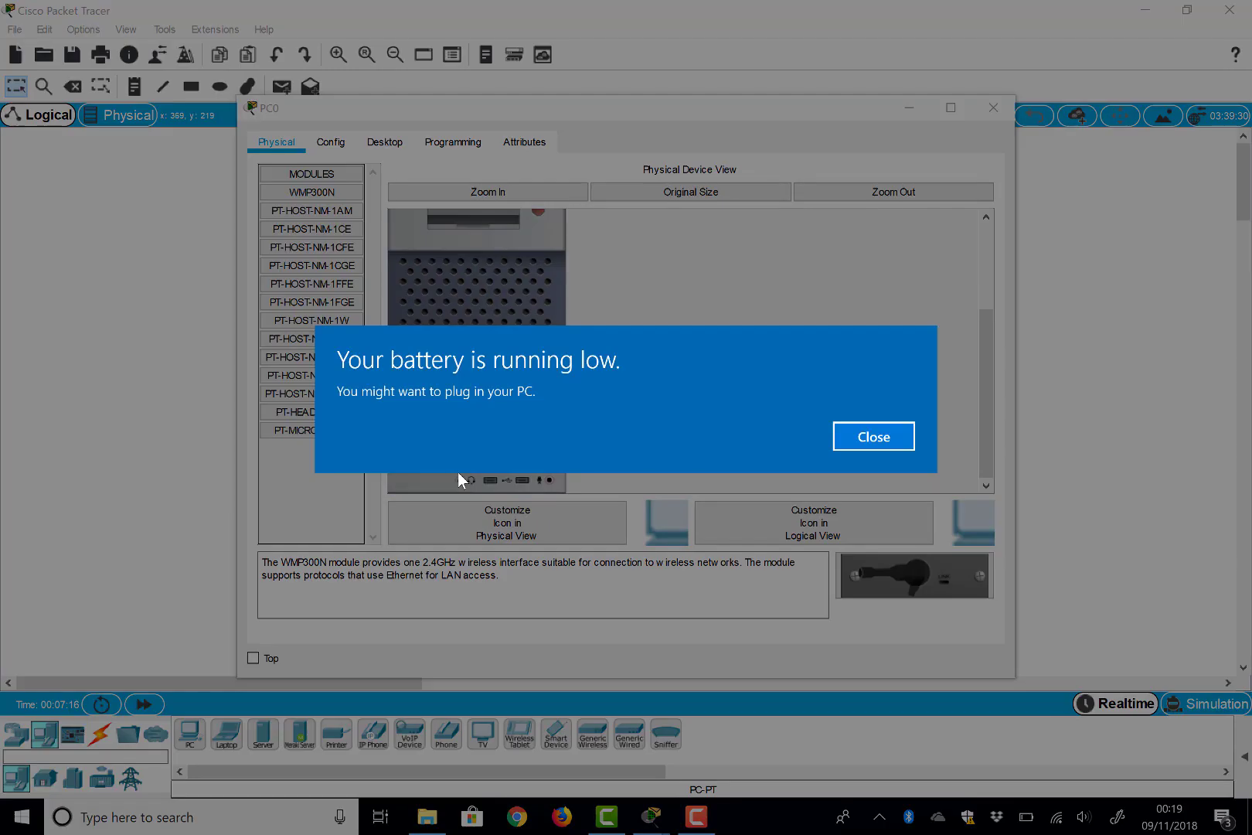
{"action": "left_click", "coordinate": [872, 436]}
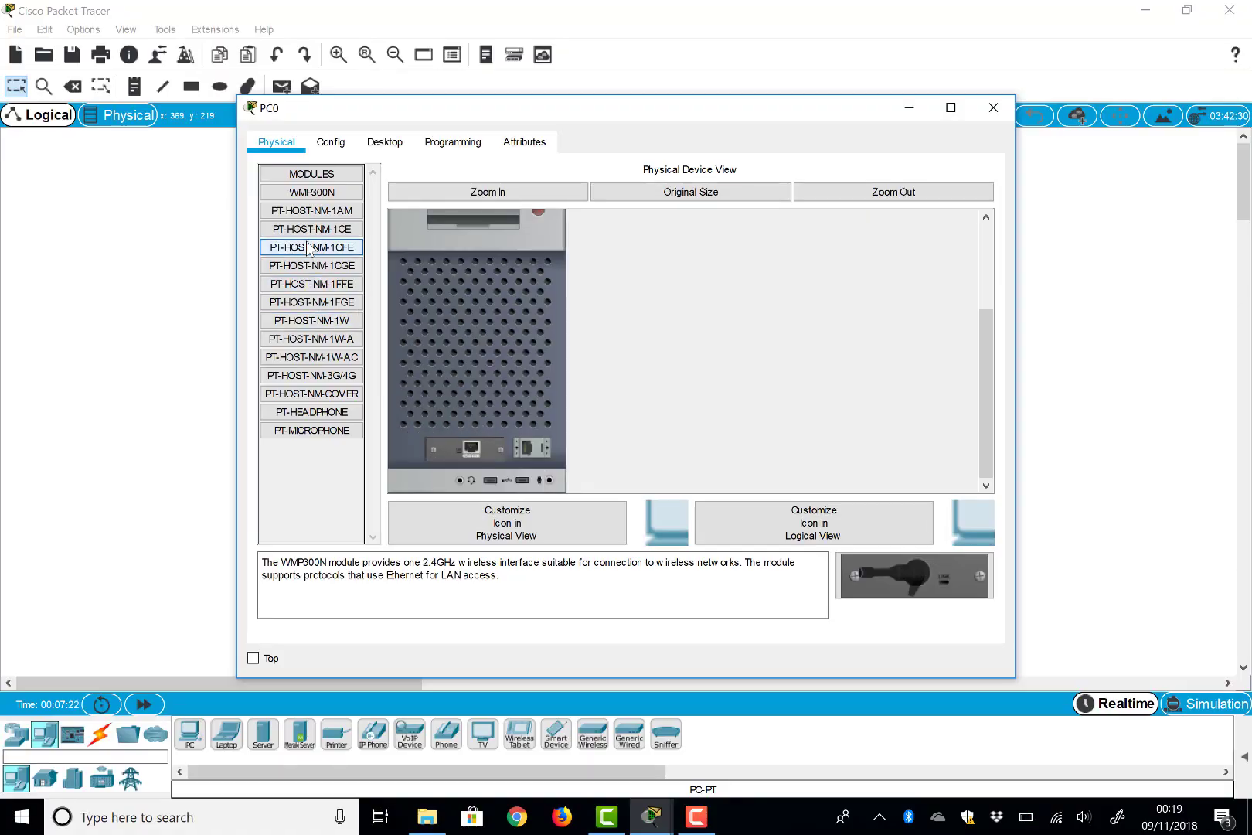
{"action": "left_click", "coordinate": [994, 107]}
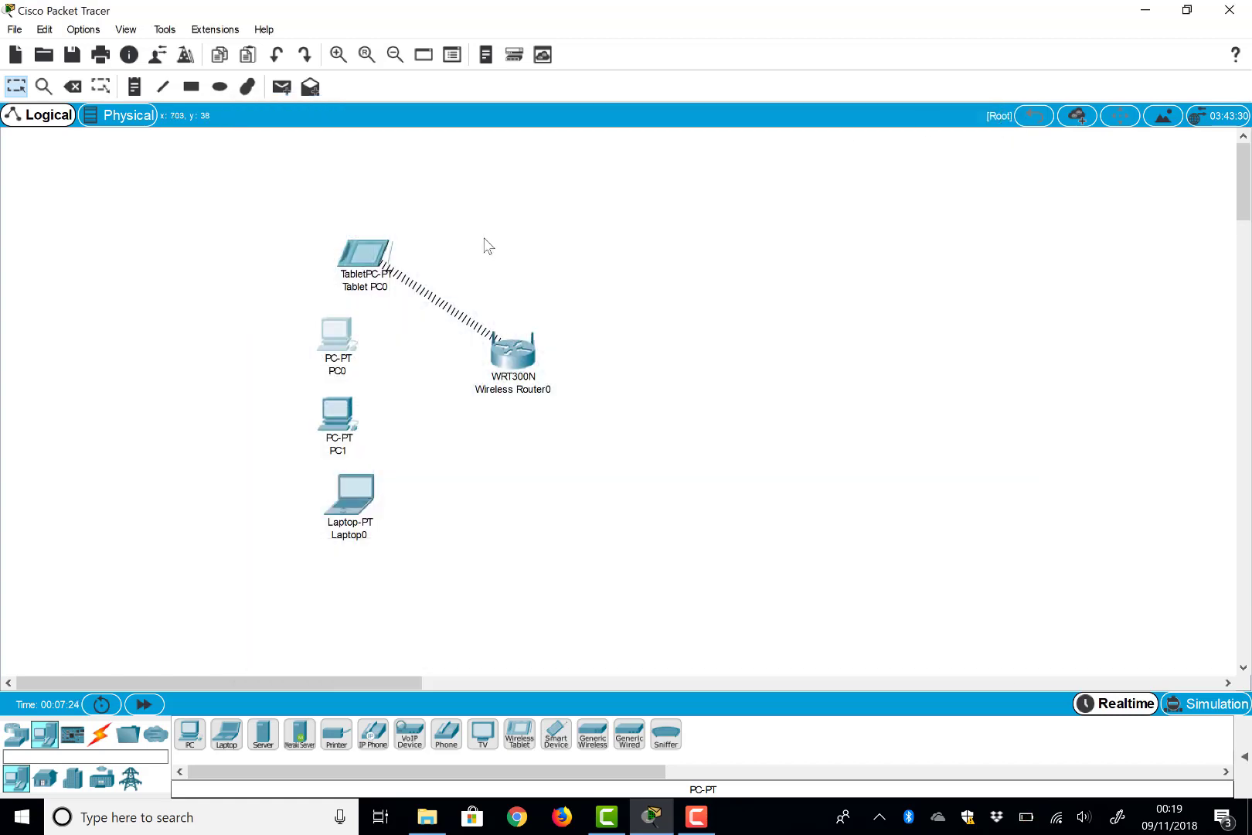
Inspect Laptop0's hardware view for the WPC300N slot and close its window.
{"action": "double_click", "coordinate": [349, 498]}
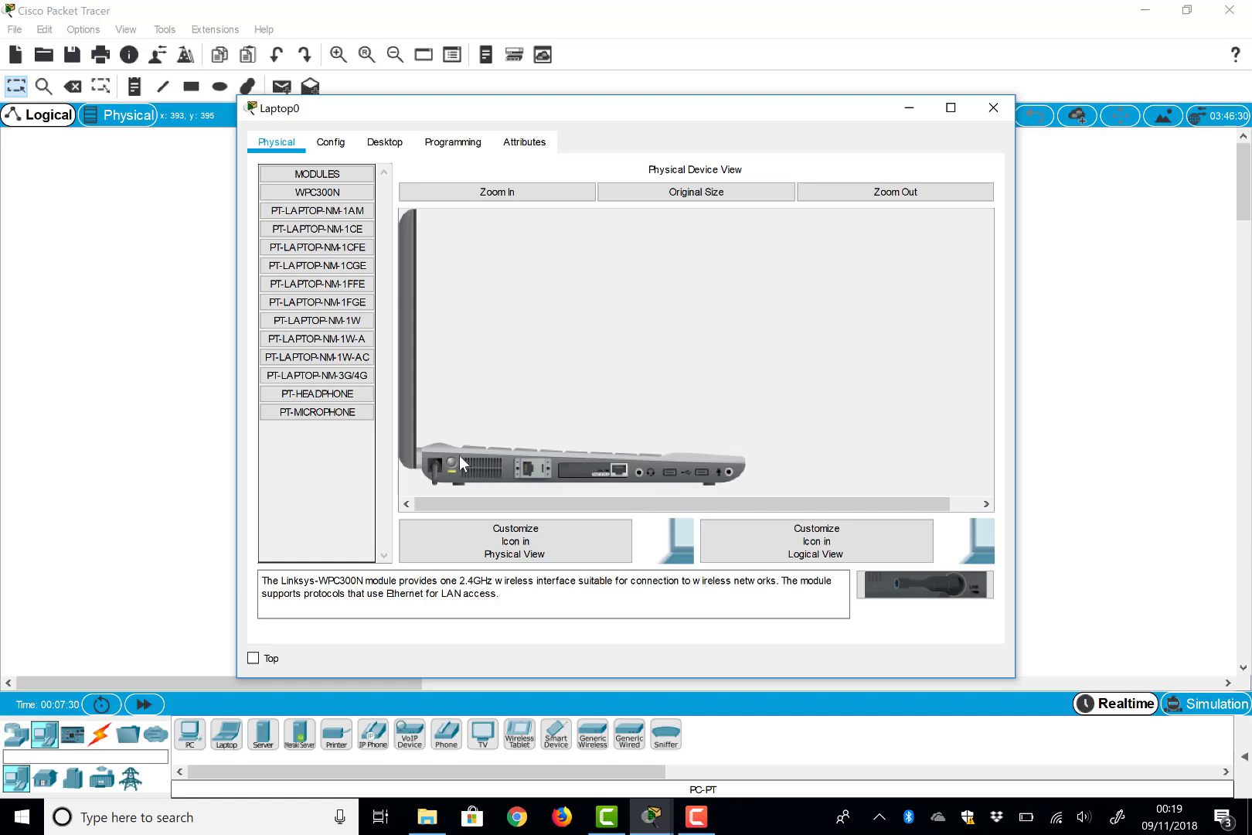
{"action": "mouse_move", "coordinate": [572, 478]}
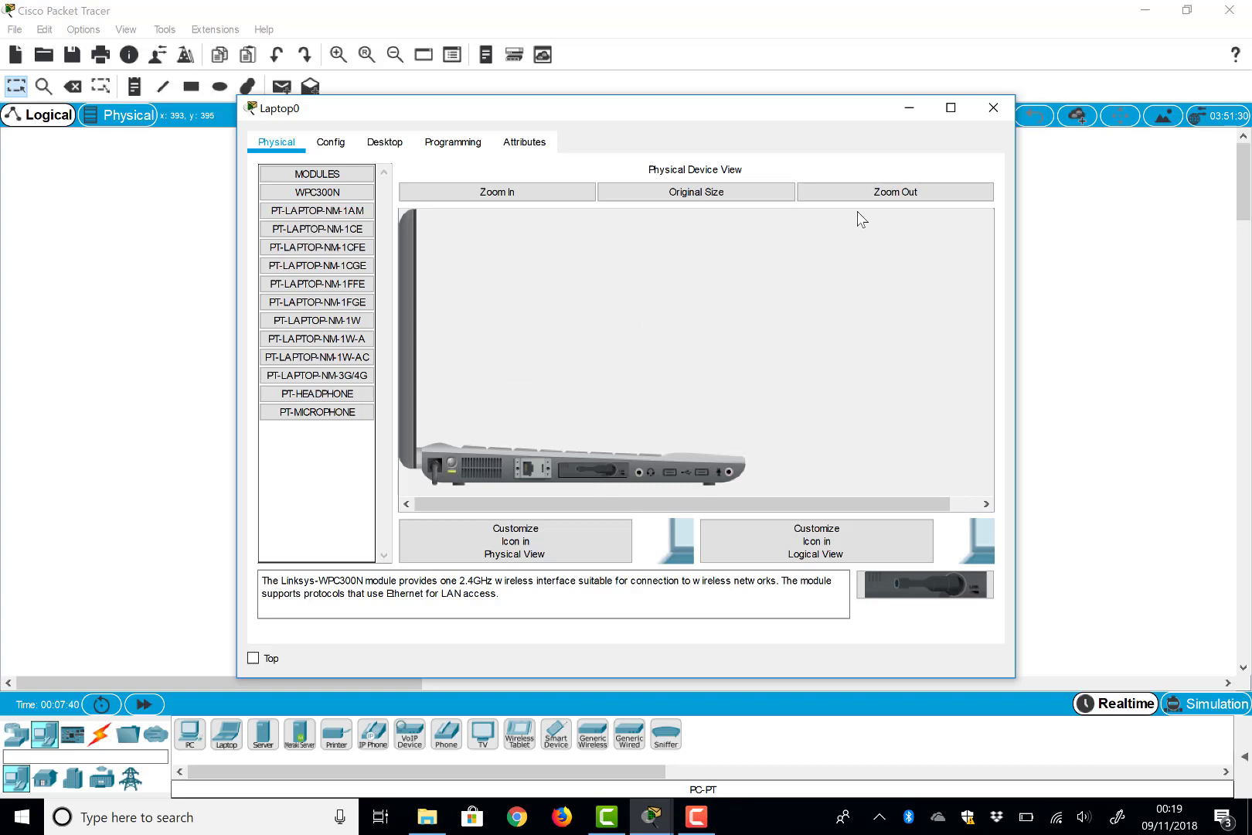
{"action": "left_click", "coordinate": [992, 108]}
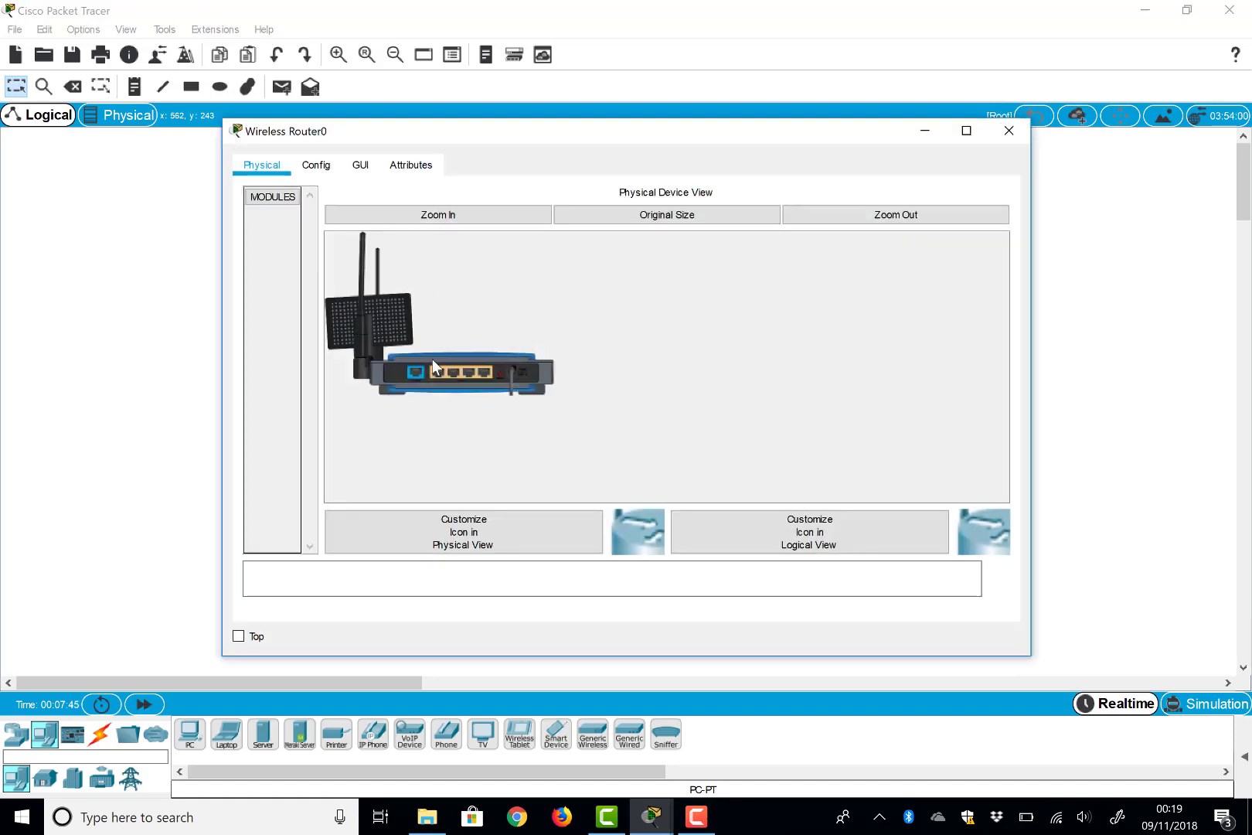
Zoom in on Wireless Router0's rear panel to inspect its Ethernet ports.
{"action": "left_click", "coordinate": [438, 213]}
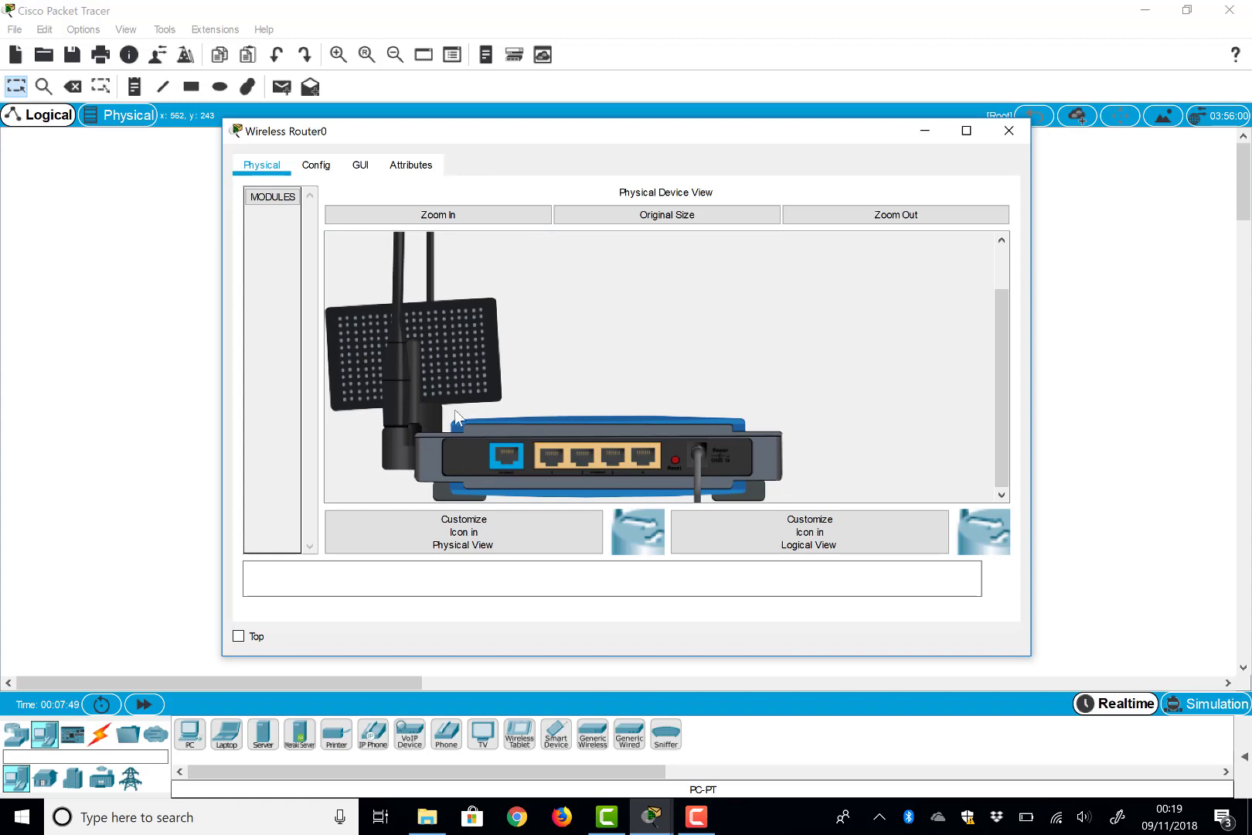
{"action": "mouse_move", "coordinate": [604, 475]}
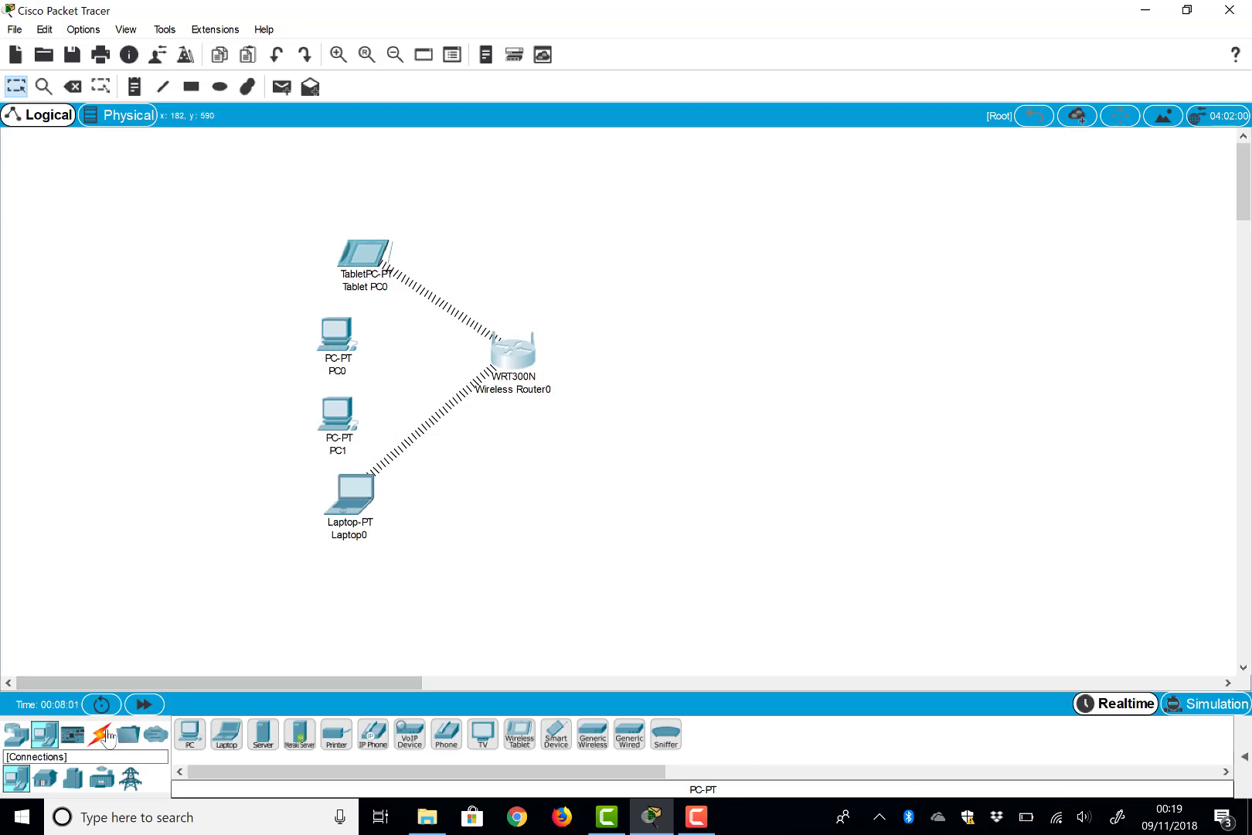
Run a copper straight-through cable from PC1's FastEthernet0 to the router's Ethernet 1 port.
{"action": "left_click", "coordinate": [101, 734]}
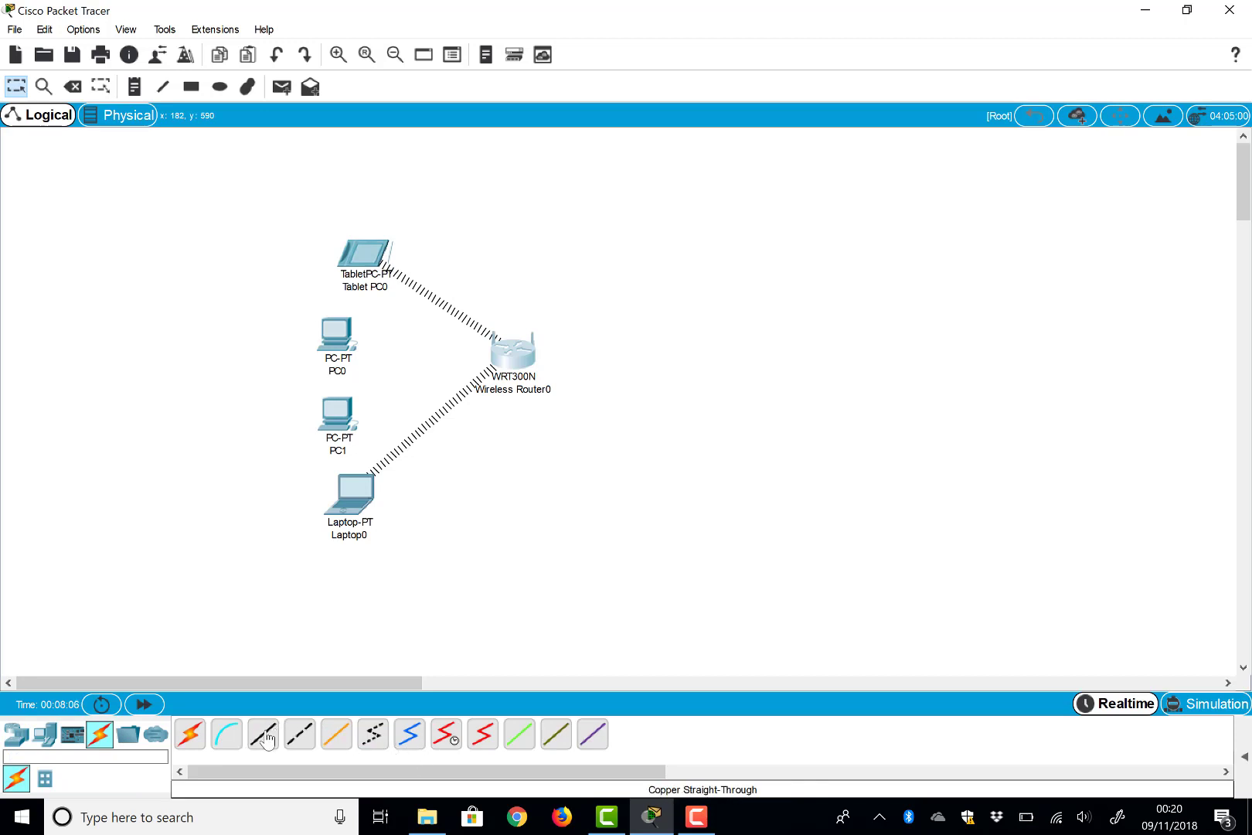
{"action": "left_click", "coordinate": [263, 733]}
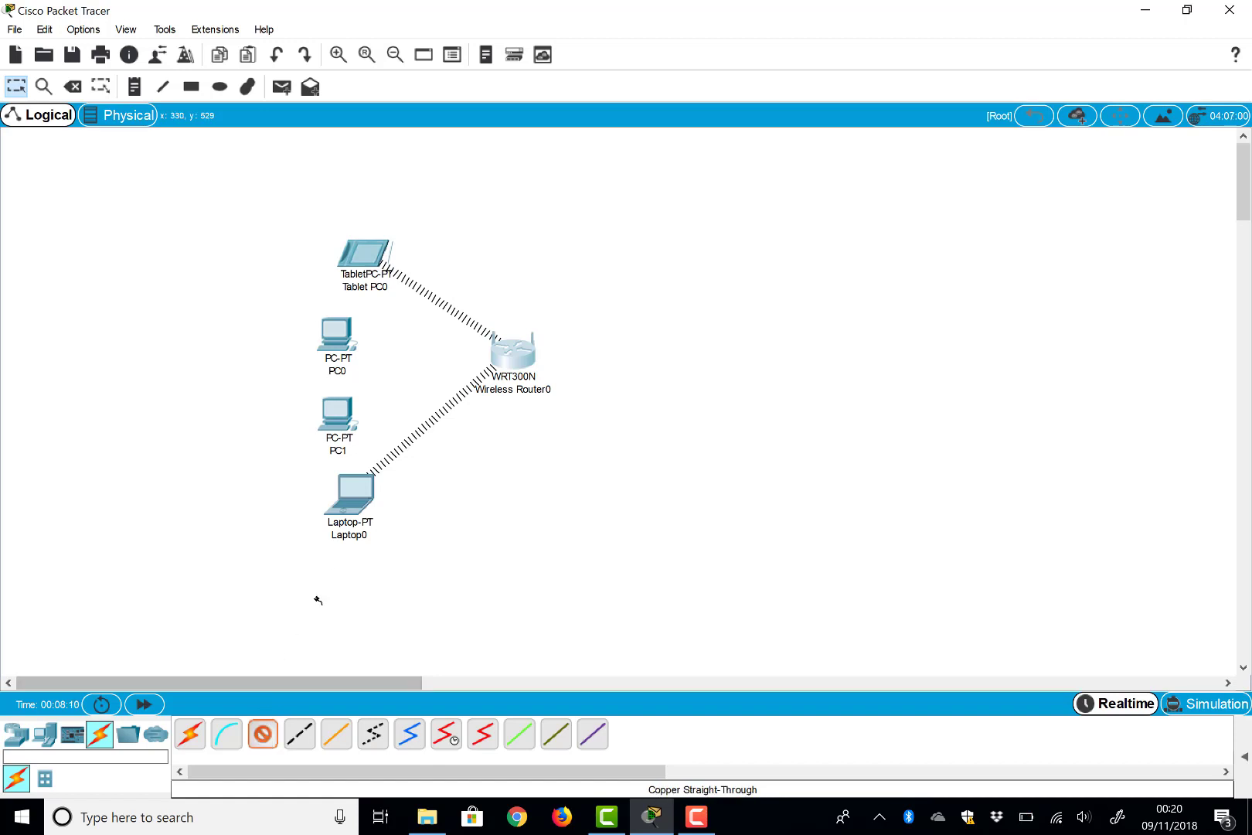
{"action": "mouse_move", "coordinate": [382, 416]}
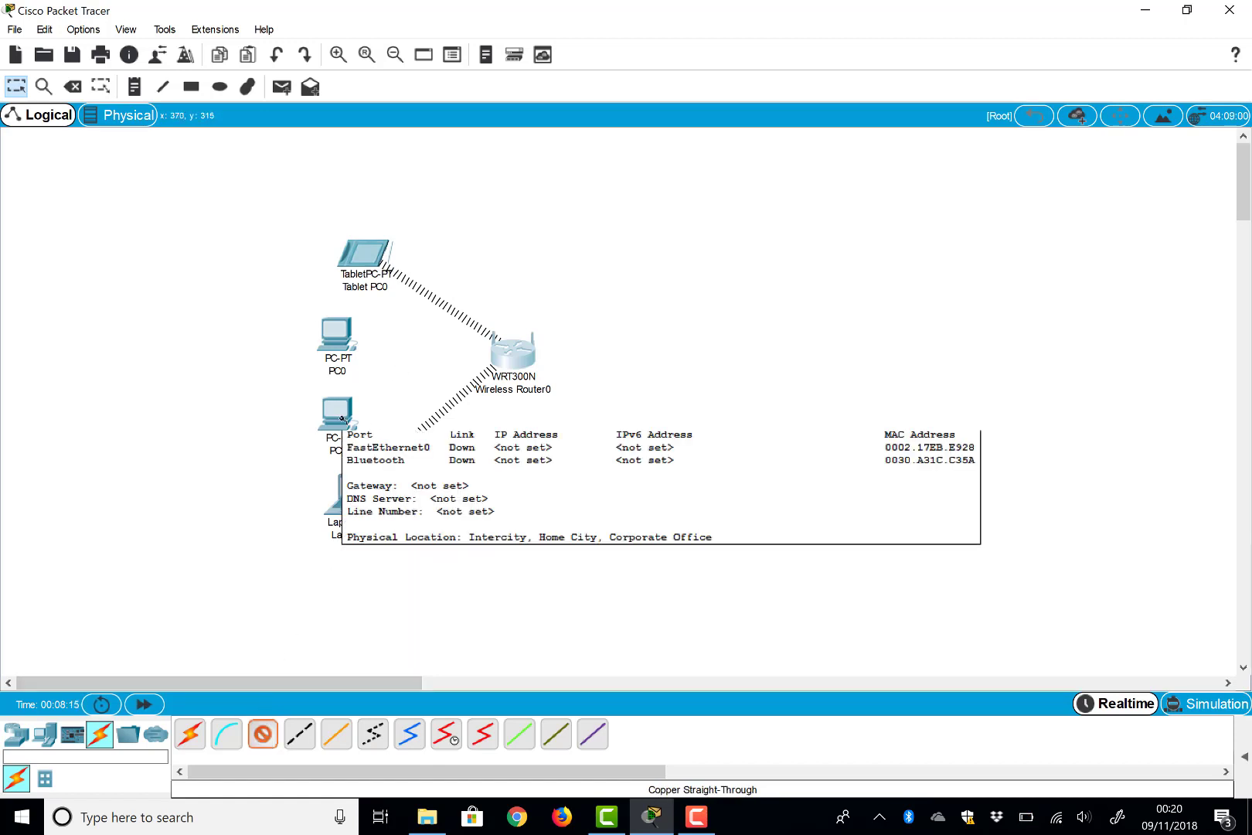
{"action": "left_click", "coordinate": [339, 415]}
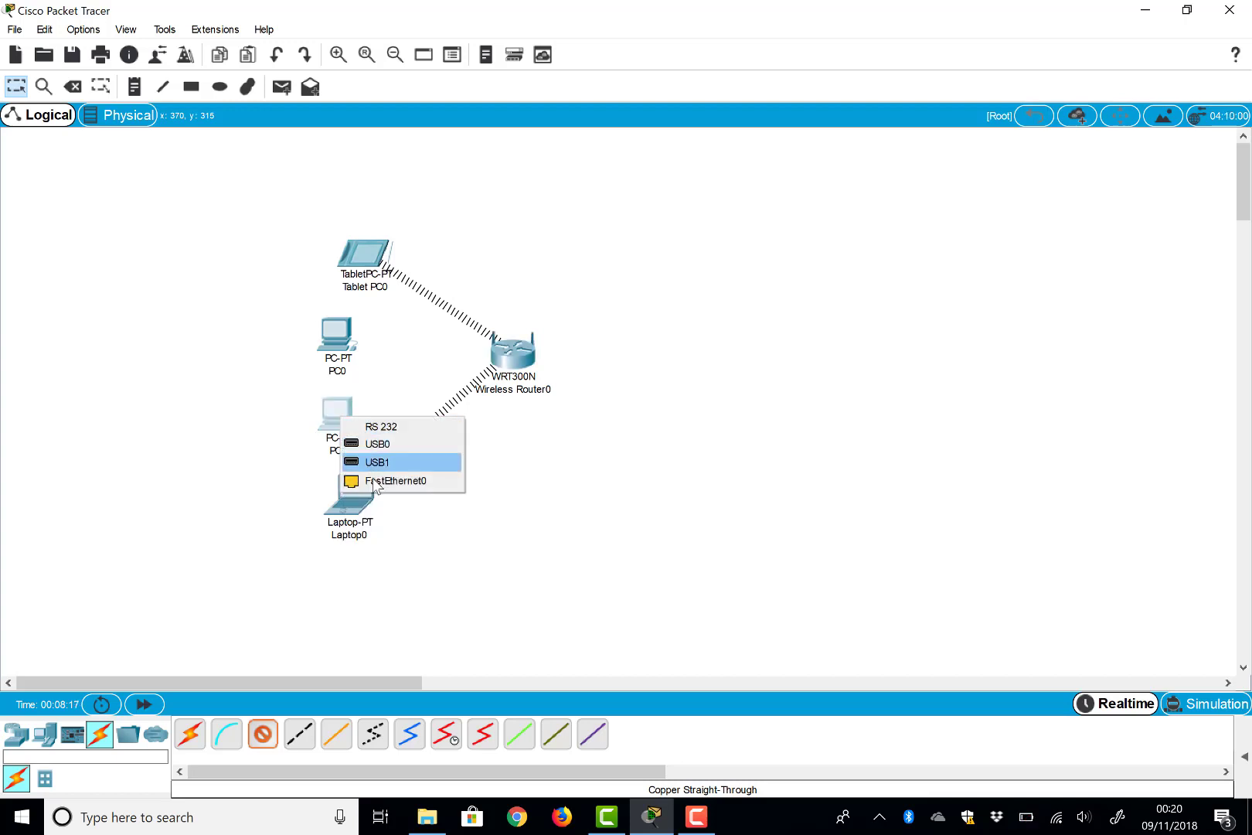
{"action": "mouse_move", "coordinate": [397, 481]}
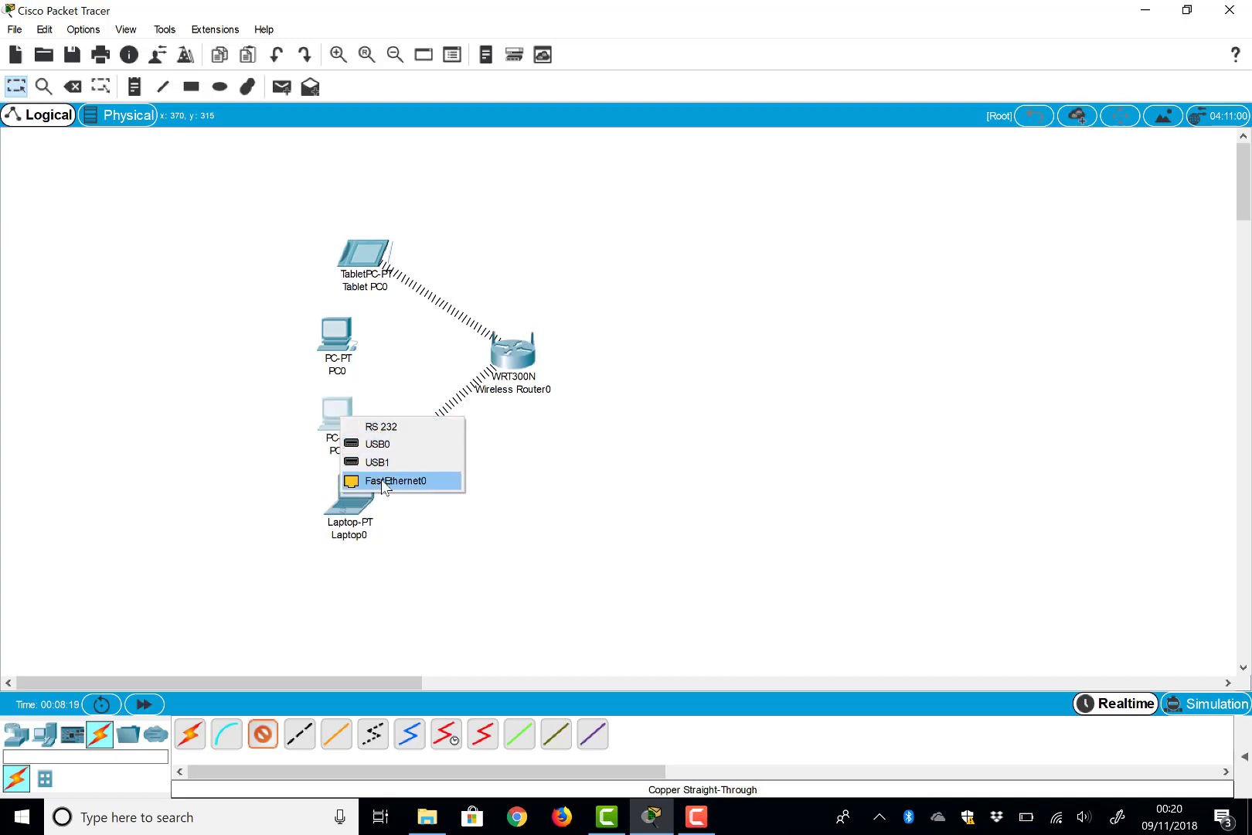
{"action": "left_click", "coordinate": [397, 481]}
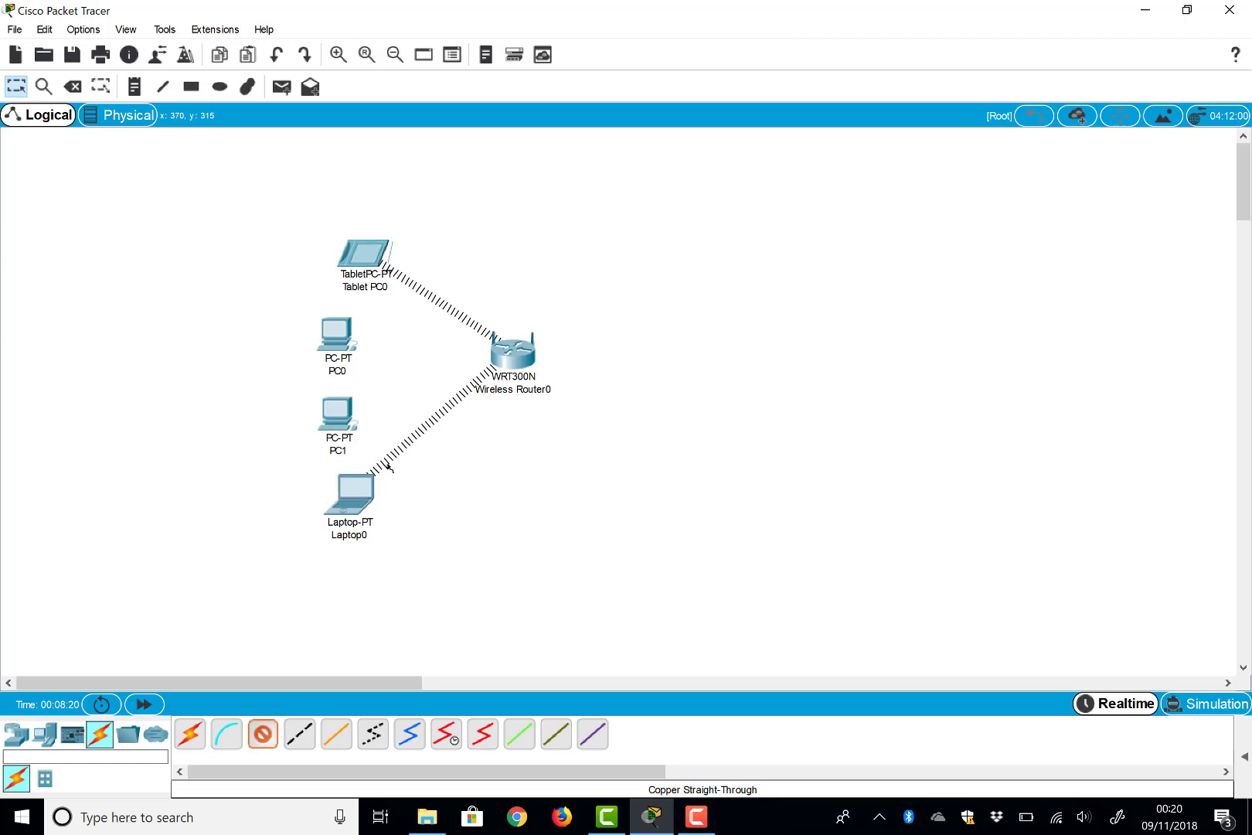
{"action": "left_click", "coordinate": [511, 351]}
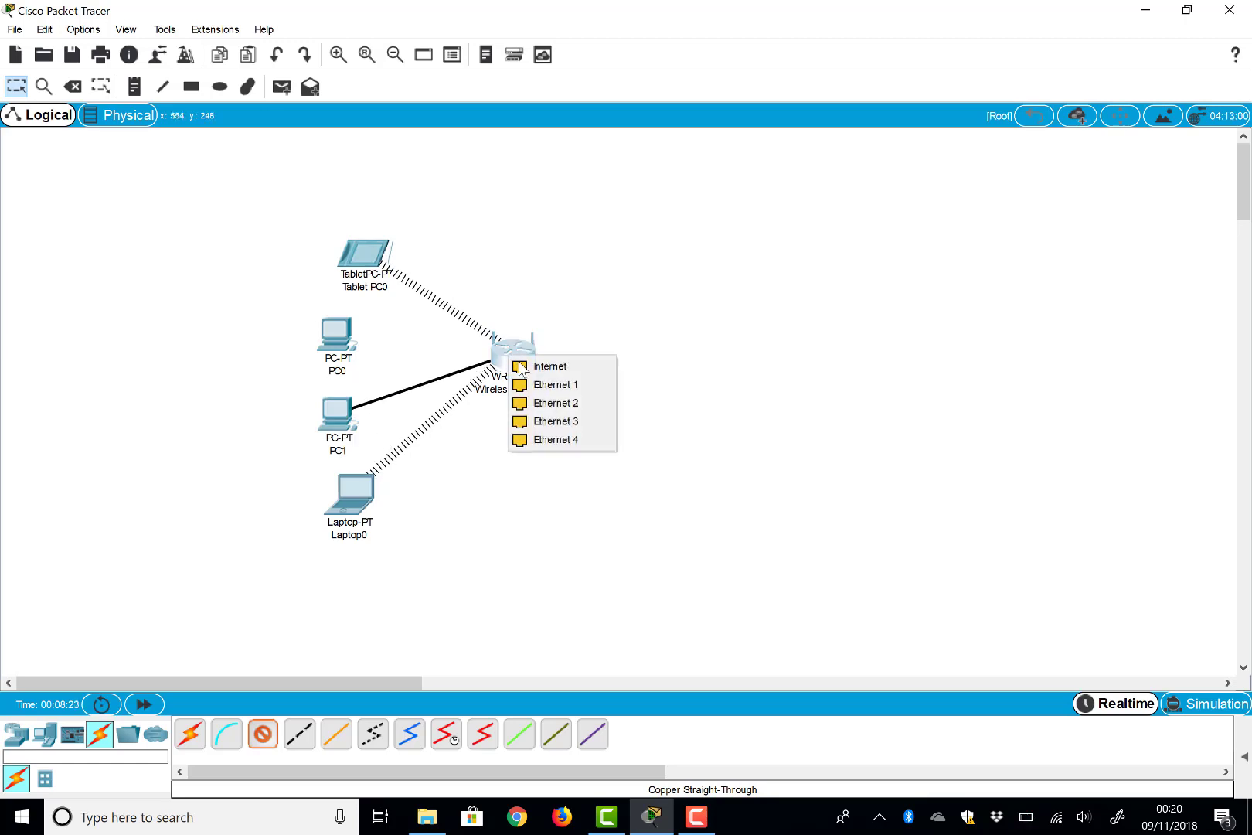
{"action": "left_click", "coordinate": [551, 366]}
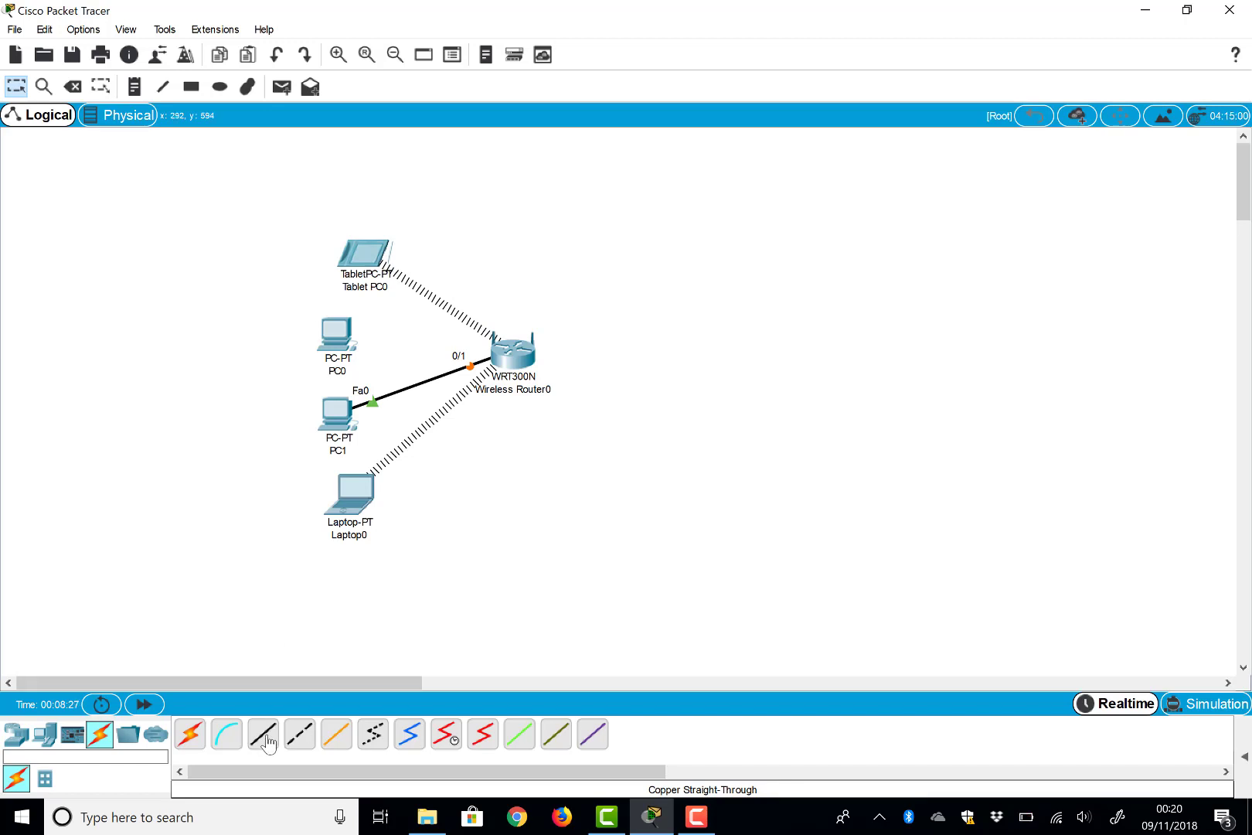
Run a second copper straight-through cable from PC0's FastEthernet0 to the router's Ethernet 2 port.
{"action": "left_click", "coordinate": [338, 331]}
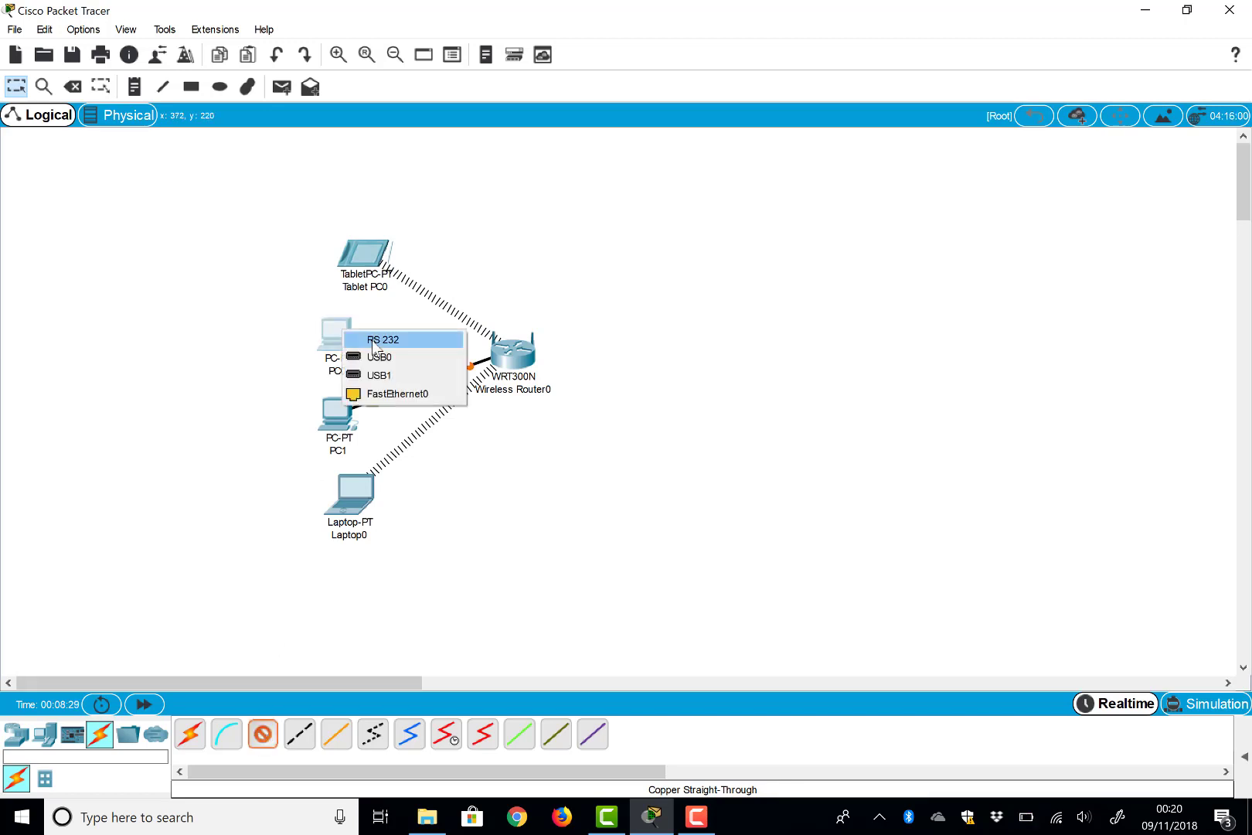
{"action": "left_click", "coordinate": [397, 392]}
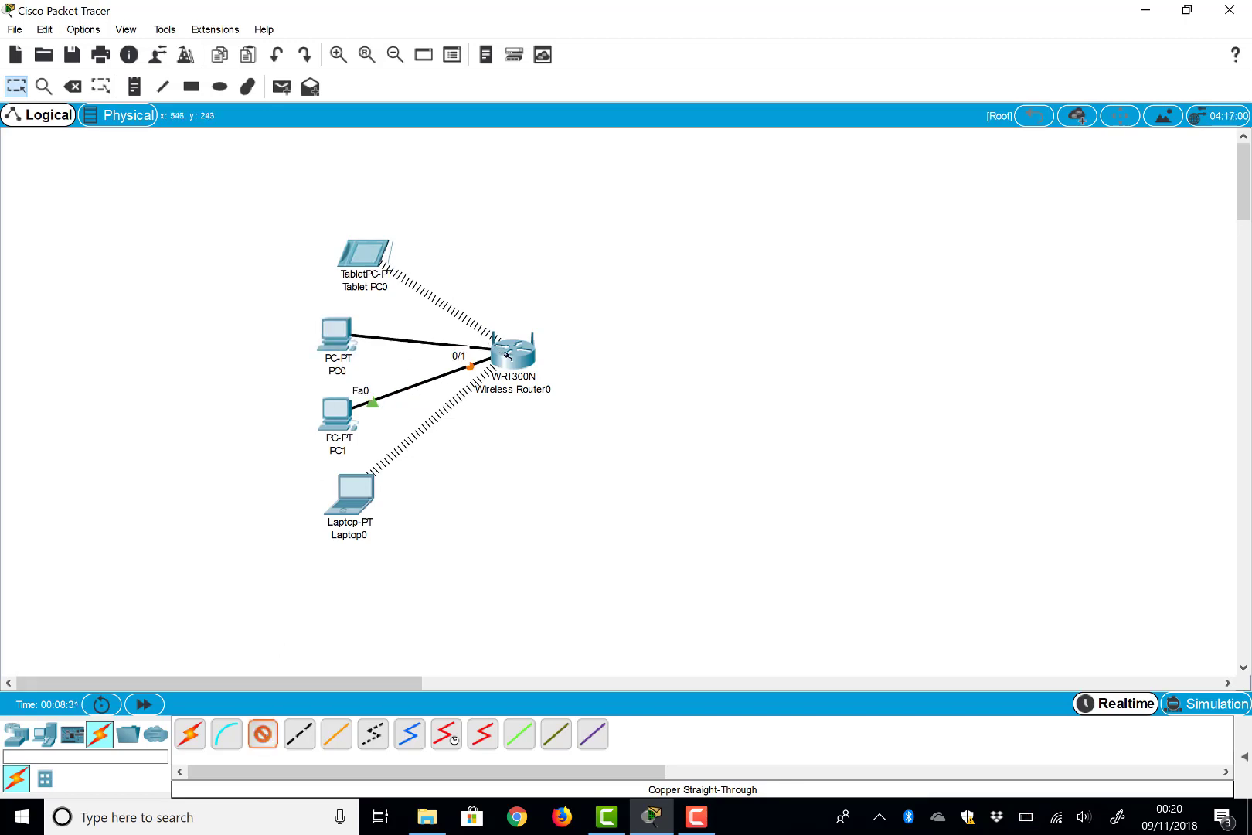
{"action": "left_click", "coordinate": [510, 349]}
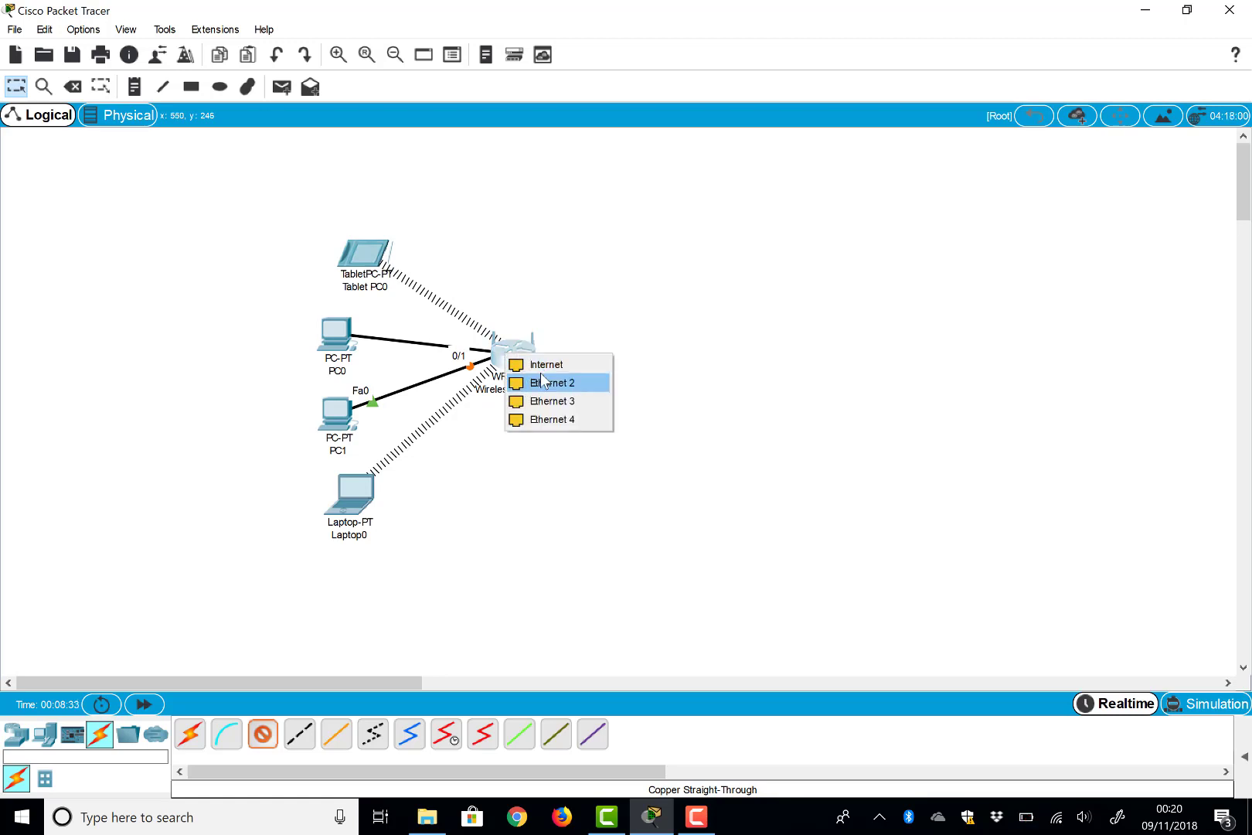
{"action": "left_click", "coordinate": [552, 384]}
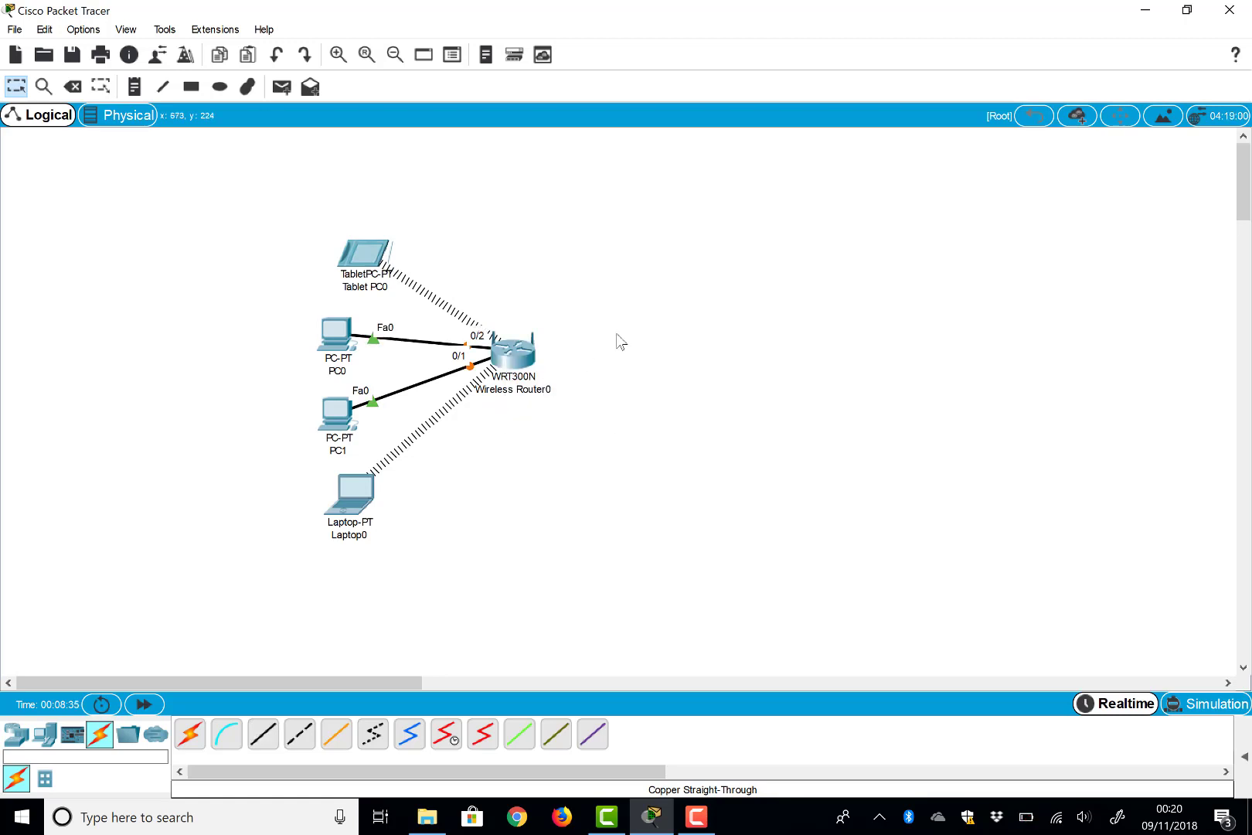
{"action": "mouse_move", "coordinate": [464, 331]}
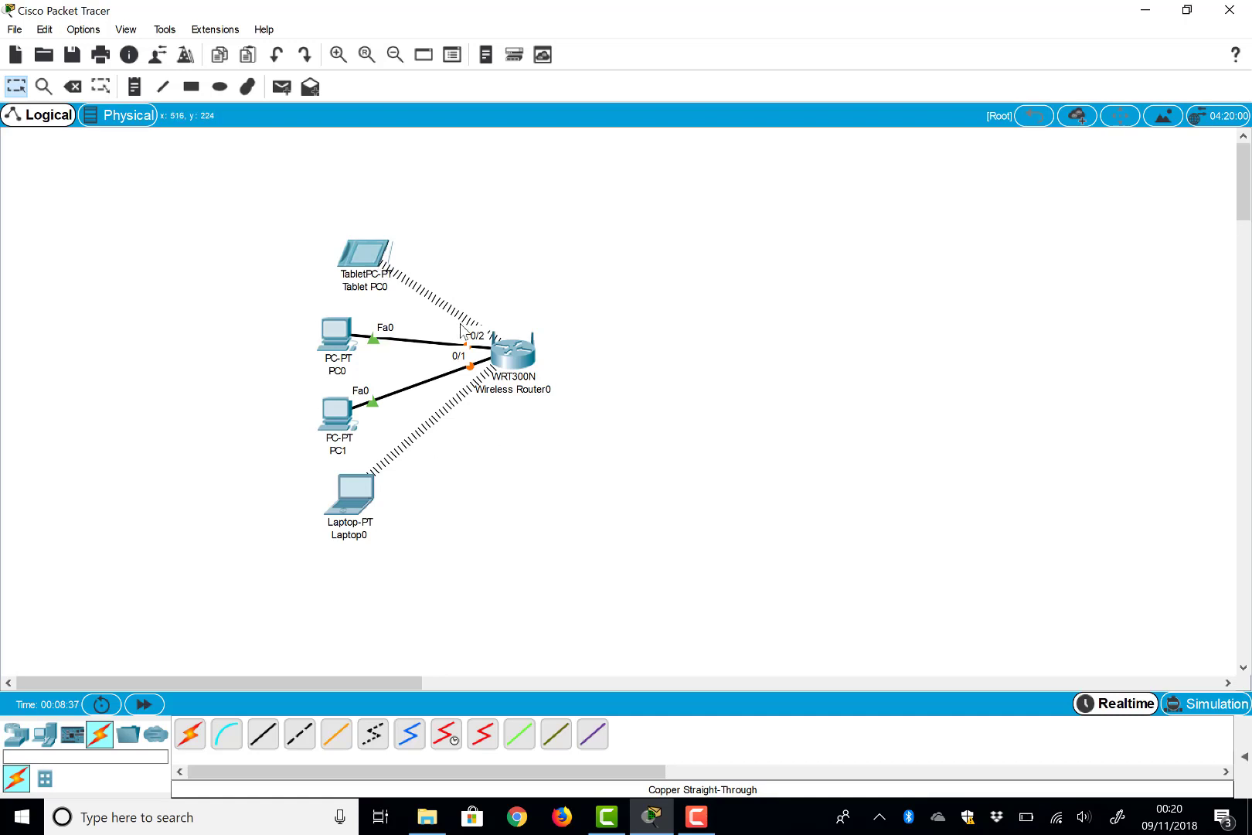
{"action": "mouse_move", "coordinate": [91, 108]}
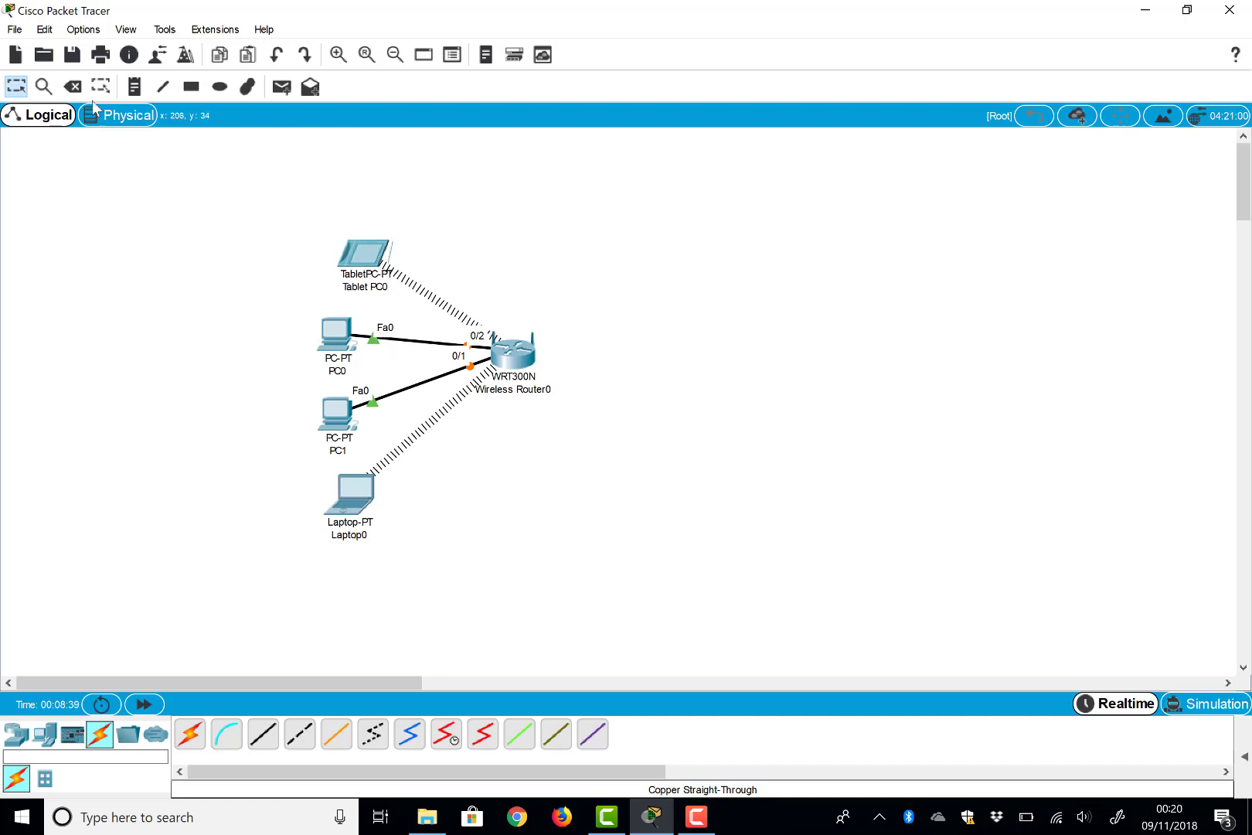
Delete PC0's cable and start a new copper straight-through from PC0's FastEthernet0.
{"action": "left_click", "coordinate": [71, 86]}
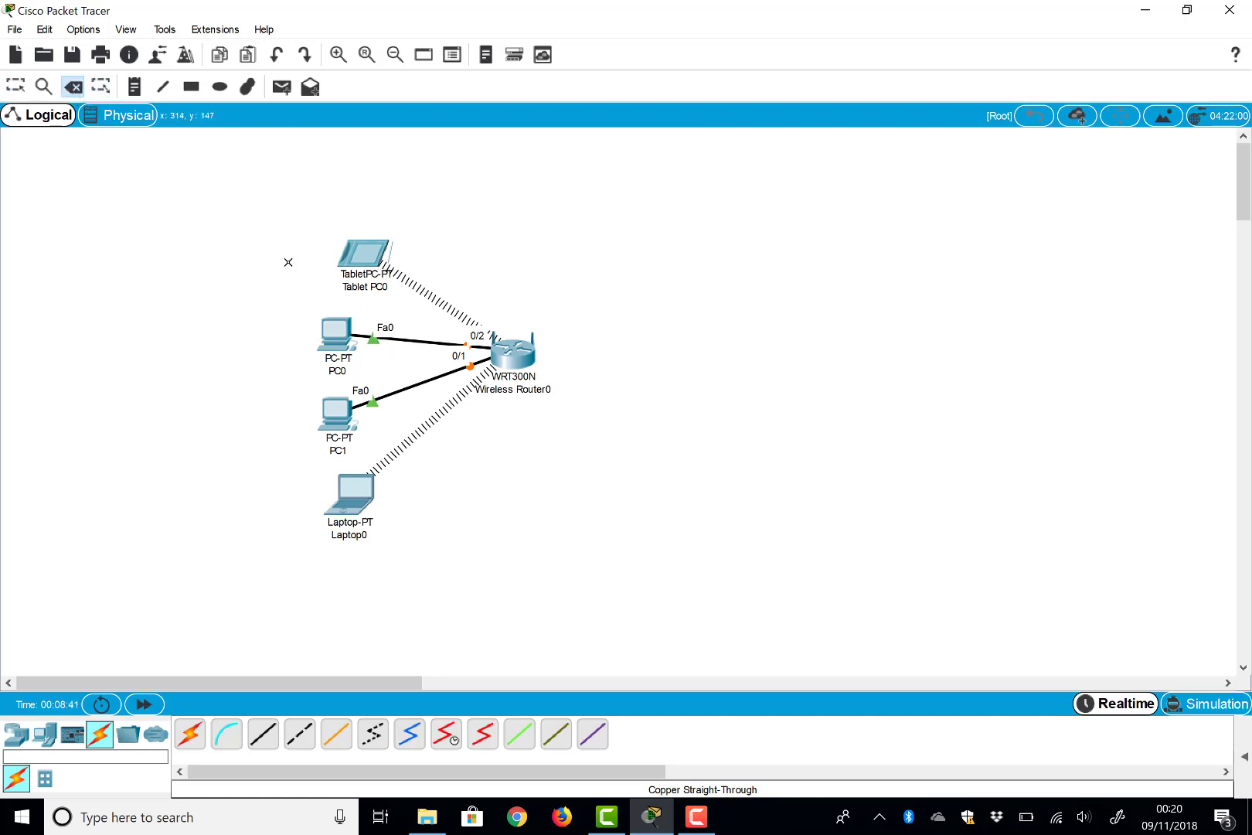
{"action": "left_click", "coordinate": [410, 351]}
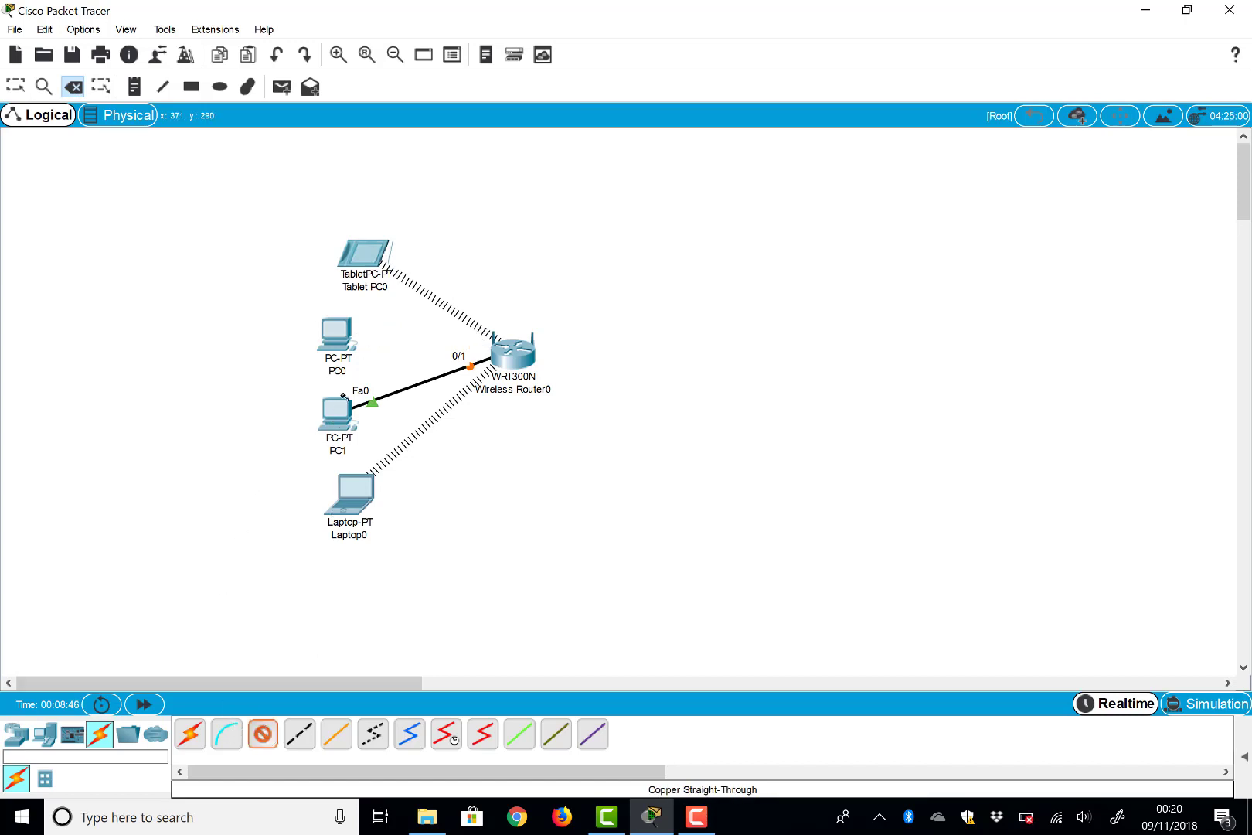
{"action": "left_click", "coordinate": [337, 331]}
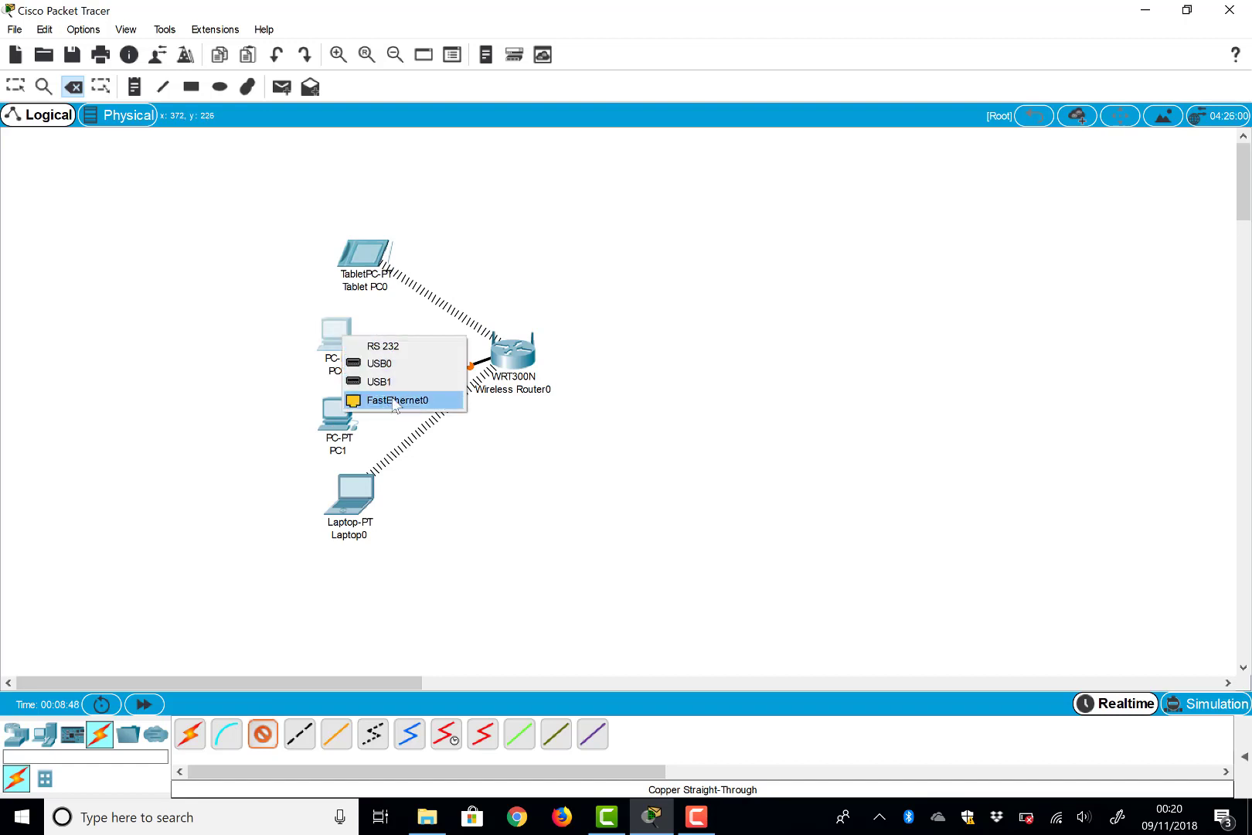
{"action": "left_click", "coordinate": [397, 400]}
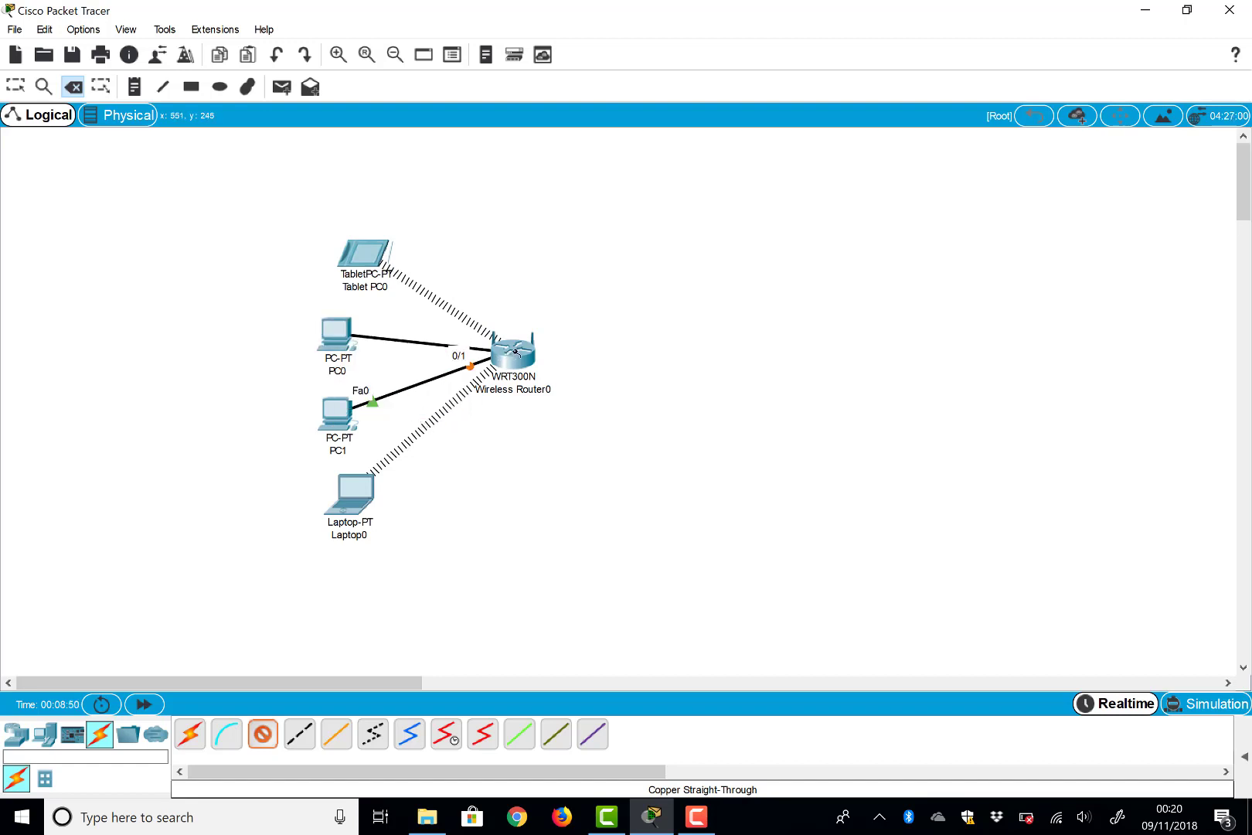